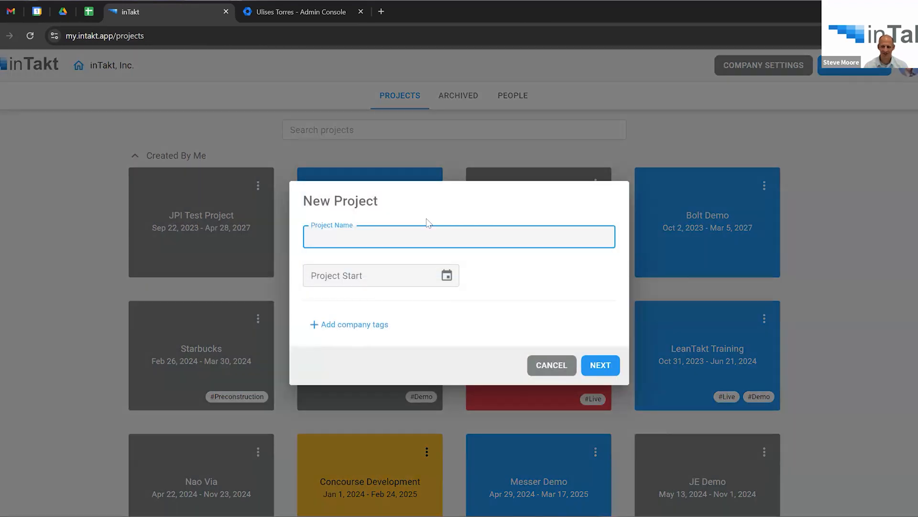
# Create the Hotel project starting August 5, 2024 and continue to its setup page.
pyautogui.write('Hotel')
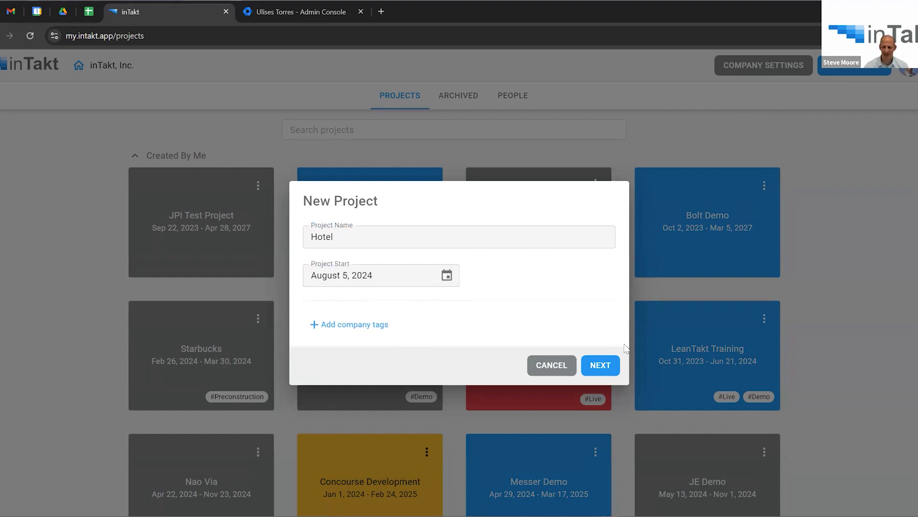
pyautogui.click(601, 365)
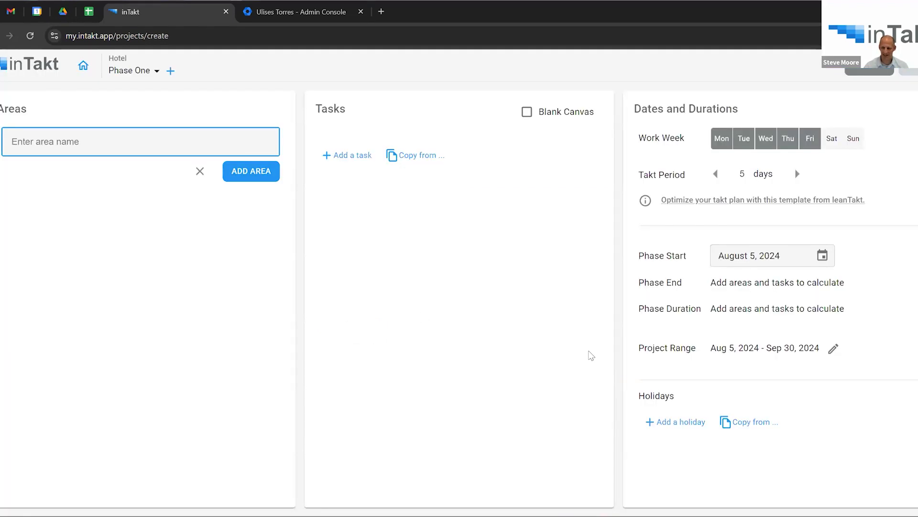
pyautogui.moveTo(277, 302)
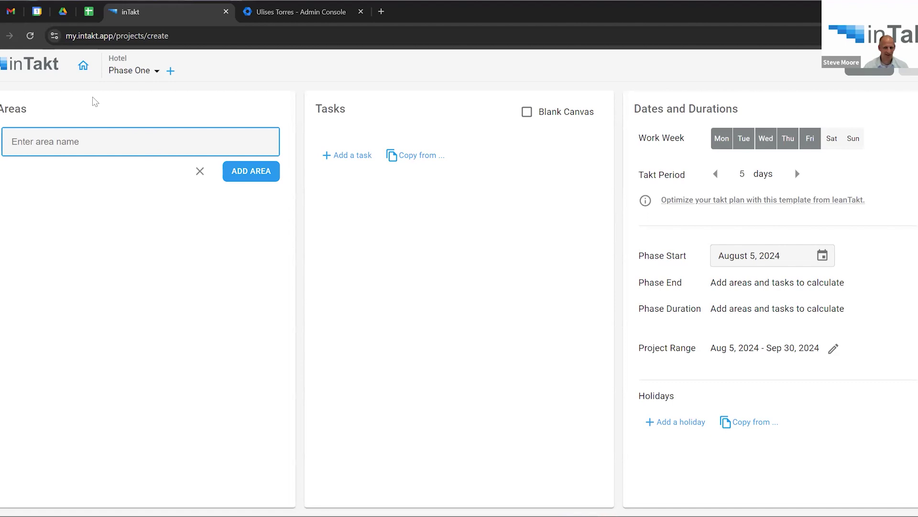
pyautogui.moveTo(361, 106)
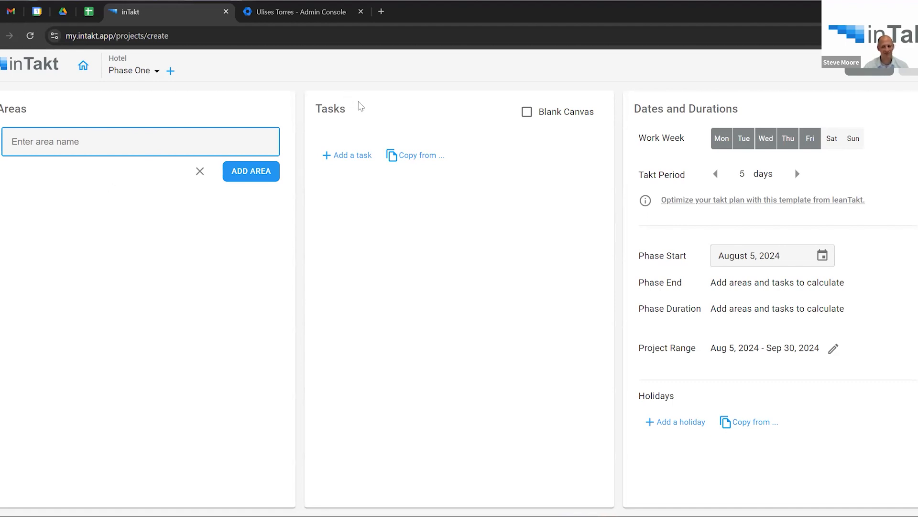
pyautogui.moveTo(757, 84)
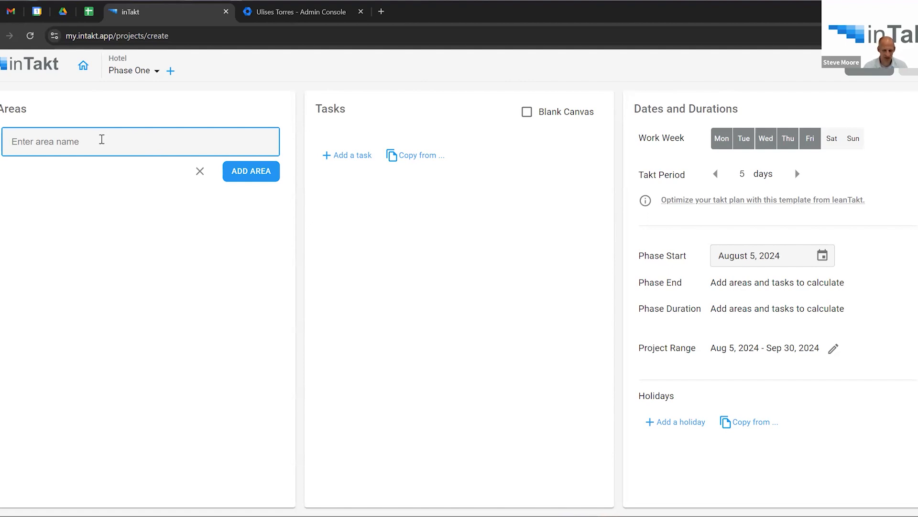
# Add Floor 1 as the first area of the plan.
pyautogui.write('Floor')
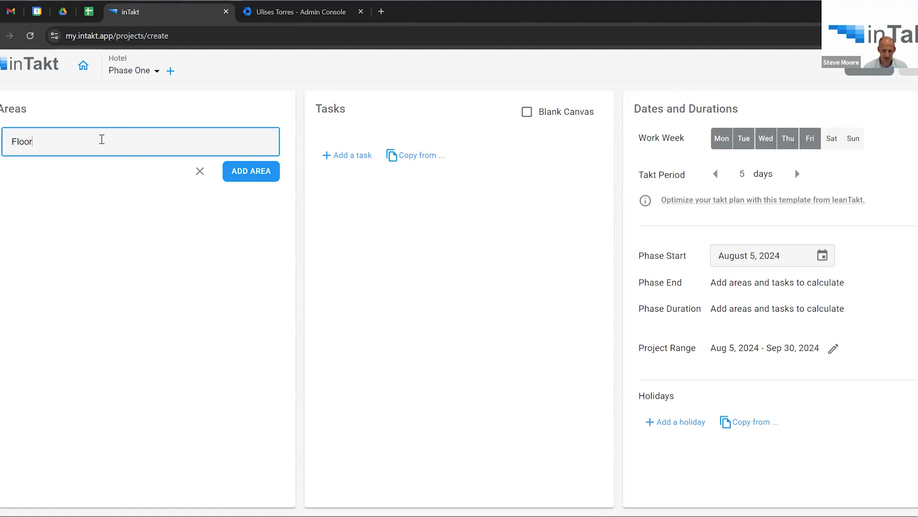
pyautogui.click(251, 172)
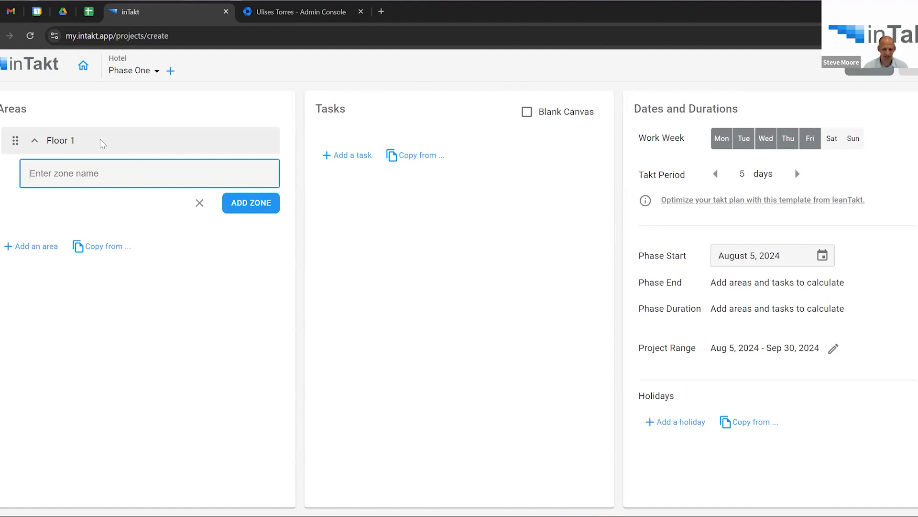
# Add Zones A, B, C and D under Floor 1.
pyautogui.write('z')
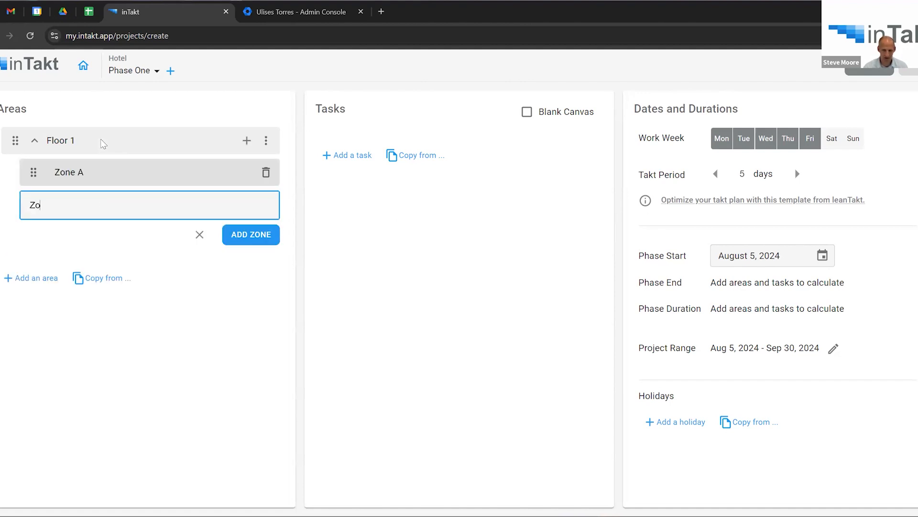
pyautogui.click(251, 234)
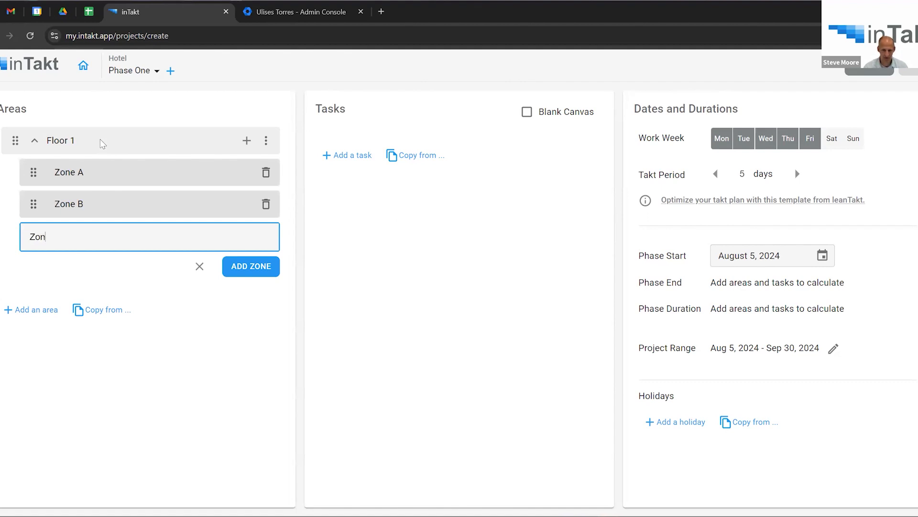
pyautogui.click(251, 266)
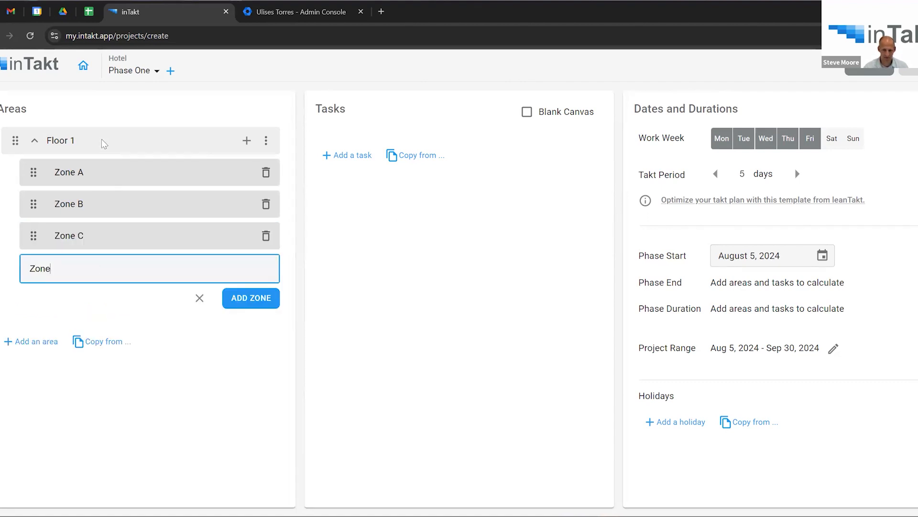
pyautogui.write('D')
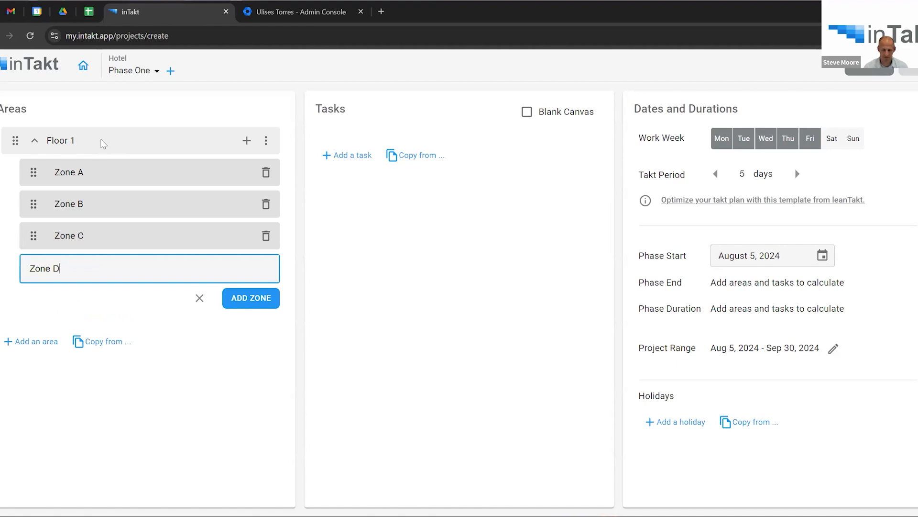
pyautogui.click(250, 298)
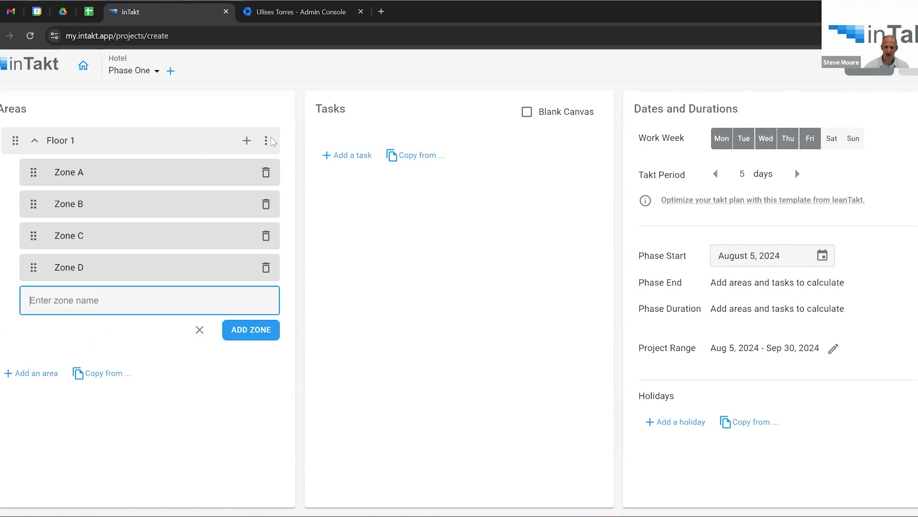
# Duplicate Floor 1 three times and rename the copies Floor 2 through Floor 4.
pyautogui.click(264, 141)
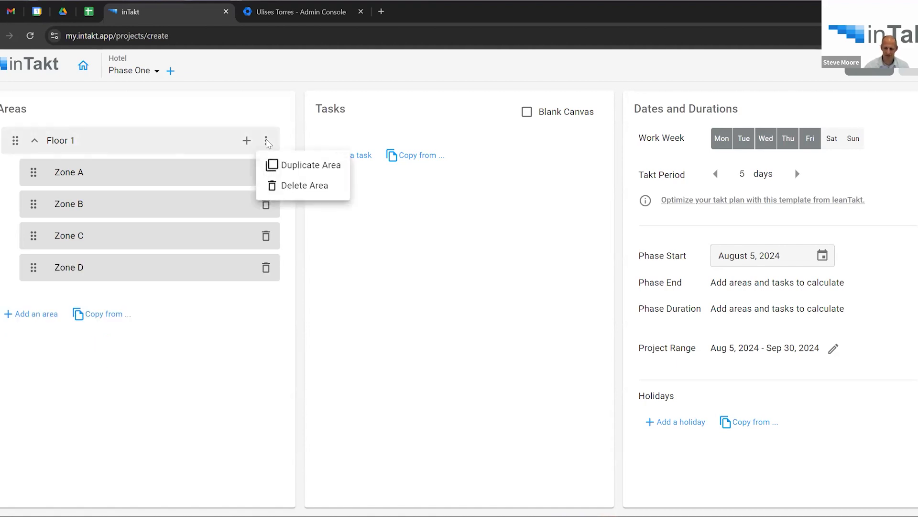
pyautogui.moveTo(285, 173)
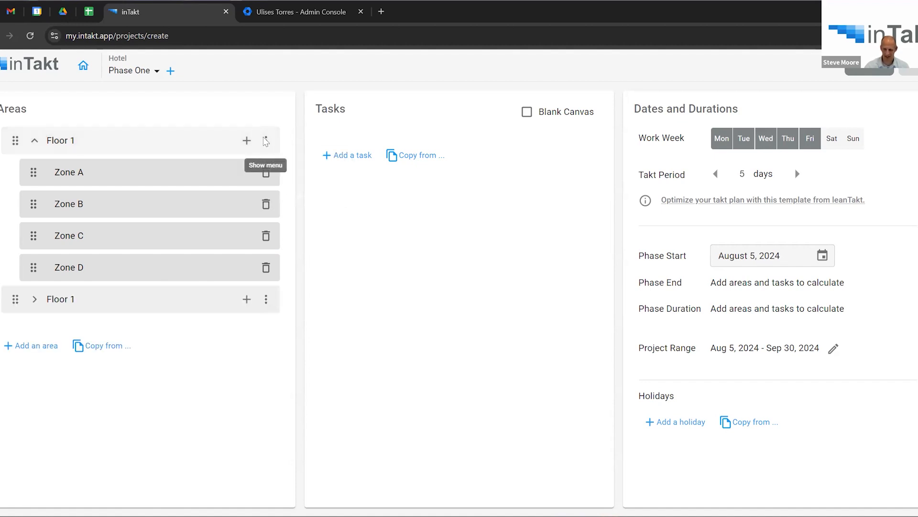
pyautogui.click(266, 140)
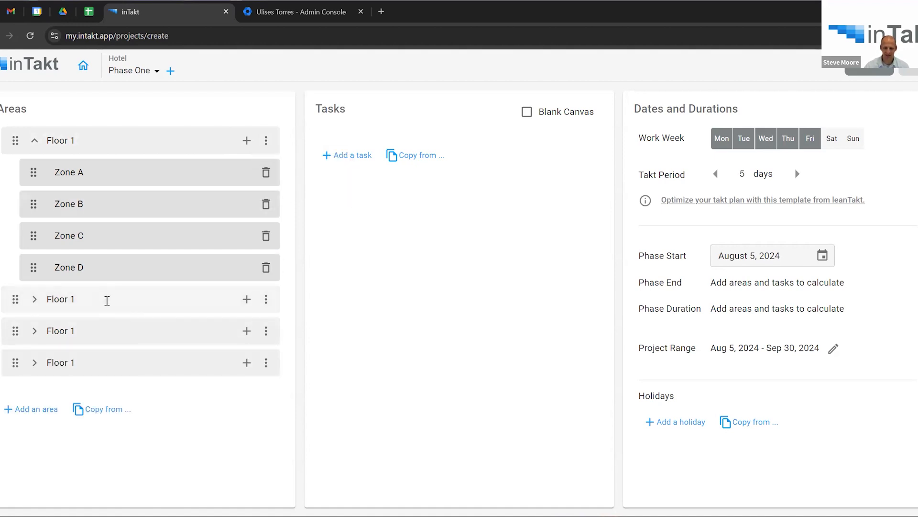
pyautogui.write('Floor 2')
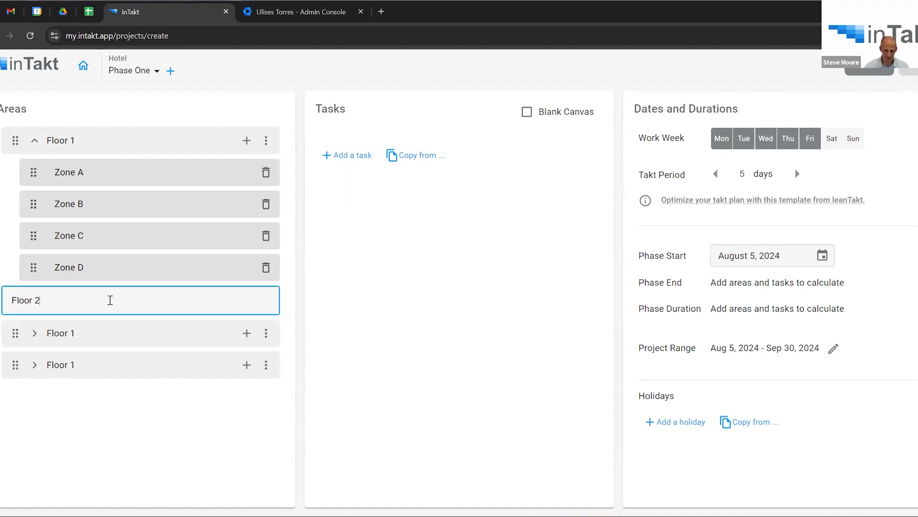
pyautogui.press('Enter')
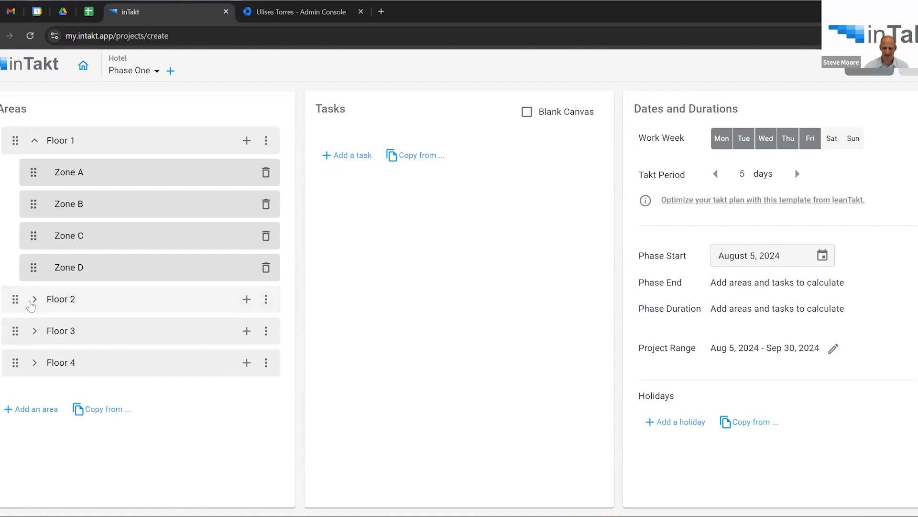
# Expand Floors 2 and 3 to confirm each holds Zones A–D.
pyautogui.click(35, 298)
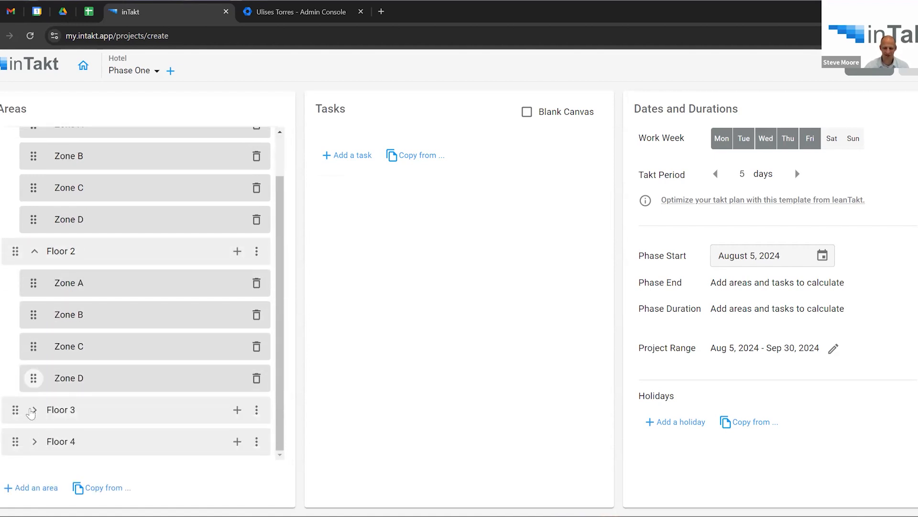
pyautogui.click(35, 409)
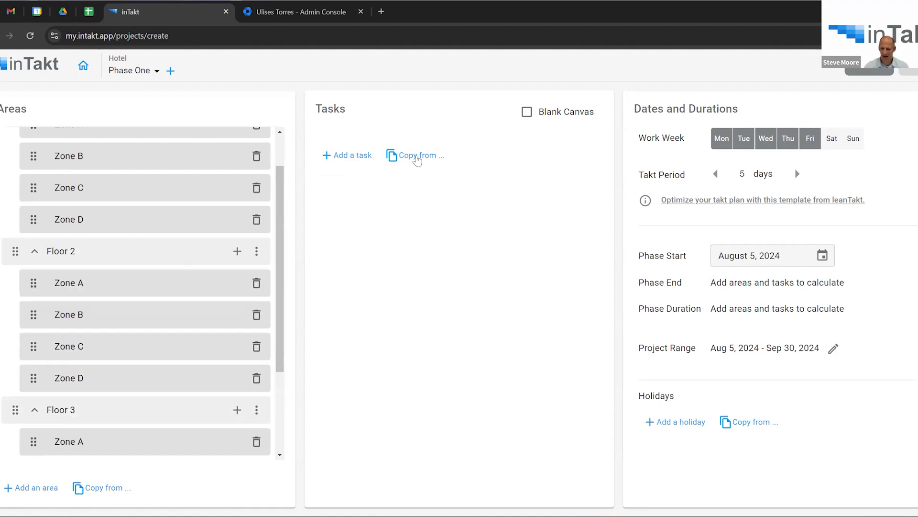
pyautogui.scroll(3)
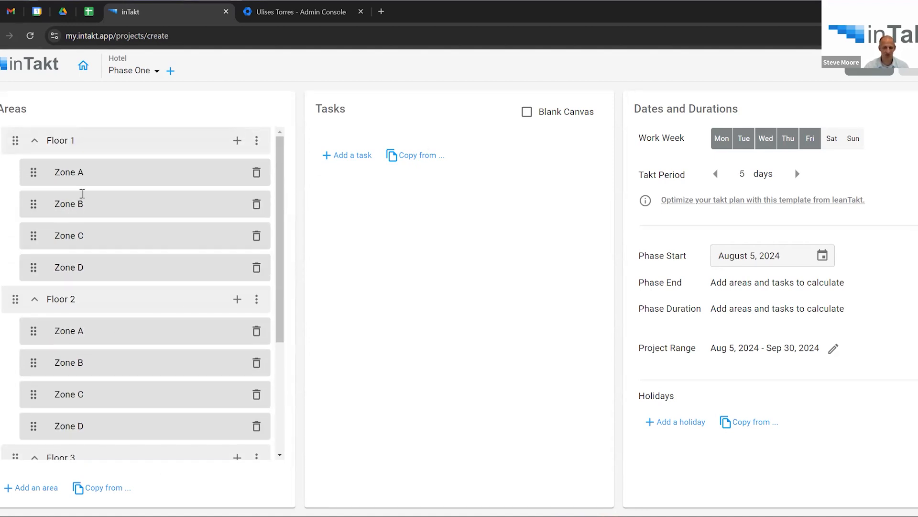
pyautogui.moveTo(344, 158)
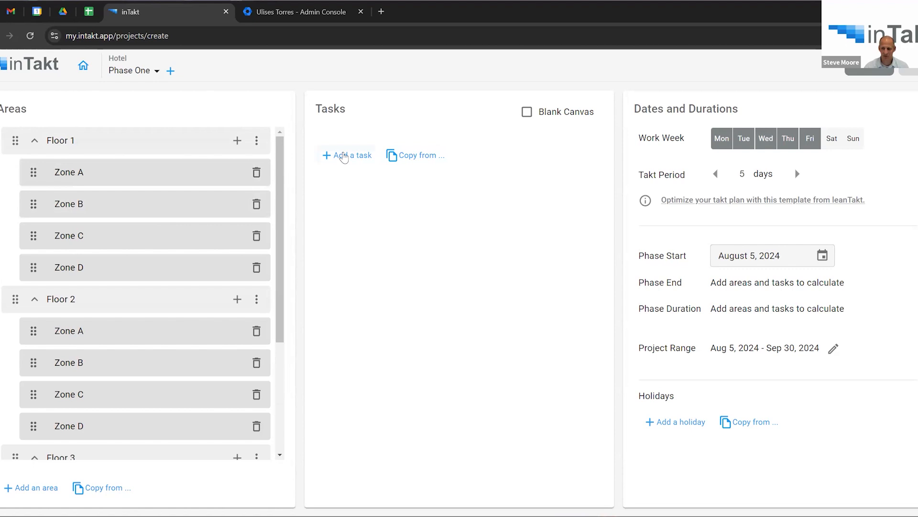
pyautogui.click(350, 155)
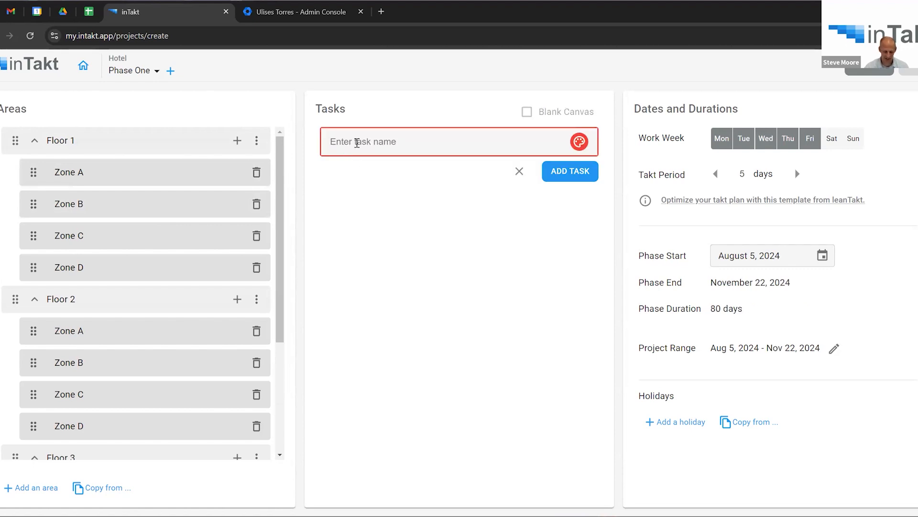
pyautogui.click(570, 171)
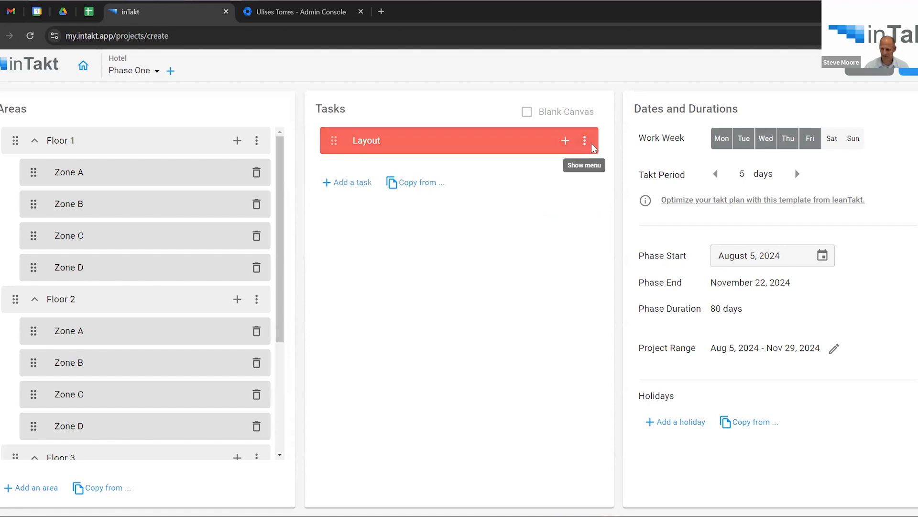
pyautogui.click(584, 140)
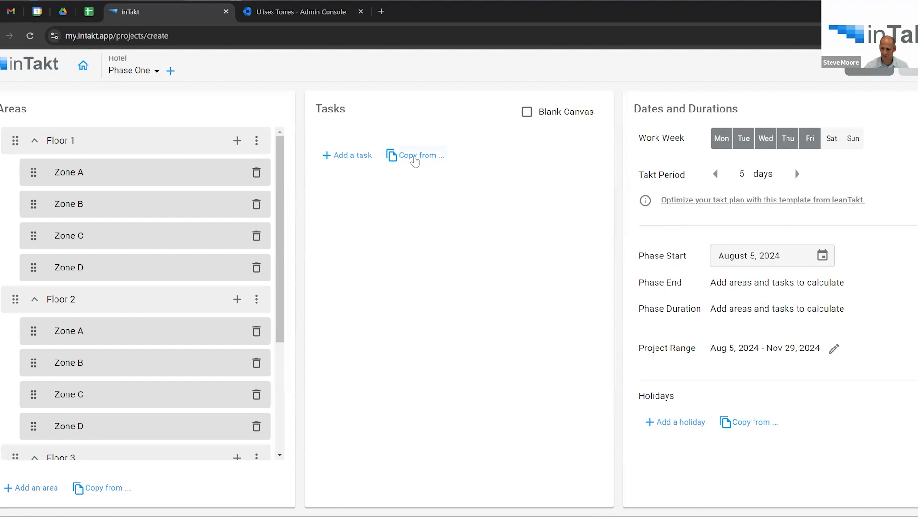
# Copy the trade tasks from LeanTakt Training's Phase One into the Hotel task list.
pyautogui.click(415, 155)
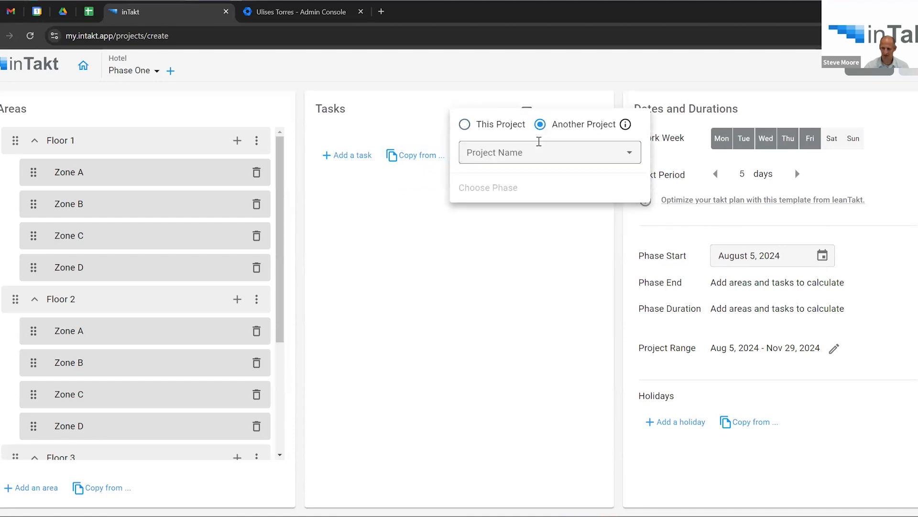
pyautogui.click(550, 153)
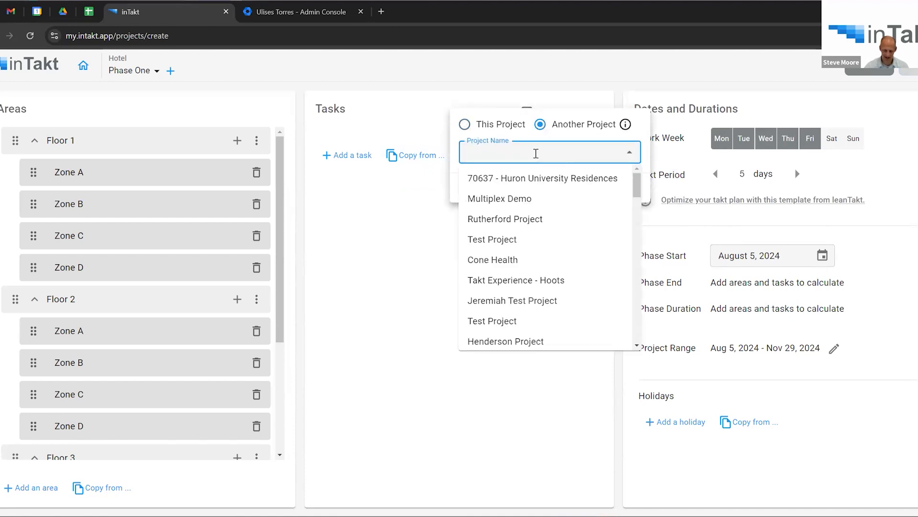
pyautogui.write('lean')
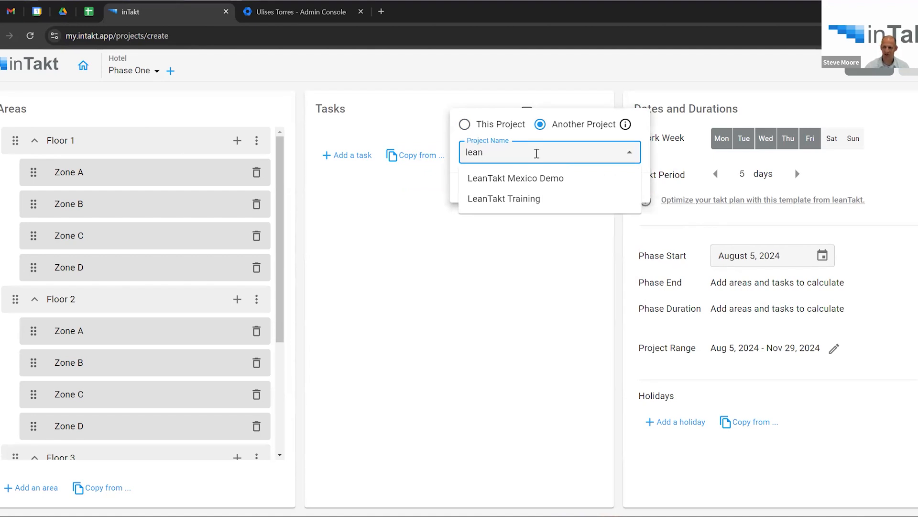
pyautogui.click(504, 199)
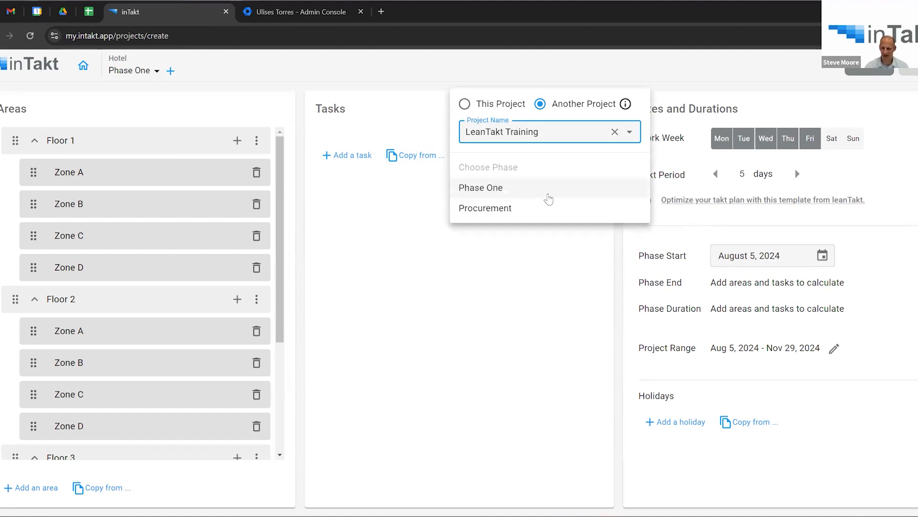
pyautogui.click(480, 188)
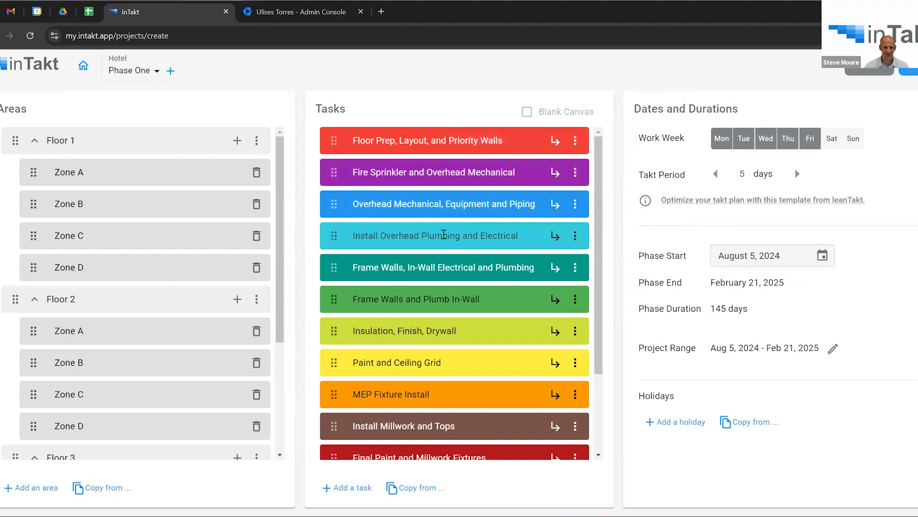
pyautogui.scroll(-3)
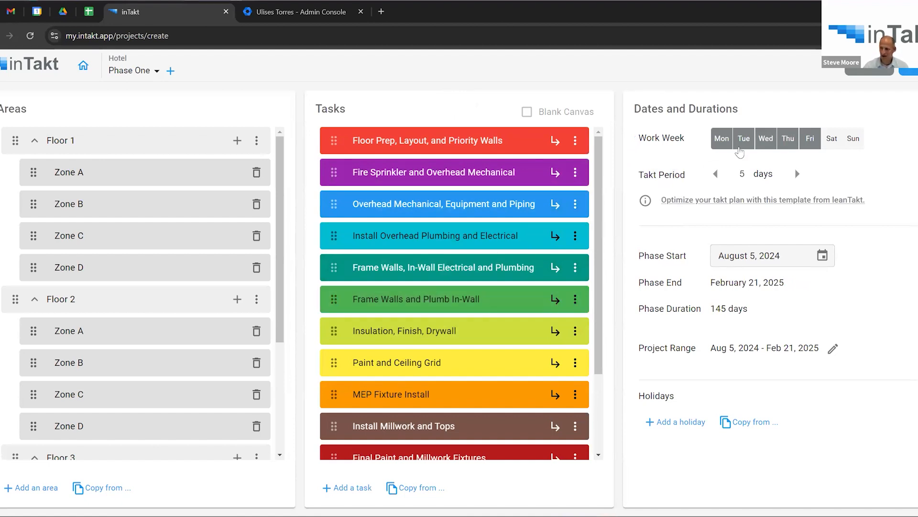
pyautogui.moveTo(803, 136)
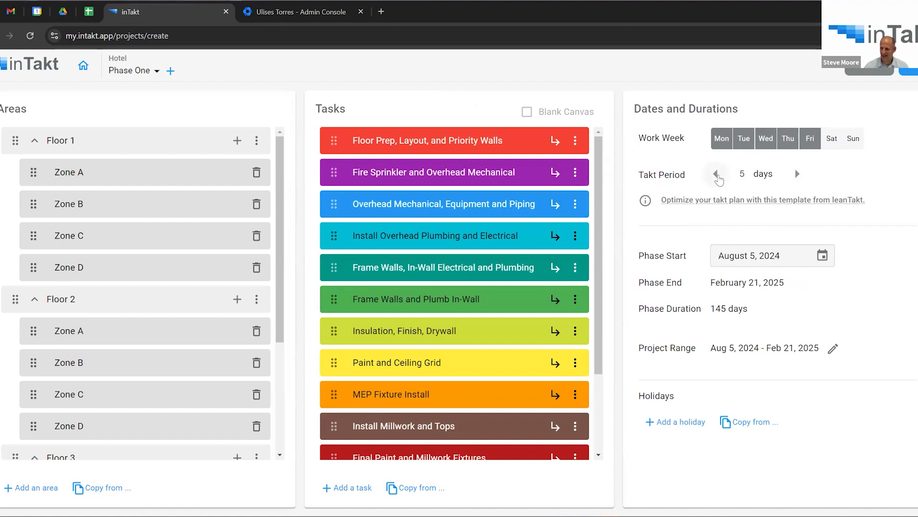
# Step the takt period through four and six days and settle it back at 5 days.
pyautogui.click(715, 174)
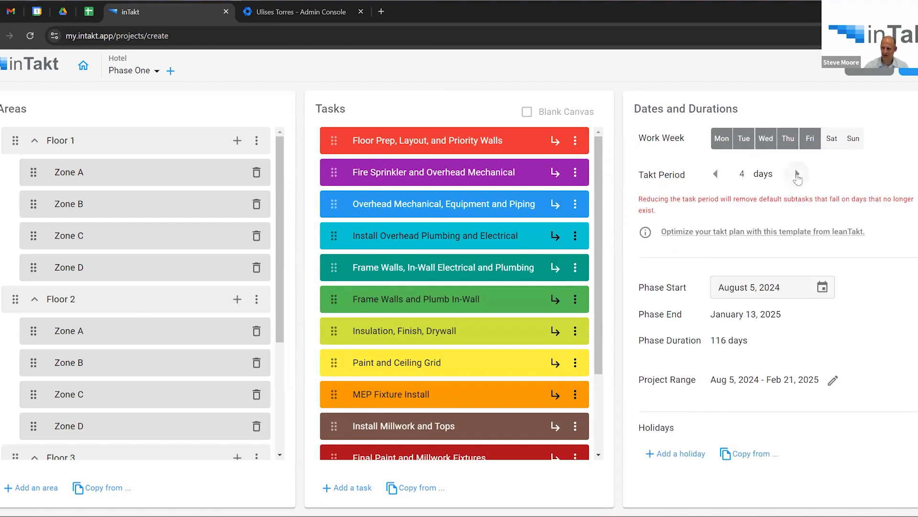
pyautogui.click(796, 173)
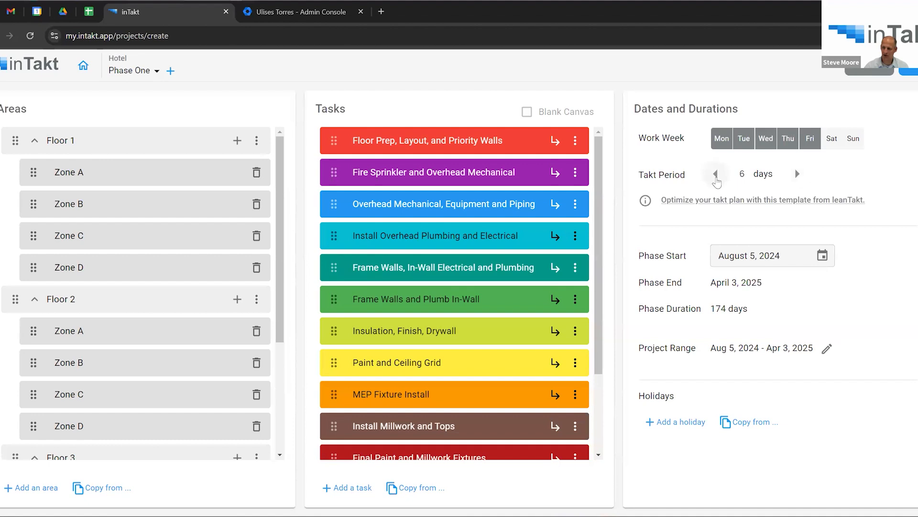
pyautogui.click(715, 173)
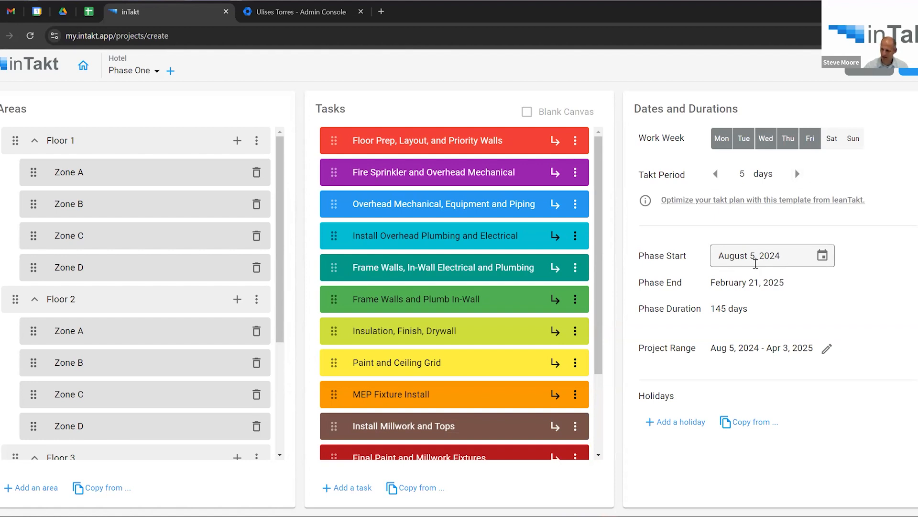
pyautogui.moveTo(706, 395)
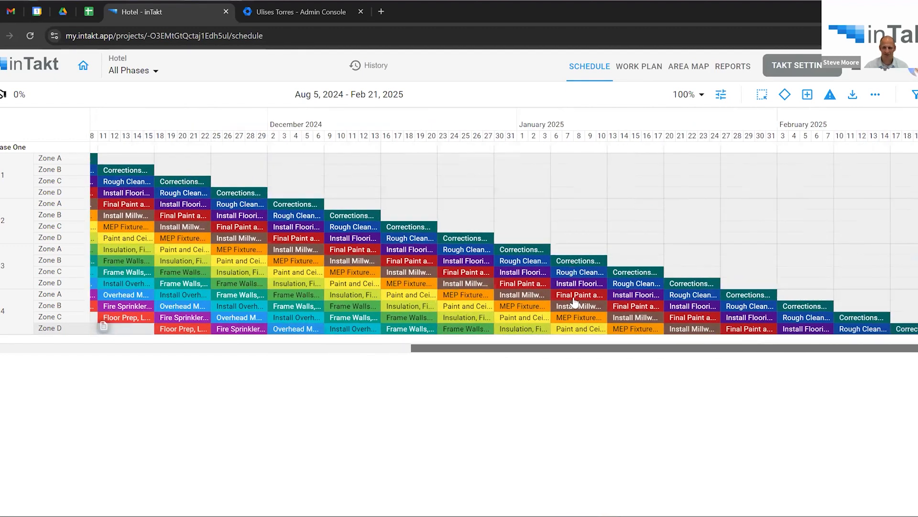
# Turn on Show Default Links from a Paint and Ceiling Grid task's details.
pyautogui.click(579, 295)
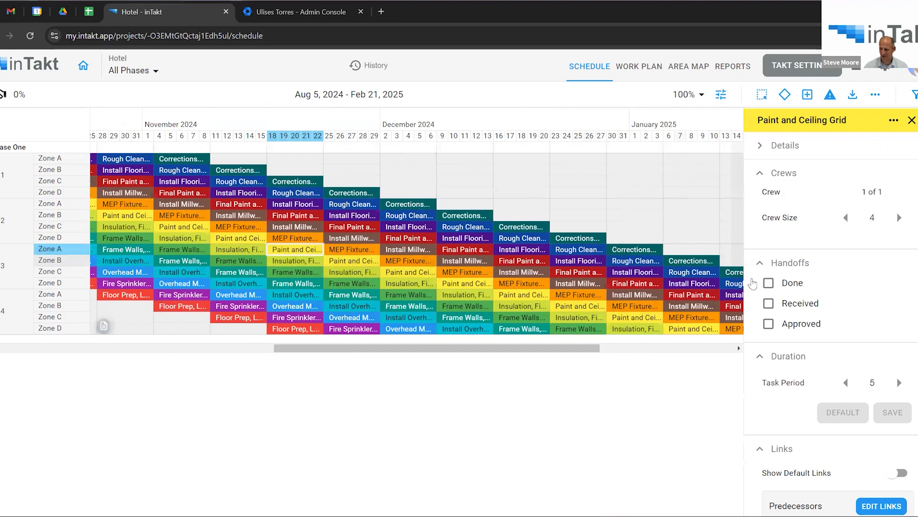
pyautogui.scroll(-3)
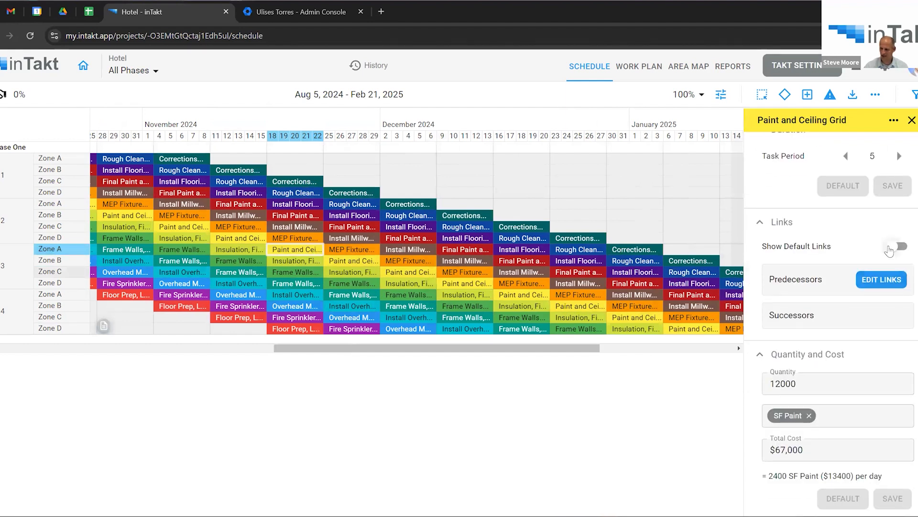
pyautogui.click(897, 247)
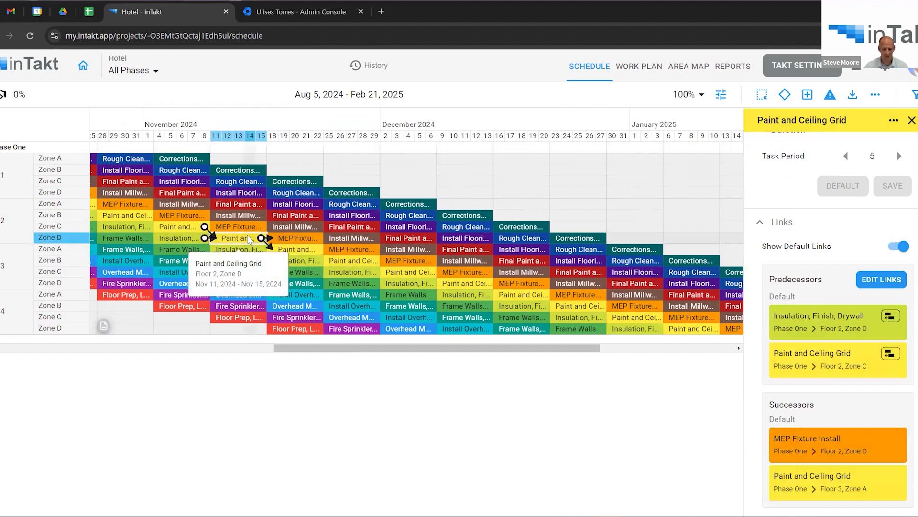
pyautogui.moveTo(300, 232)
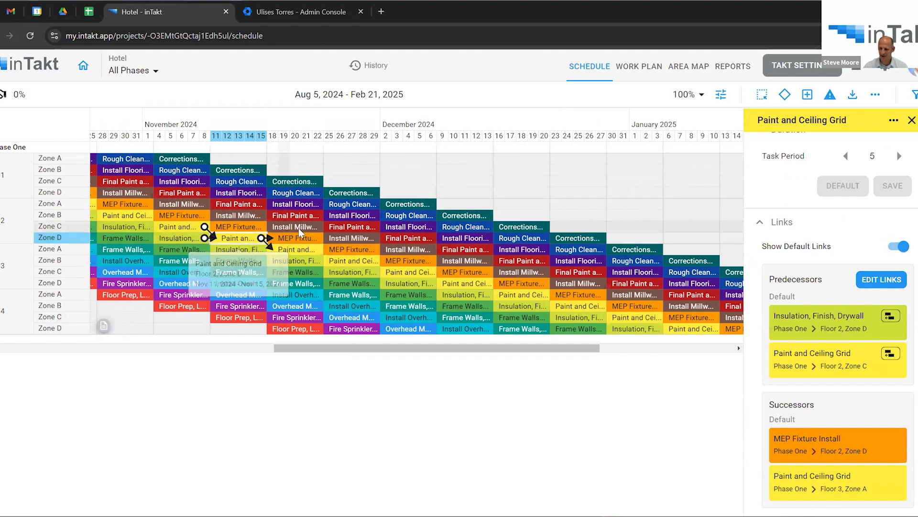
# Inspect predecessors and successors of Final Paint and Millwork Fixtures in Floor 2, Zone B.
pyautogui.click(294, 216)
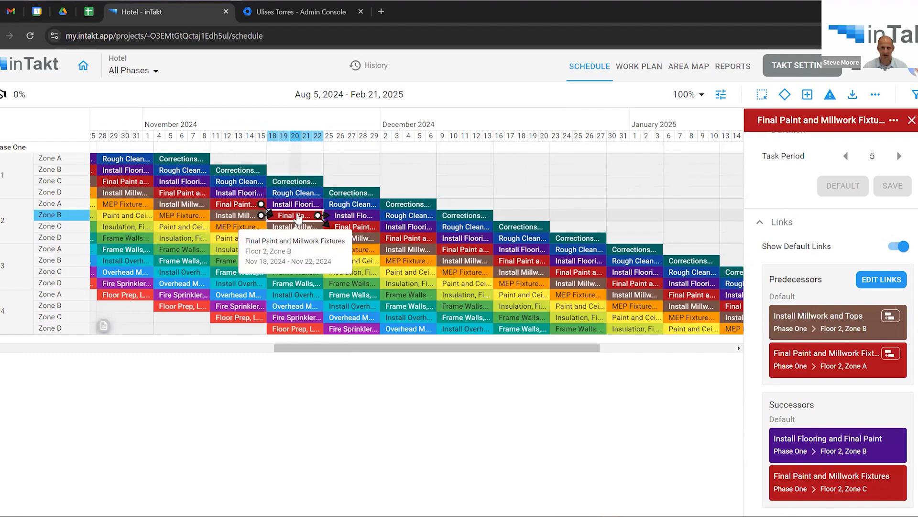
pyautogui.moveTo(852, 93)
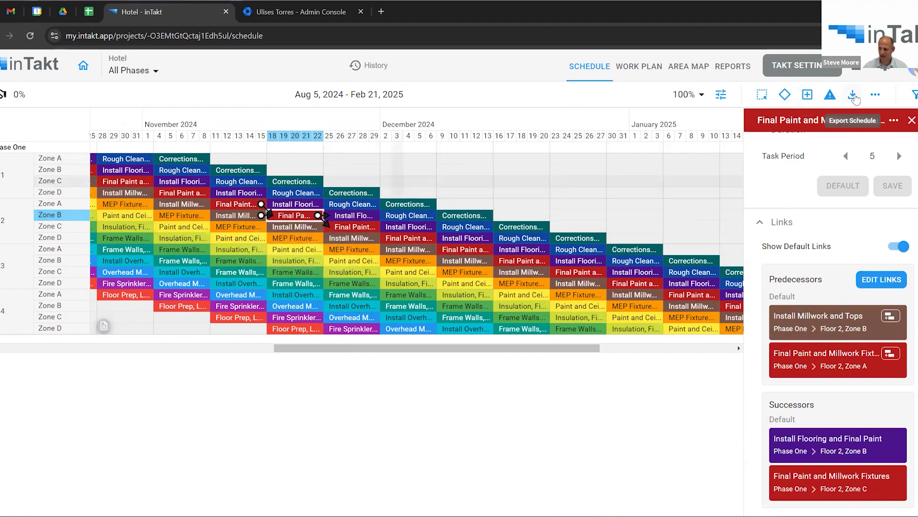
pyautogui.click(851, 94)
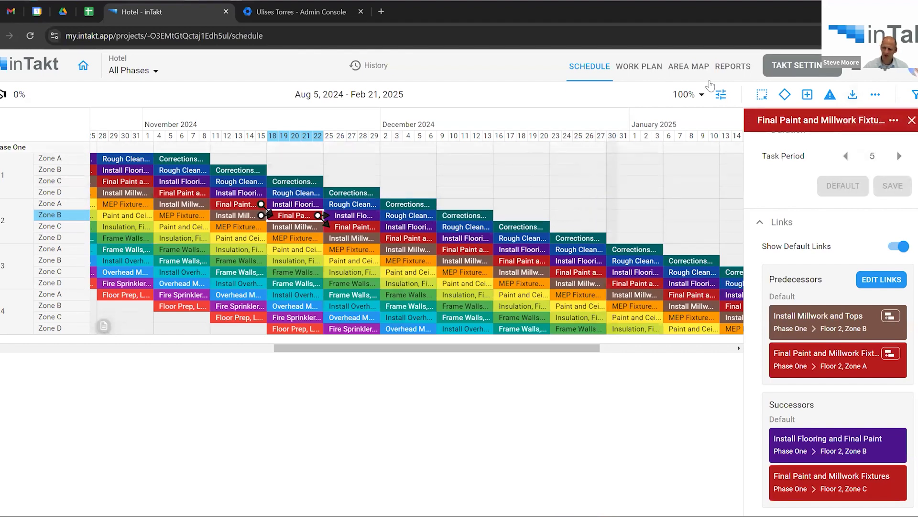
pyautogui.moveTo(695, 73)
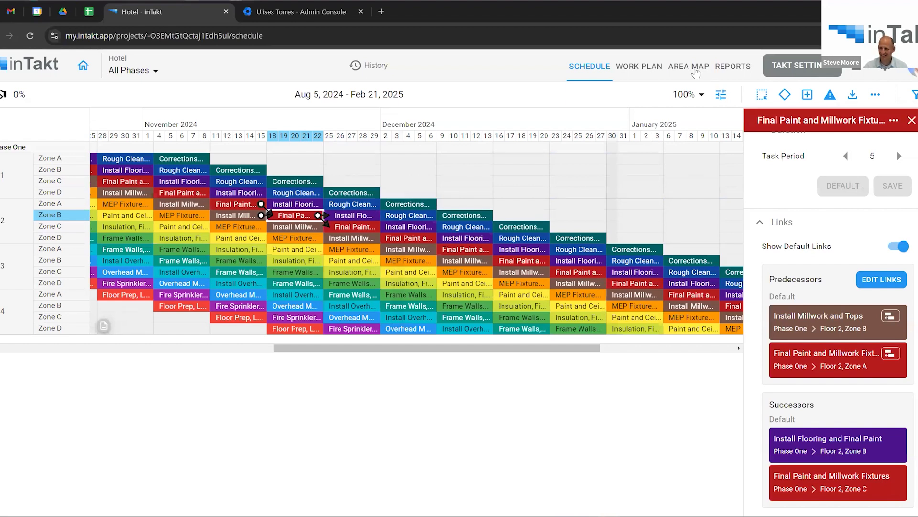
# Upload the 95-page Homewood Suites by Hilton PDF drawing set into the Area Map.
pyautogui.click(689, 66)
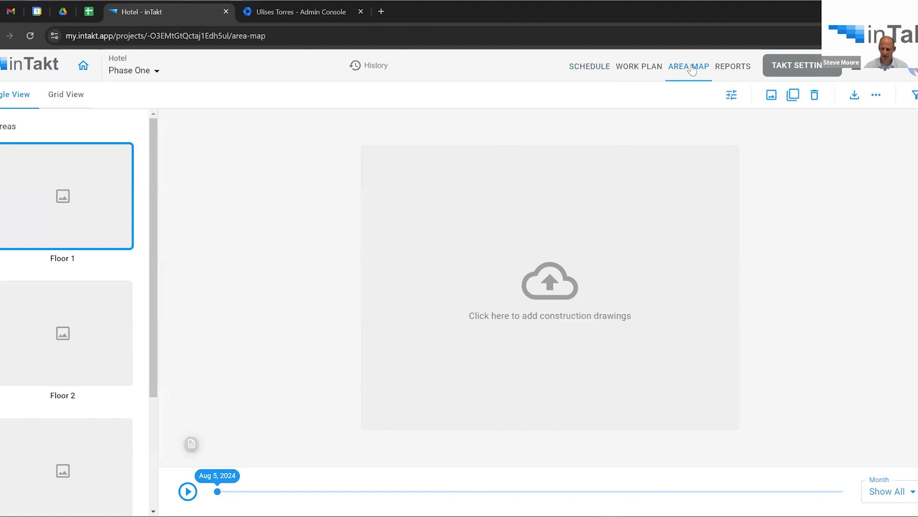
pyautogui.moveTo(699, 65)
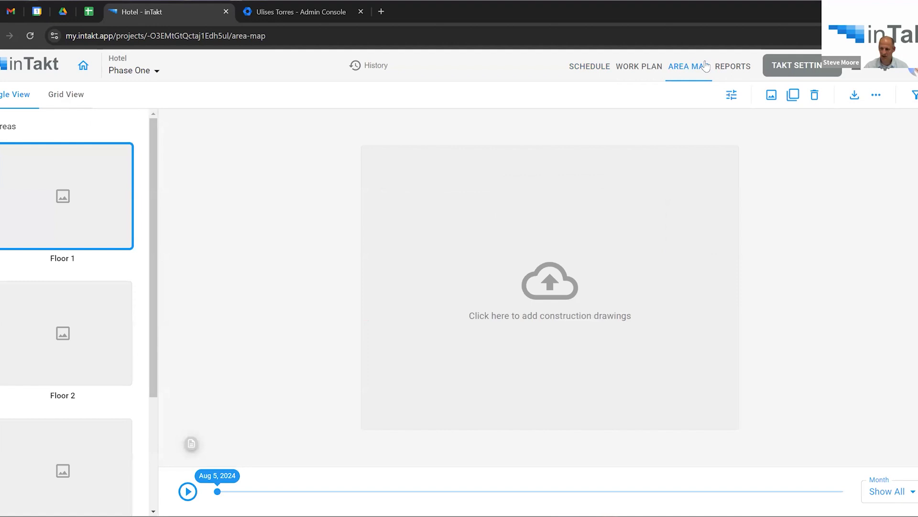
pyautogui.moveTo(854, 94)
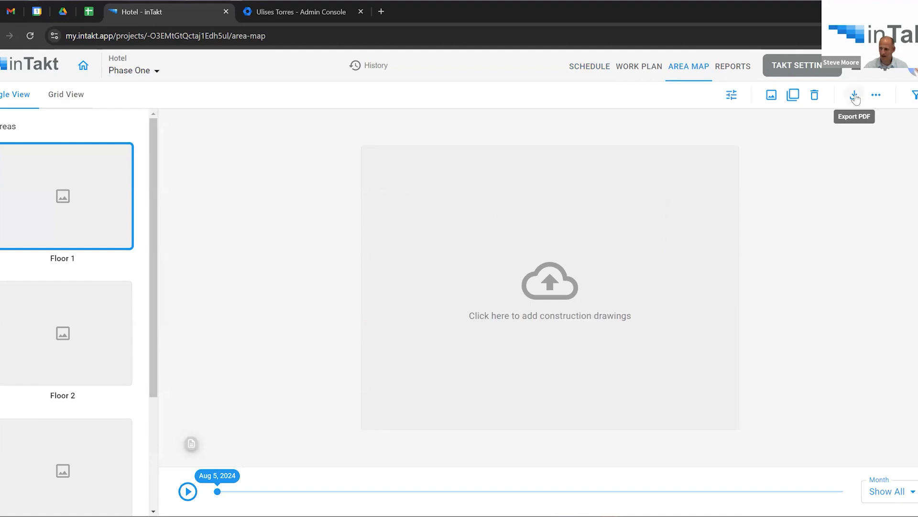
pyautogui.click(771, 94)
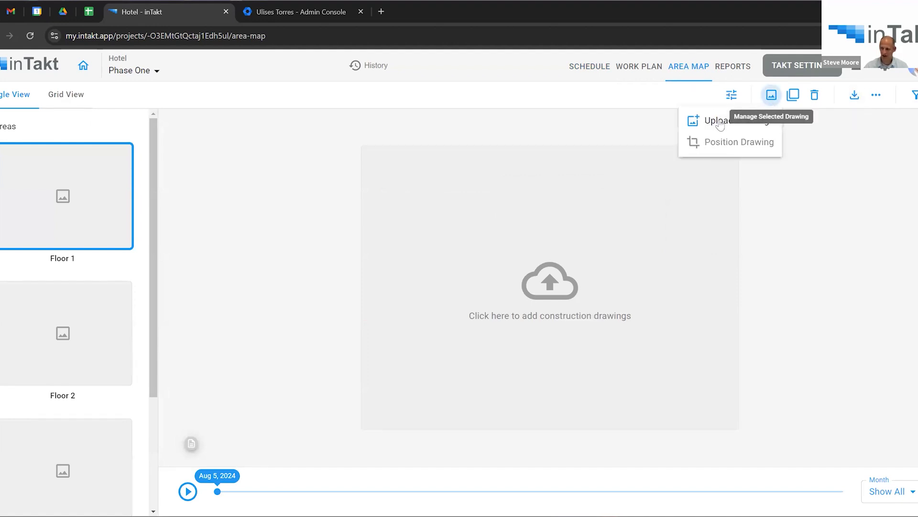
pyautogui.click(718, 120)
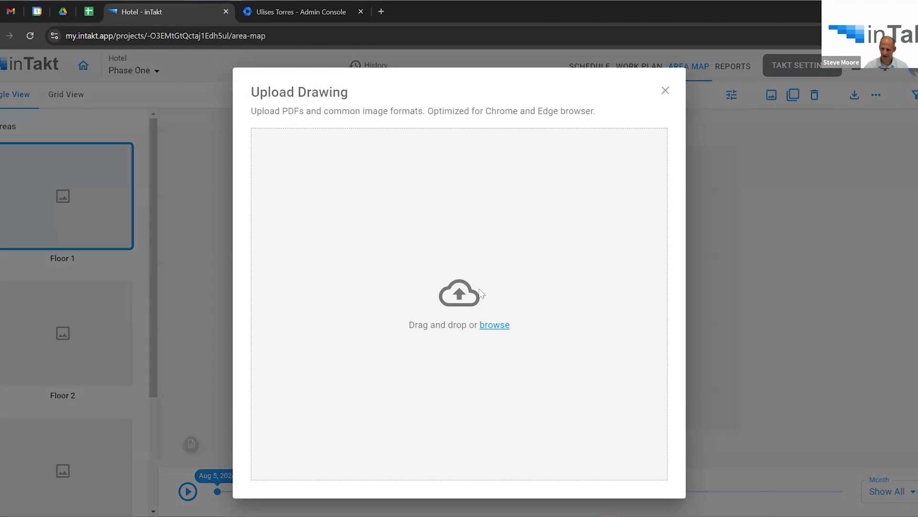
pyautogui.moveTo(500, 330)
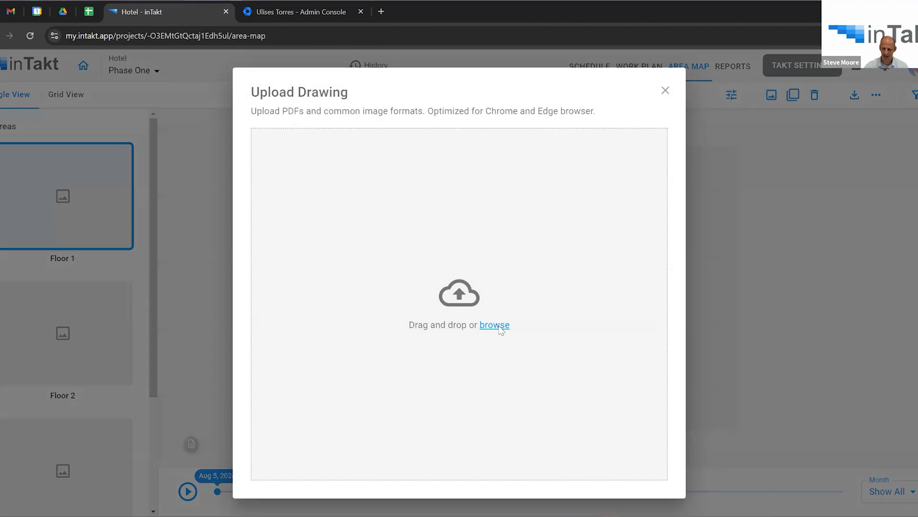
pyautogui.click(494, 325)
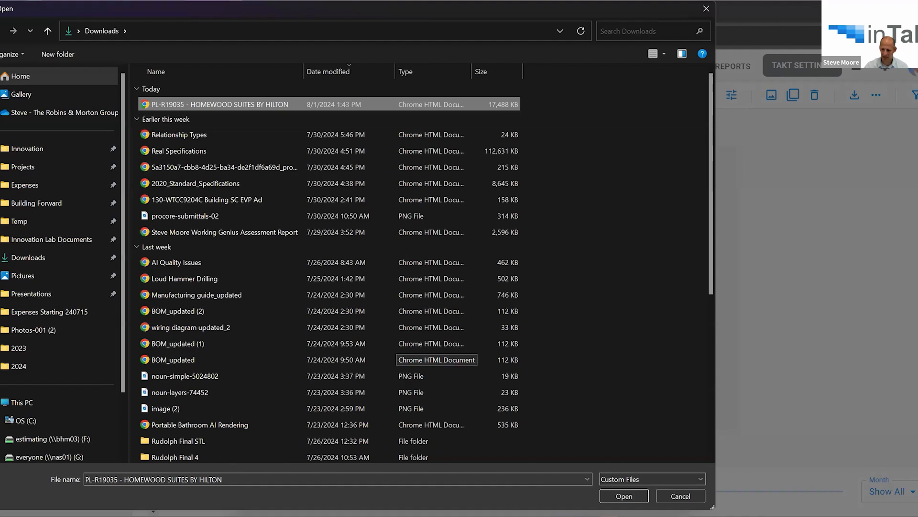
pyautogui.click(624, 495)
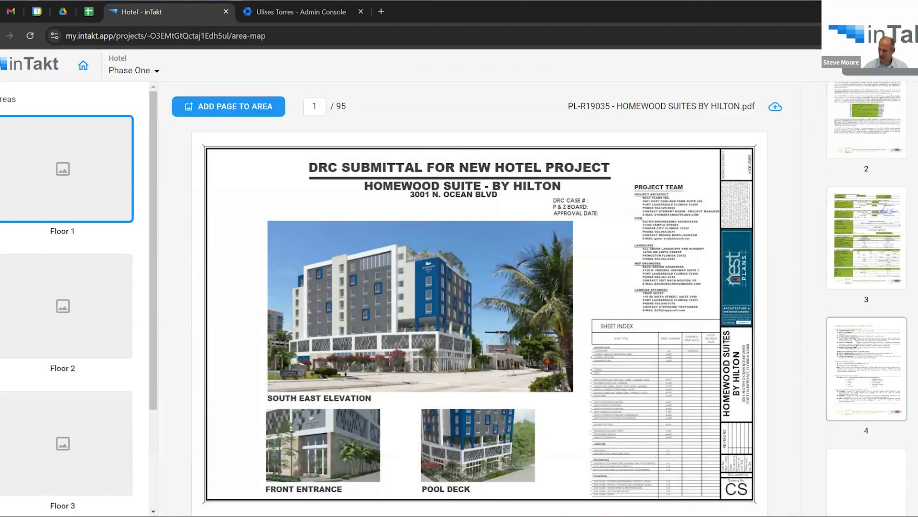
# Attach page 13, the third-floor guest rooms plan, to Floor 1 and accept its position.
pyautogui.scroll(-3)
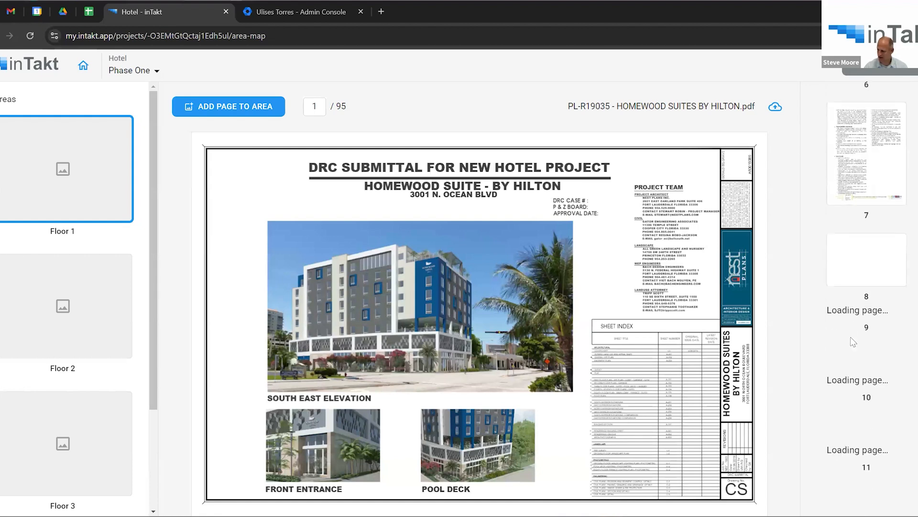
pyautogui.scroll(-3)
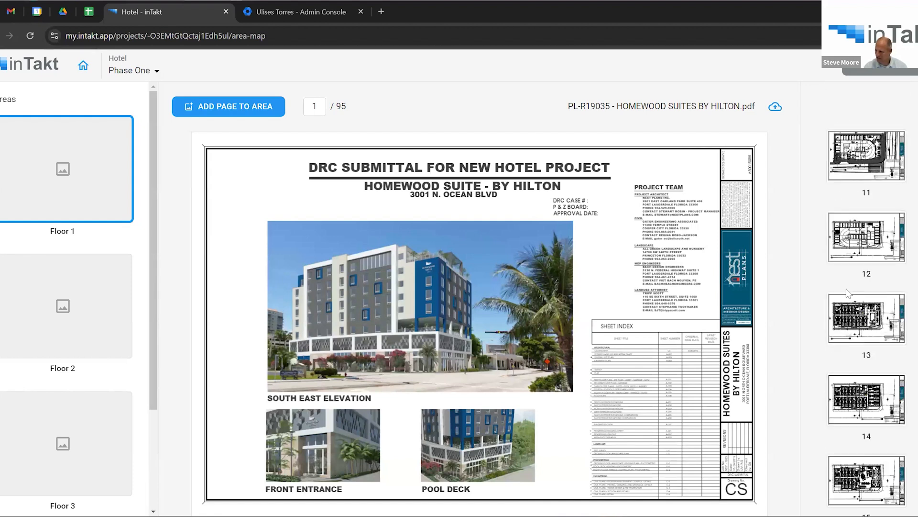
pyautogui.scroll(-3)
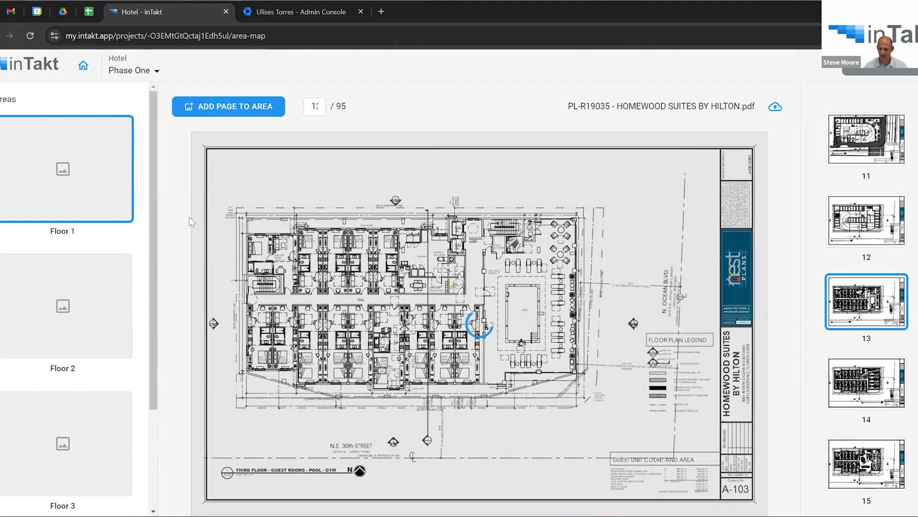
pyautogui.click(228, 106)
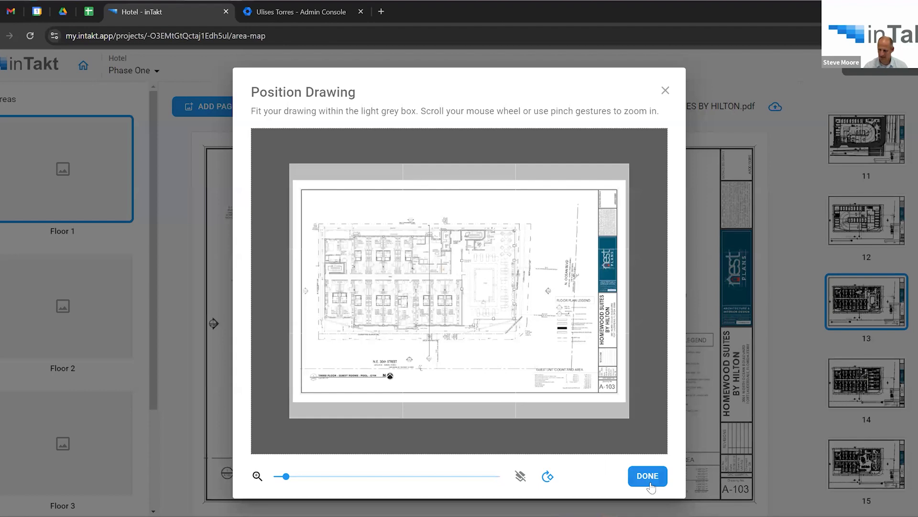
pyautogui.click(646, 476)
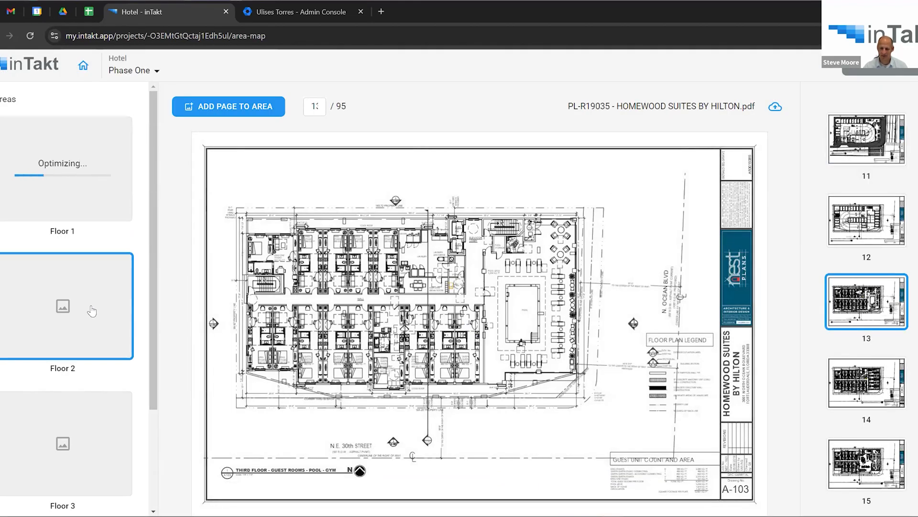
# Attach the fourth–seventh floors plan to Floors 2 and 3 and accept their positions.
pyautogui.click(864, 386)
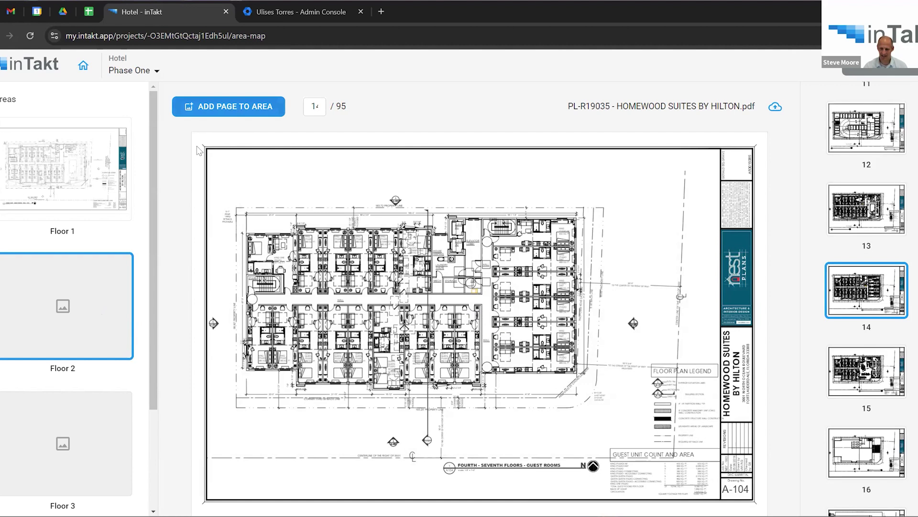
pyautogui.click(227, 106)
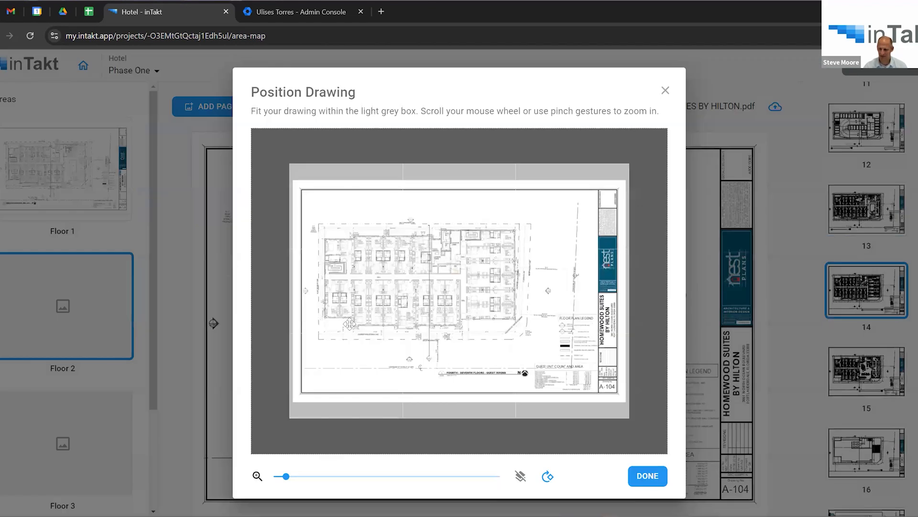
pyautogui.click(646, 475)
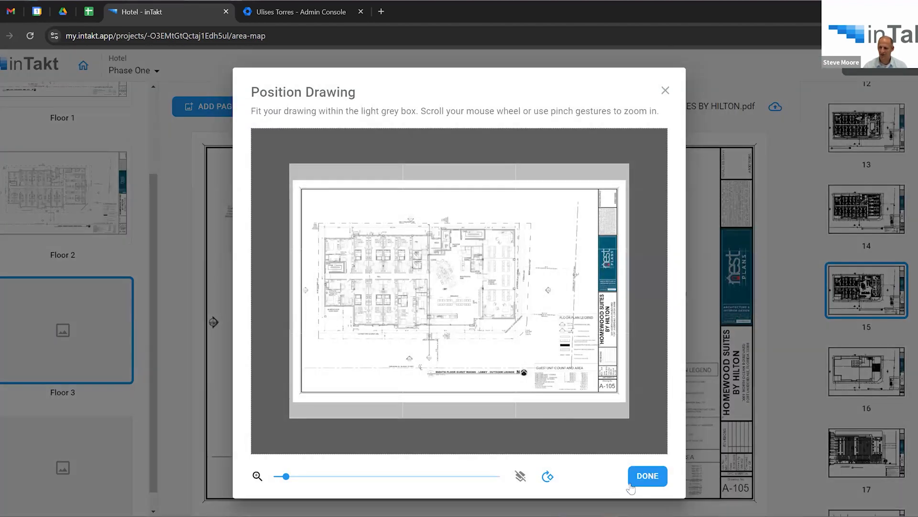
pyautogui.click(646, 475)
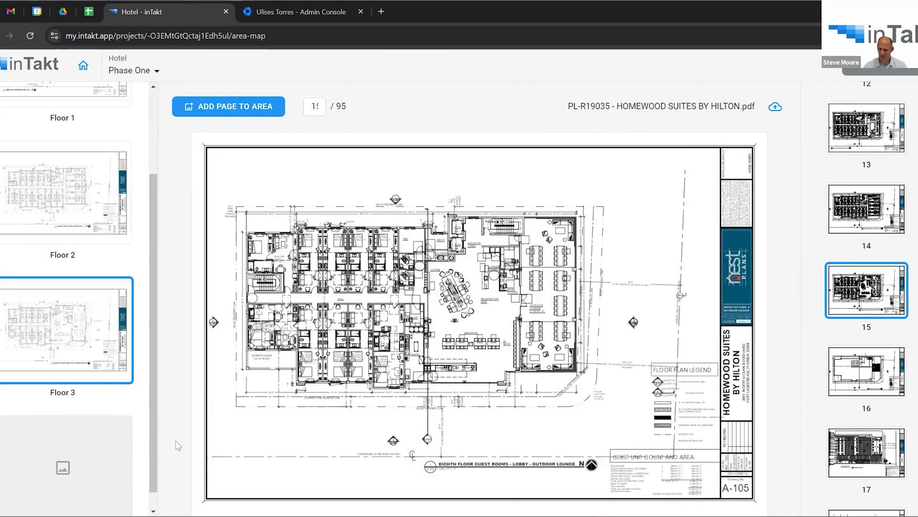
# Attach the page-16 roof plan (A-106) to Floor 4 and accept its placement.
pyautogui.scroll(-3)
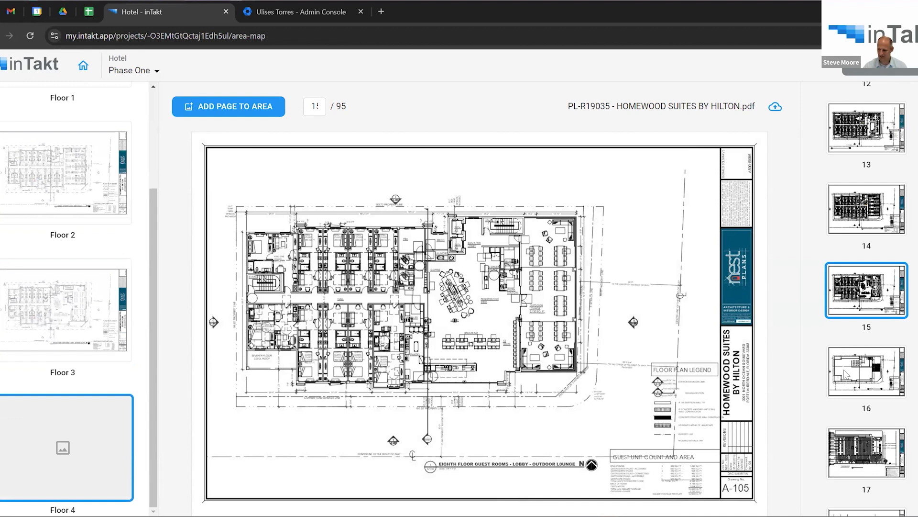
pyautogui.click(862, 376)
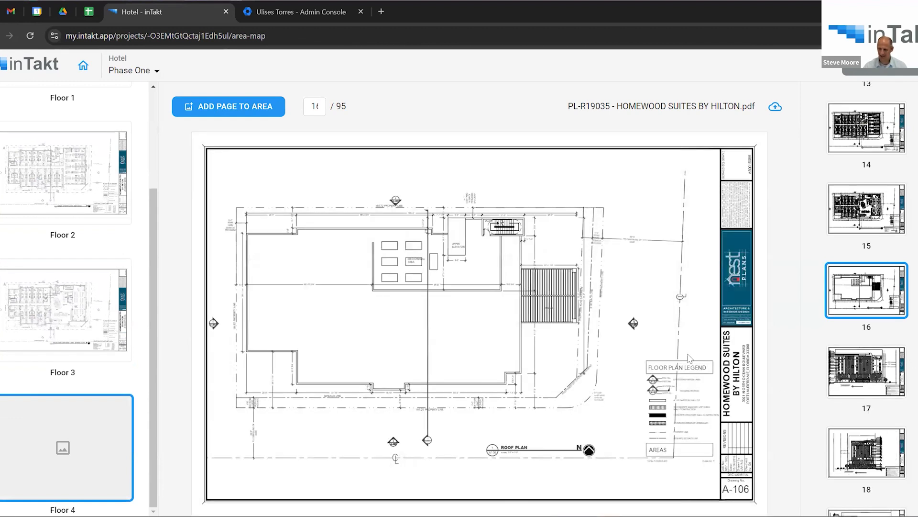
pyautogui.moveTo(228, 108)
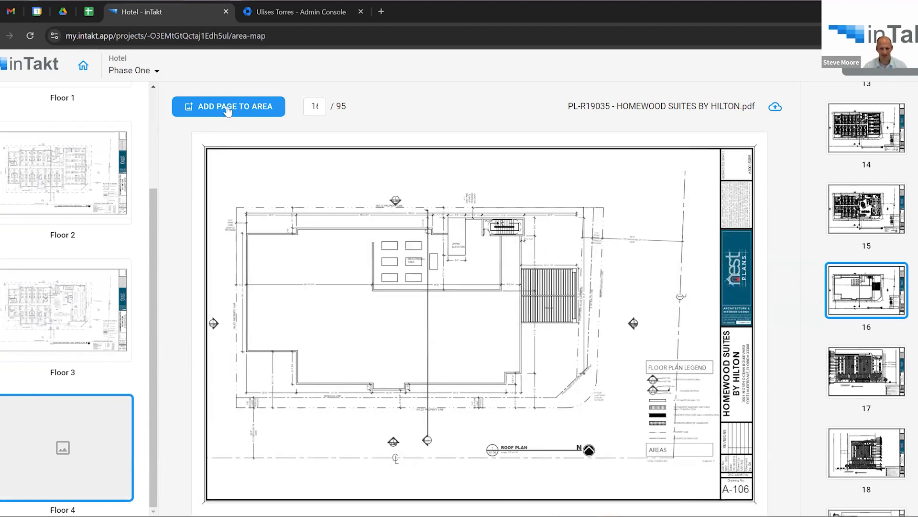
pyautogui.click(228, 106)
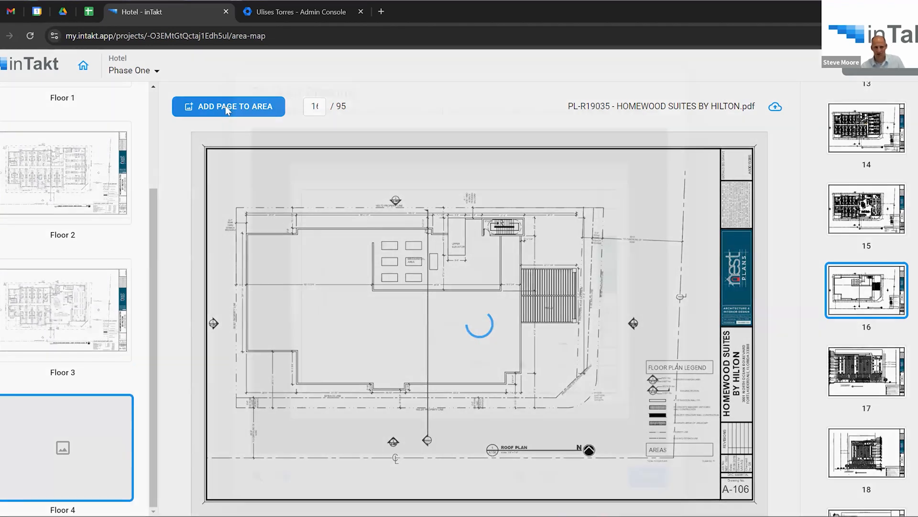
pyautogui.click(228, 106)
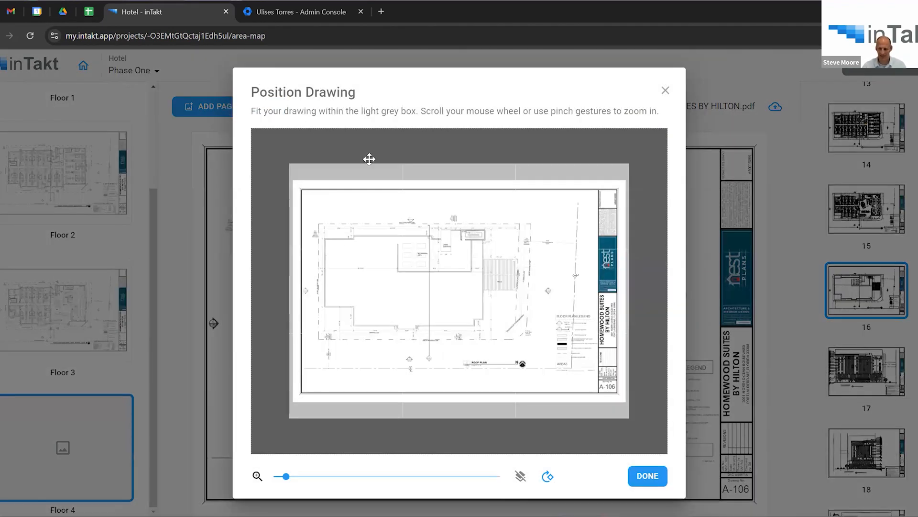
pyautogui.click(647, 475)
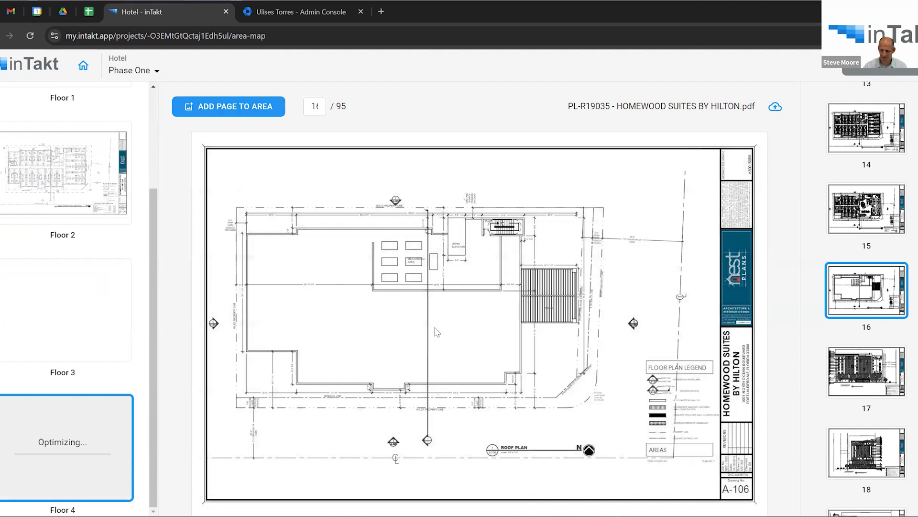
pyautogui.scroll(-3)
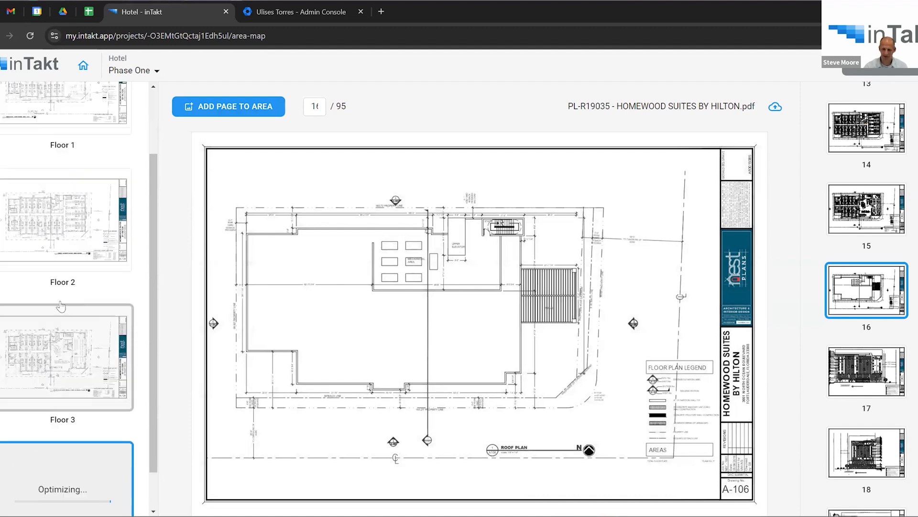
pyautogui.scroll(-3)
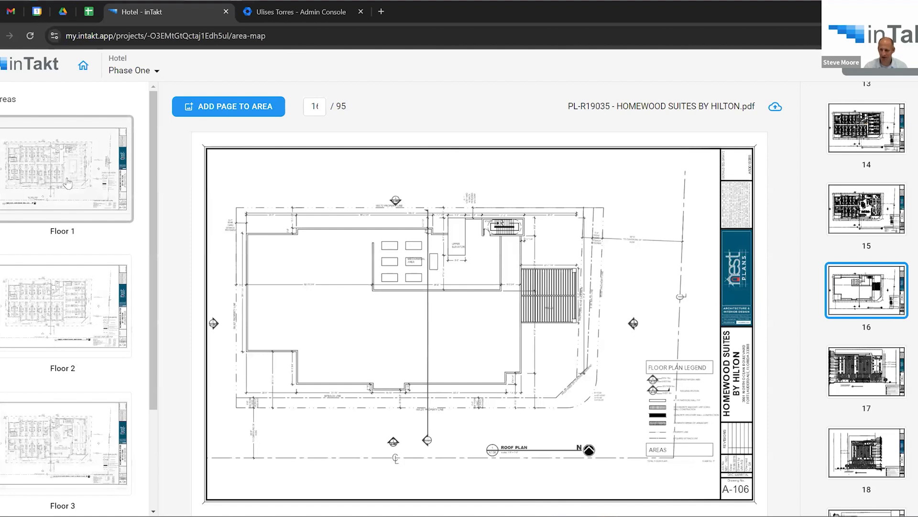
pyautogui.moveTo(866, 73)
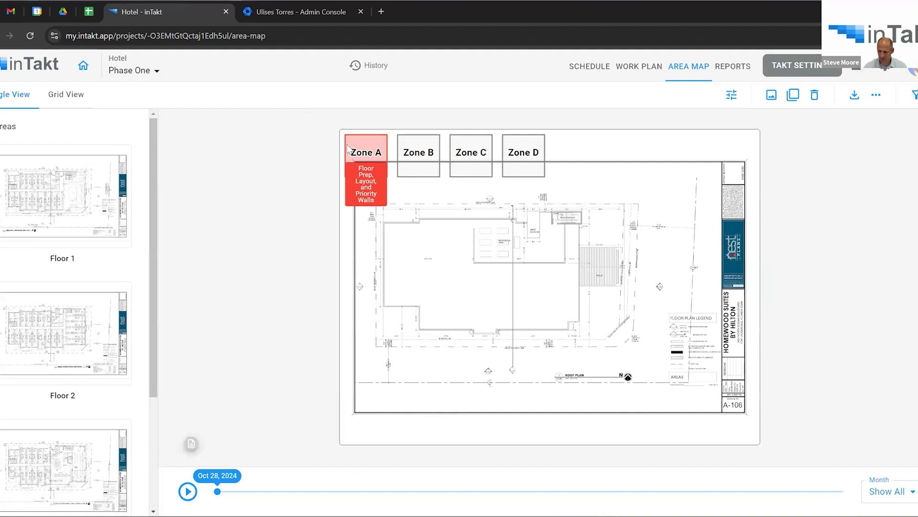
# Reshape Zone A's outline on Floor 1 to cover the left guest-room wing.
pyautogui.click(366, 151)
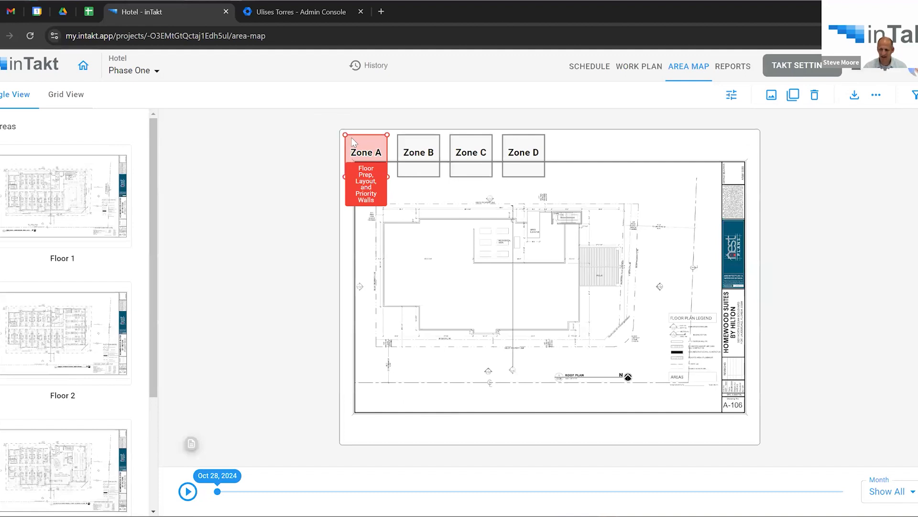
pyautogui.moveTo(360, 146)
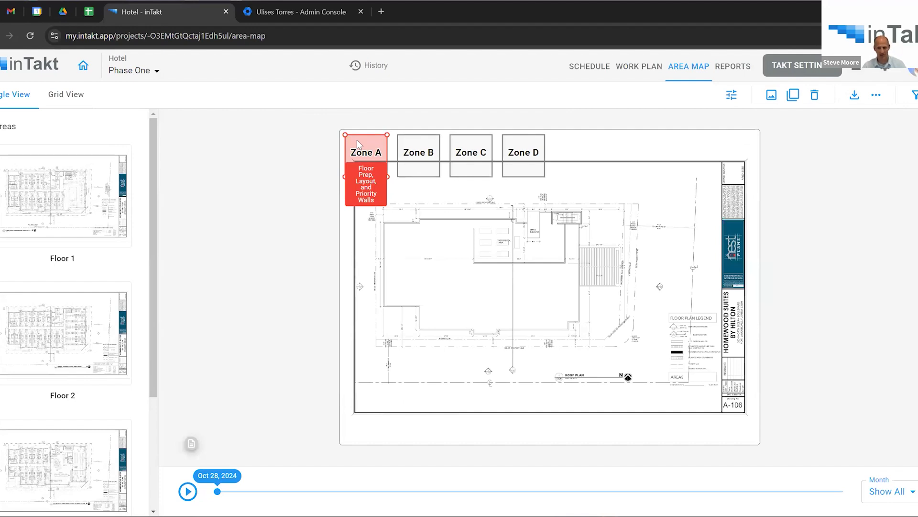
pyautogui.moveTo(331, 167)
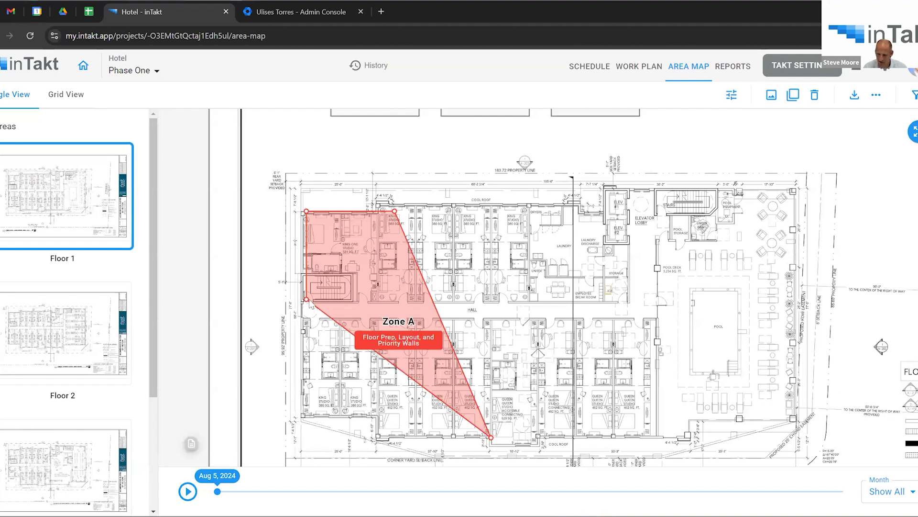
pyautogui.moveTo(307, 299); pyautogui.dragTo(307, 418)
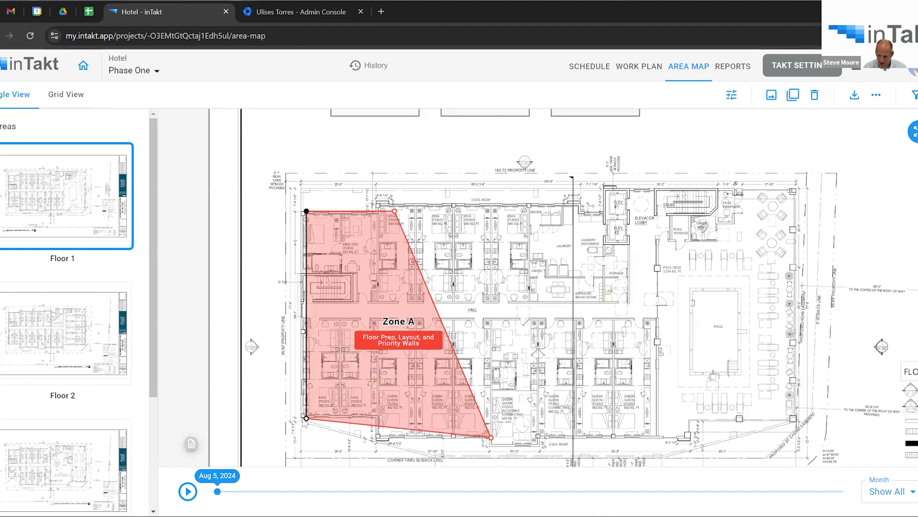
pyautogui.moveTo(305, 419); pyautogui.dragTo(282, 416)
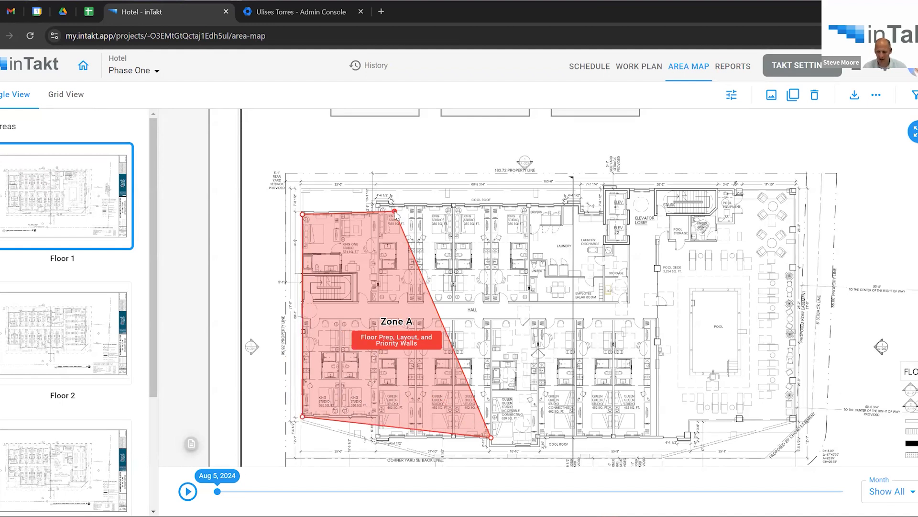
pyautogui.moveTo(395, 212); pyautogui.dragTo(482, 206)
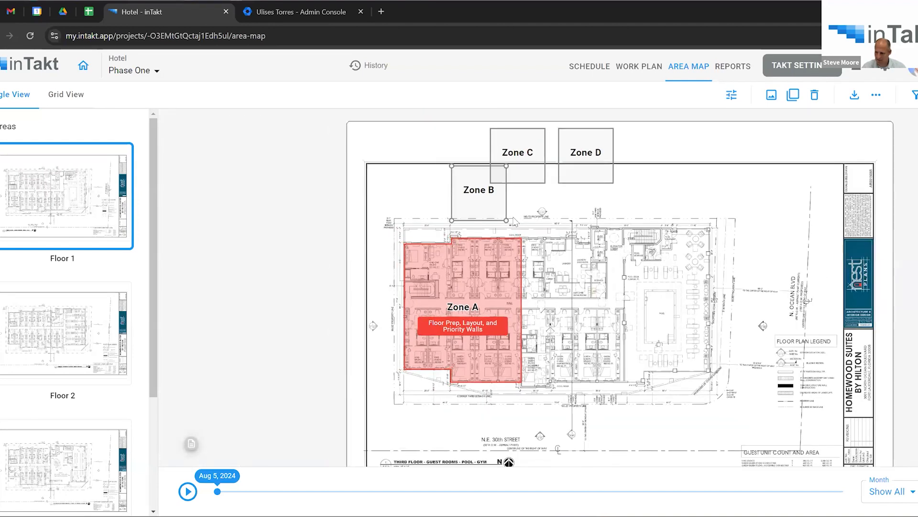
# Place Zone B over the middle guest-room block beside Zone A on Floor 1.
pyautogui.moveTo(478, 190); pyautogui.dragTo(561, 268)
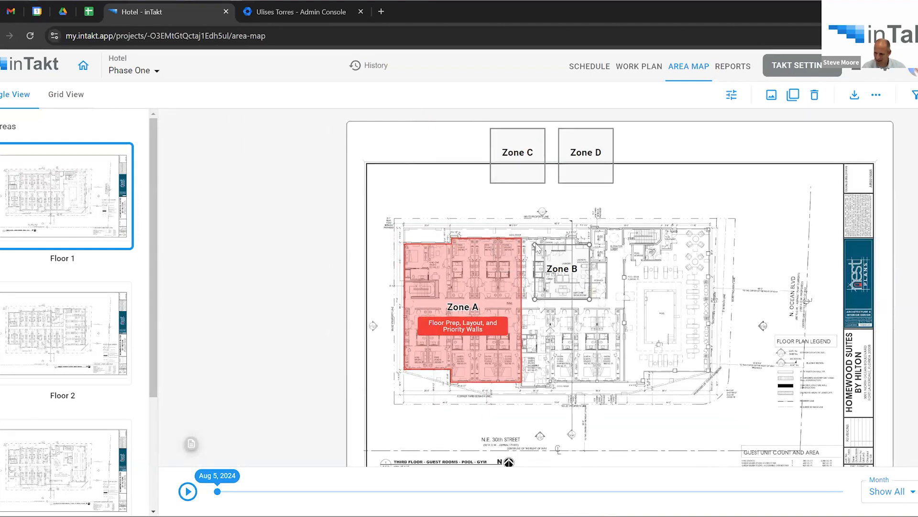
pyautogui.click(462, 307)
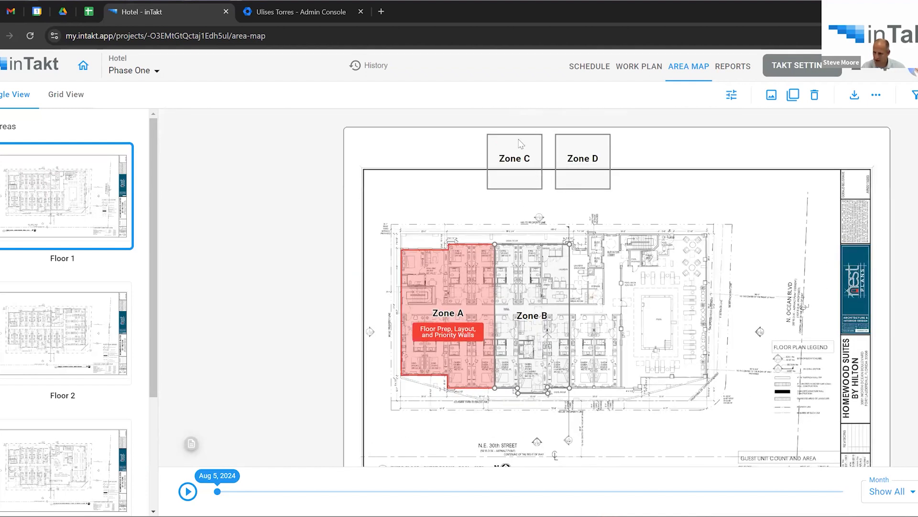
# Place Zone C over the block to the right of Zone B on Floor 1.
pyautogui.moveTo(515, 158); pyautogui.dragTo(632, 302)
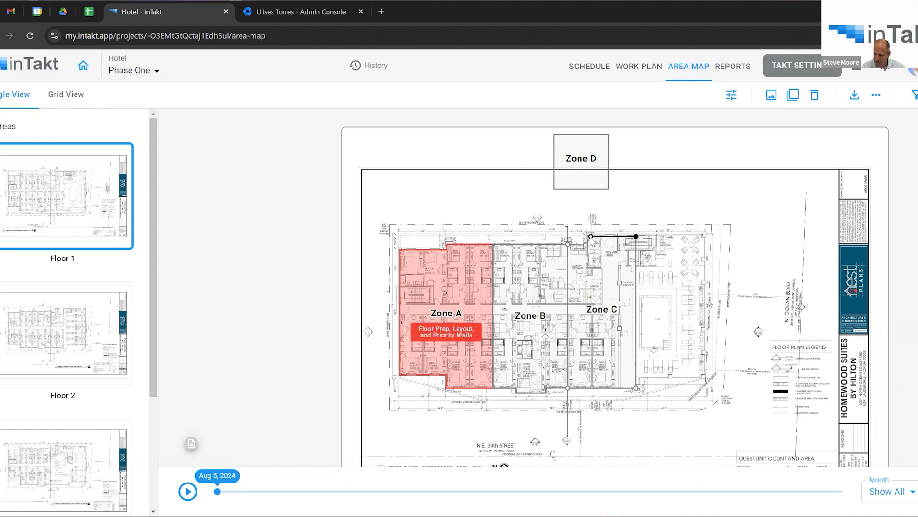
pyautogui.moveTo(571, 141)
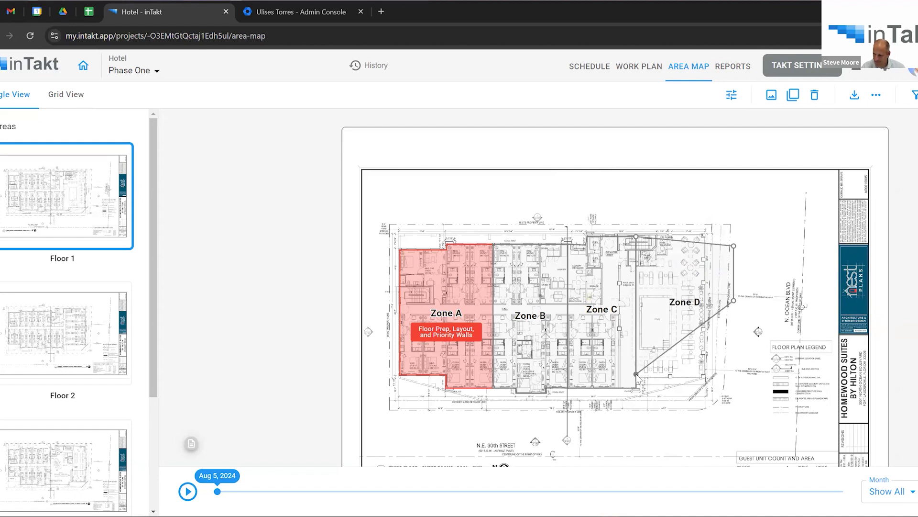
pyautogui.moveTo(730, 343)
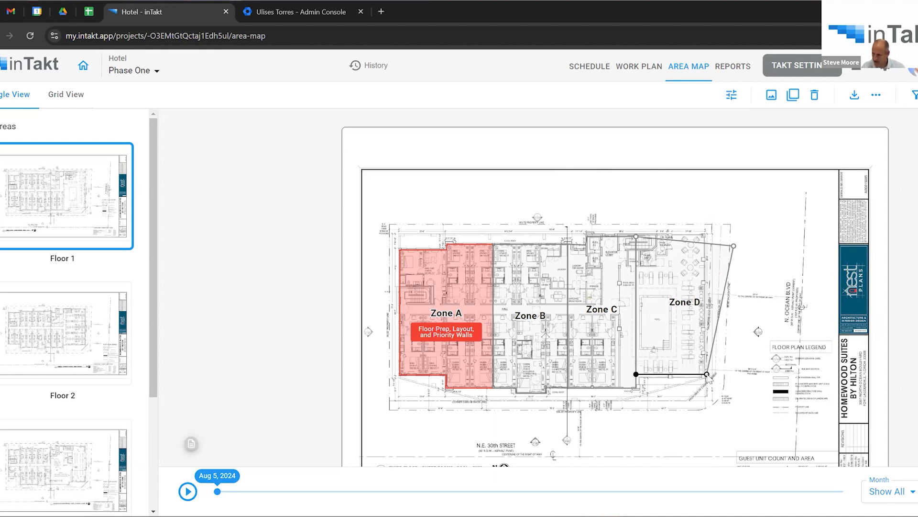
pyautogui.moveTo(725, 247)
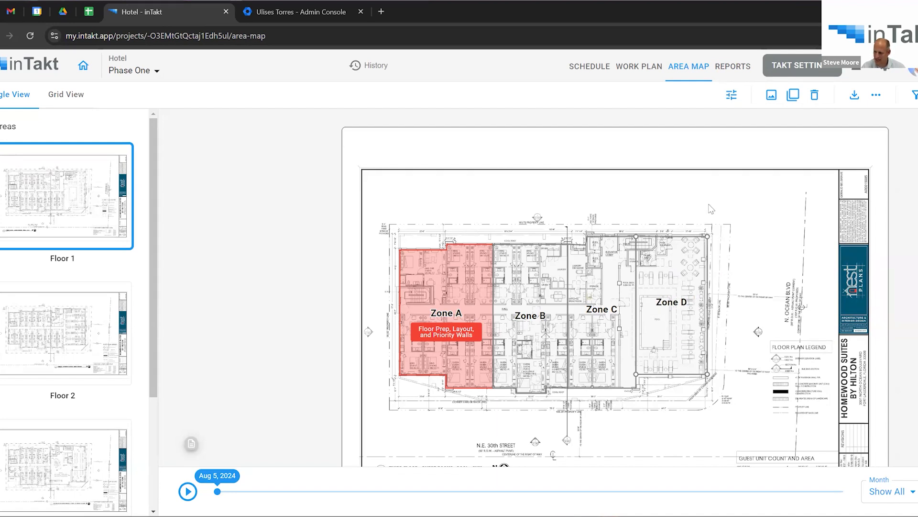
pyautogui.moveTo(712, 149)
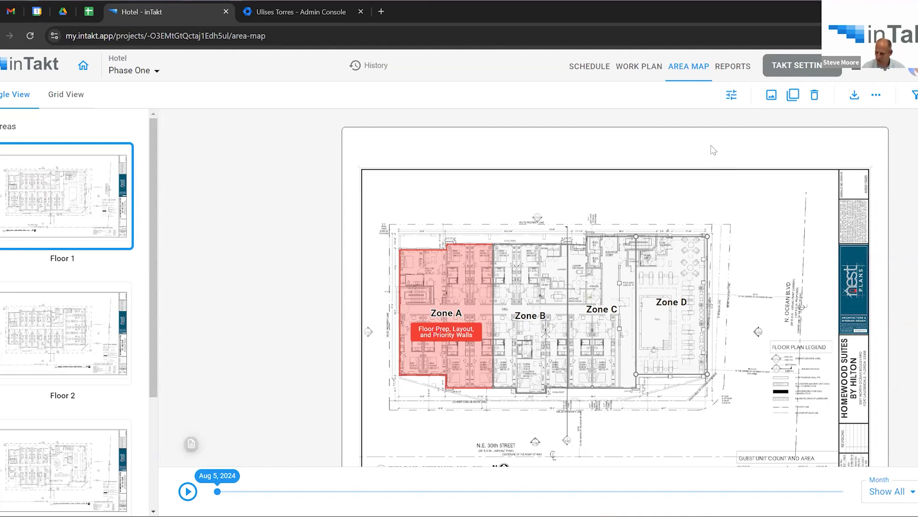
pyautogui.moveTo(445, 284)
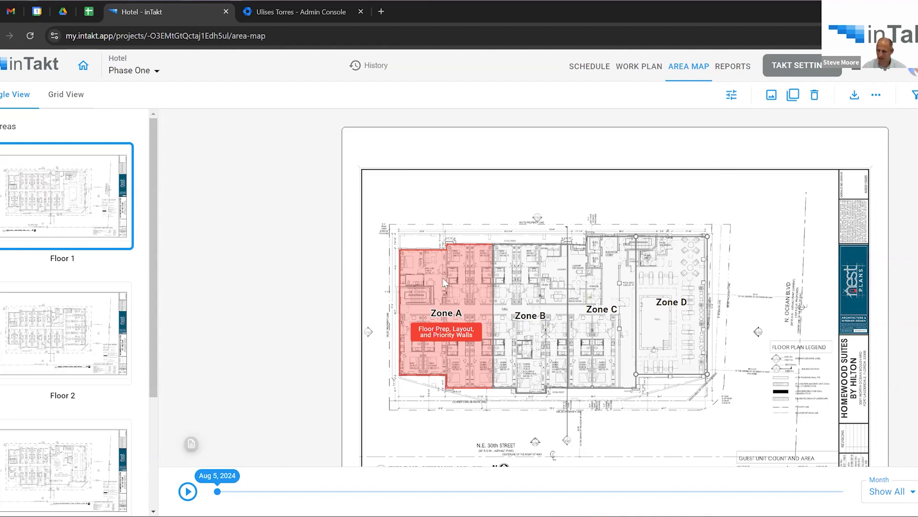
pyautogui.moveTo(632, 270)
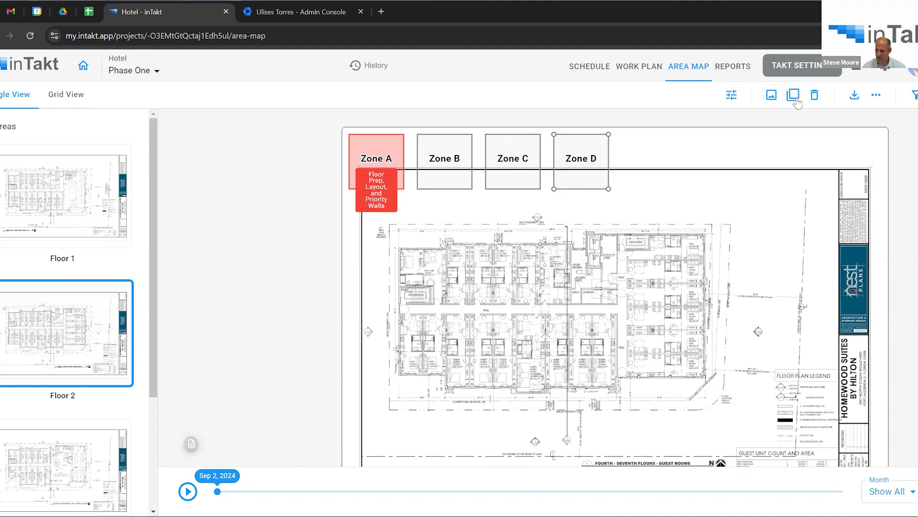
# Copy Floor 1's Zones A–D layout into this floor via Copy Areas.
pyautogui.click(792, 94)
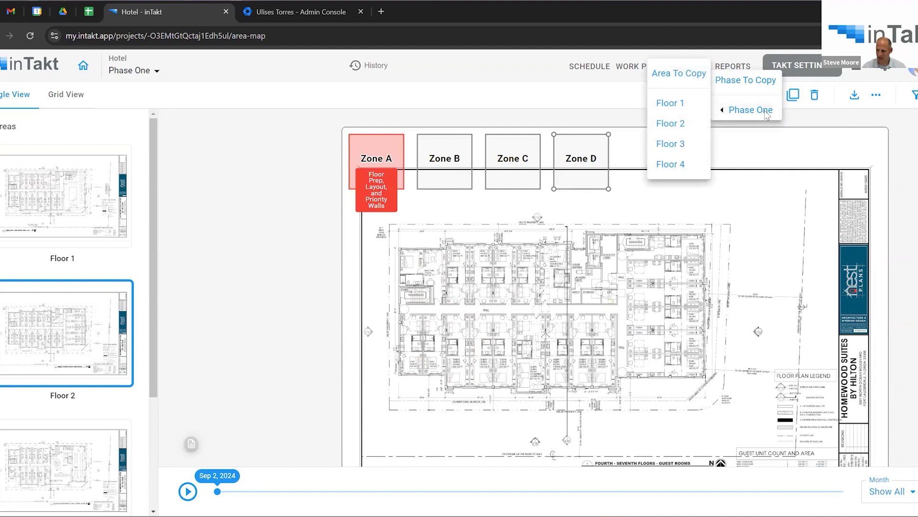
pyautogui.moveTo(671, 103)
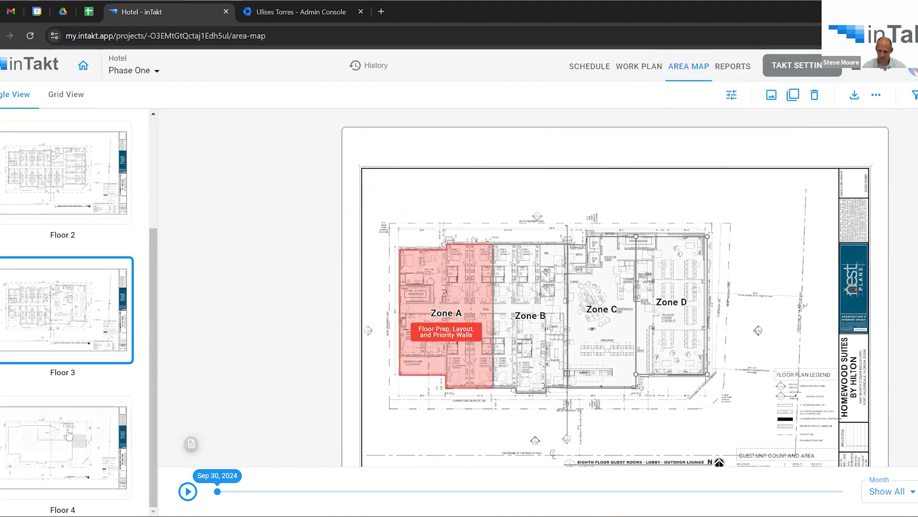
# Review Floor 4's roof plan showing the copied Zones A–D.
pyautogui.click(67, 445)
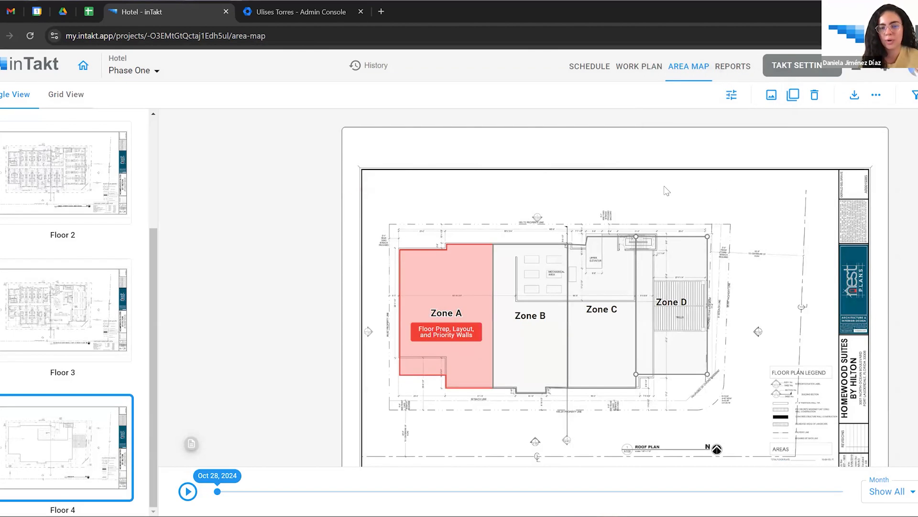
pyautogui.moveTo(425, 187)
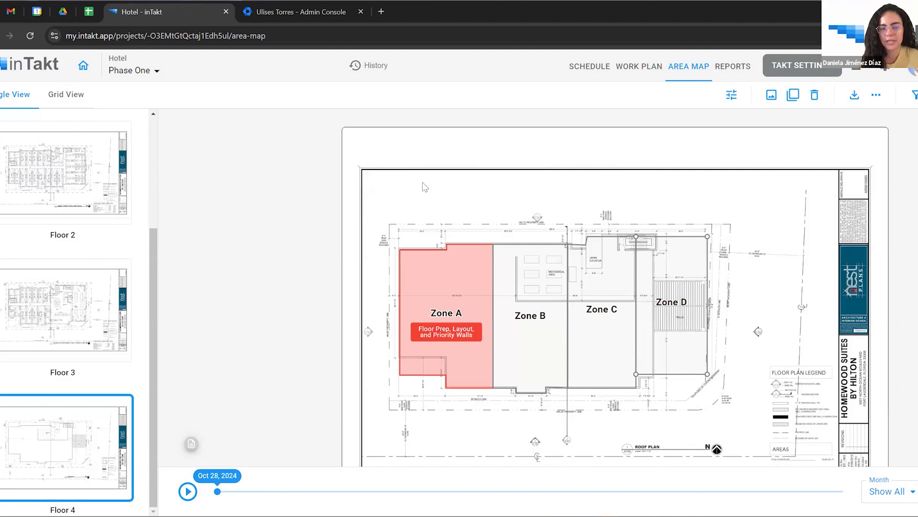
pyautogui.moveTo(424, 157)
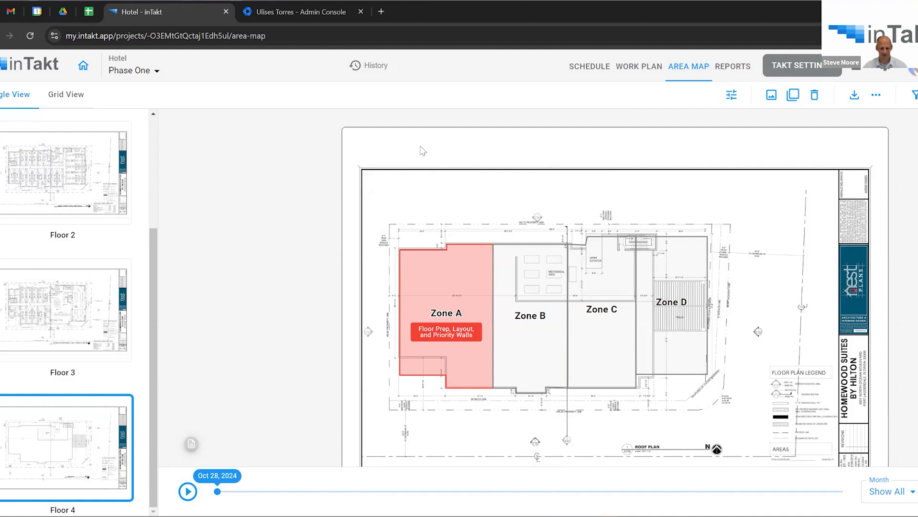
pyautogui.moveTo(436, 142)
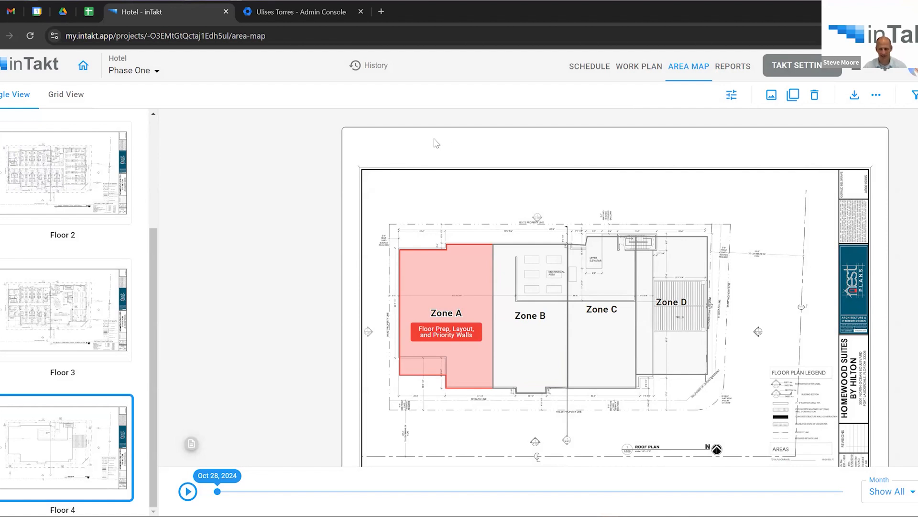
pyautogui.moveTo(155, 346)
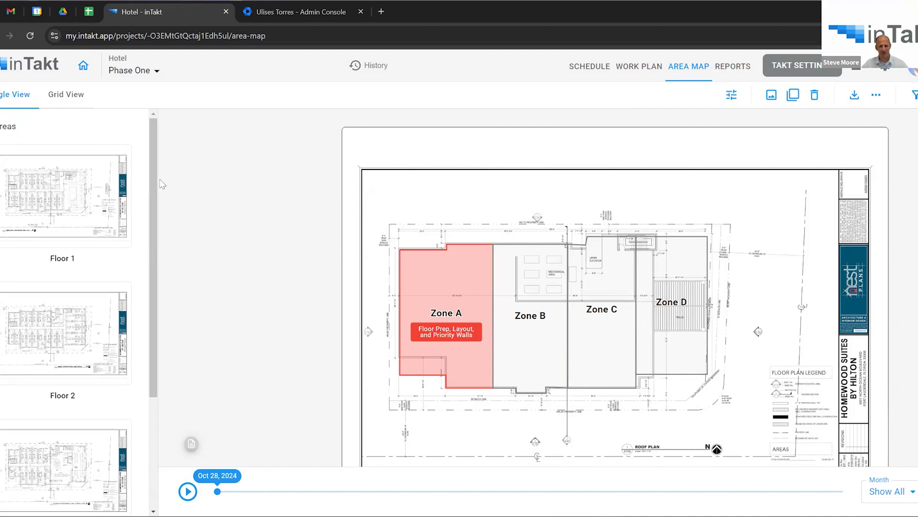
pyautogui.moveTo(155, 182)
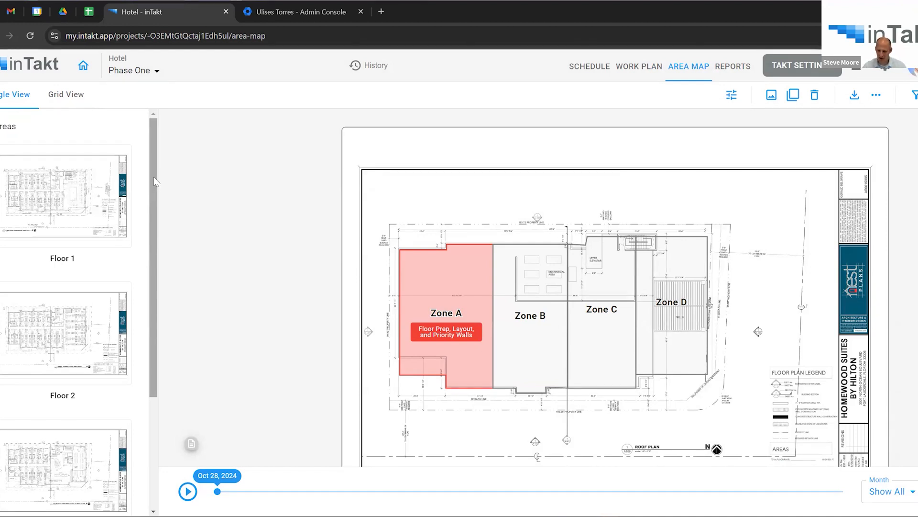
# Scrub the Area Map grid timeline through Oct–Nov 2024, ending at Oct 11, 2024.
pyautogui.click(65, 94)
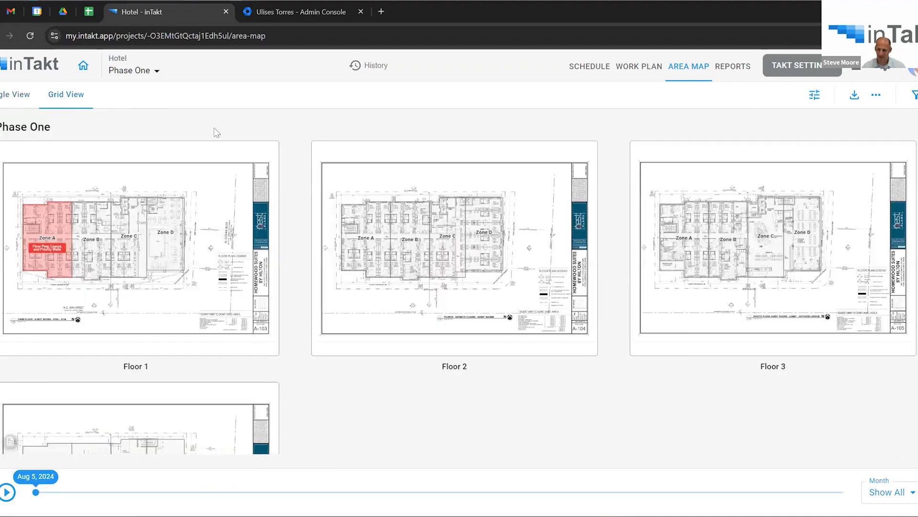
pyautogui.scroll(-3)
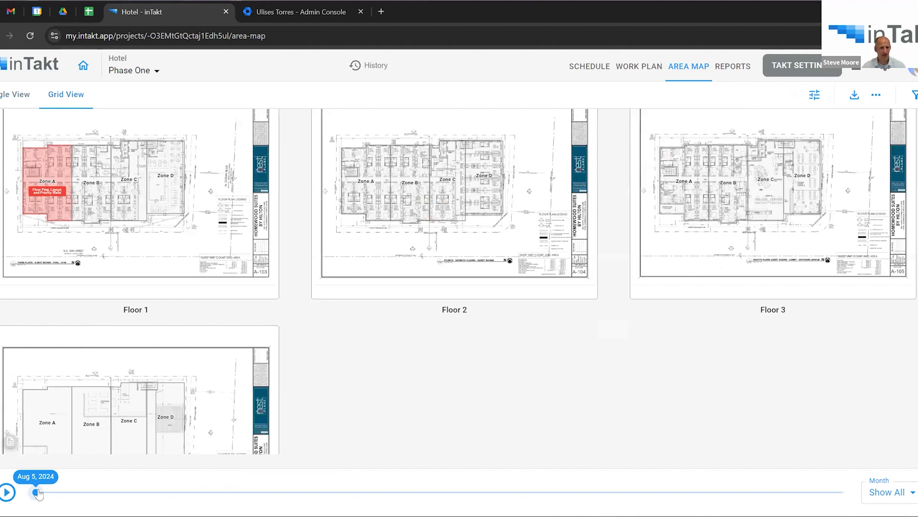
pyautogui.moveTo(38, 493); pyautogui.dragTo(44, 492)
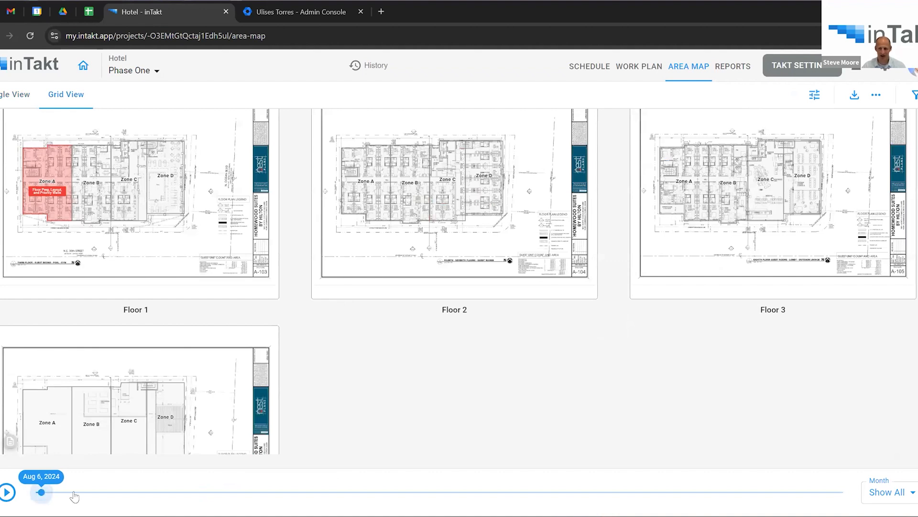
pyautogui.moveTo(41, 492); pyautogui.dragTo(327, 491)
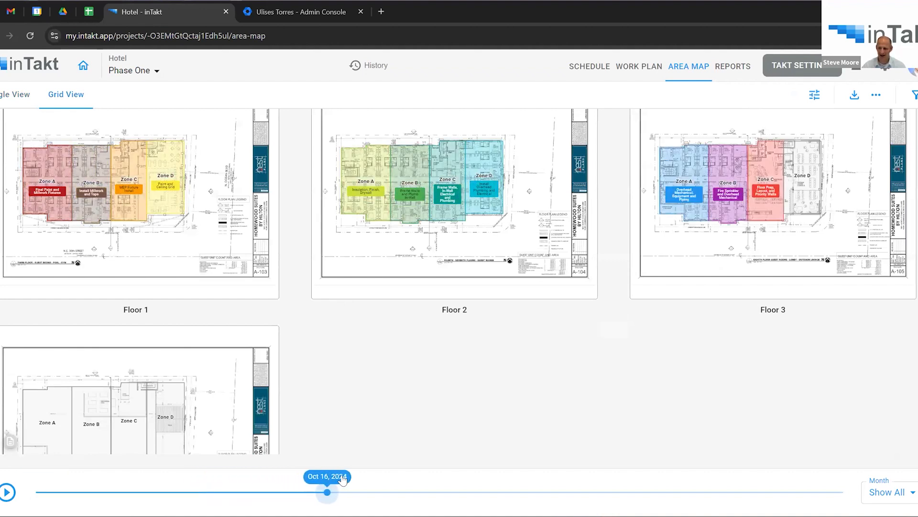
pyautogui.moveTo(327, 493); pyautogui.dragTo(406, 493)
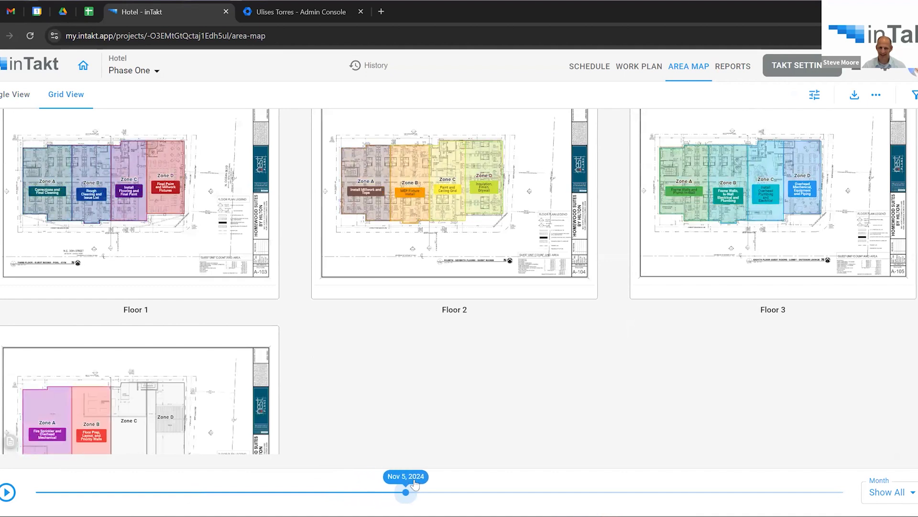
pyautogui.moveTo(406, 491); pyautogui.dragTo(343, 491)
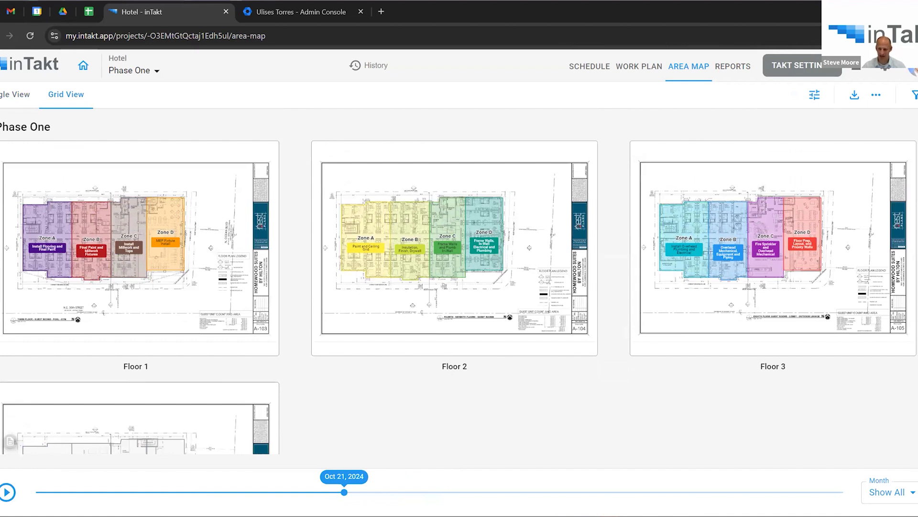
pyautogui.moveTo(345, 491); pyautogui.dragTo(490, 491)
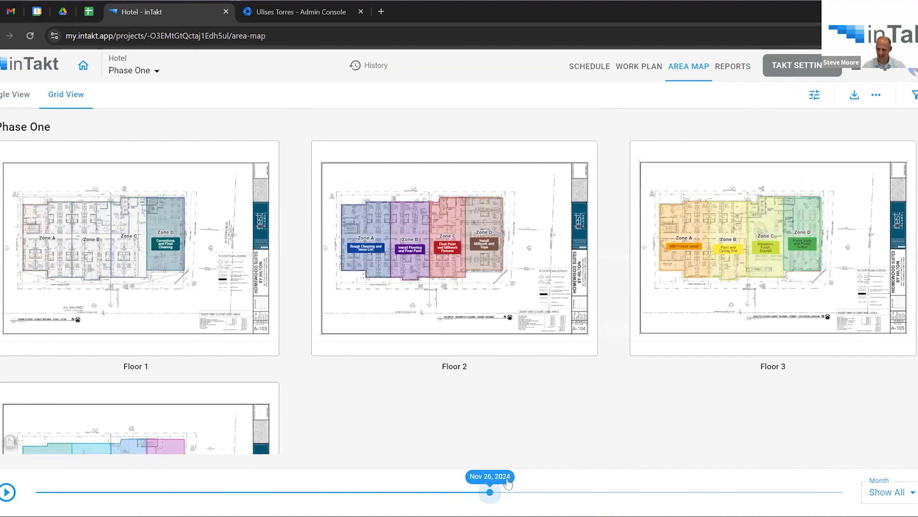
pyautogui.moveTo(489, 492); pyautogui.dragTo(483, 492)
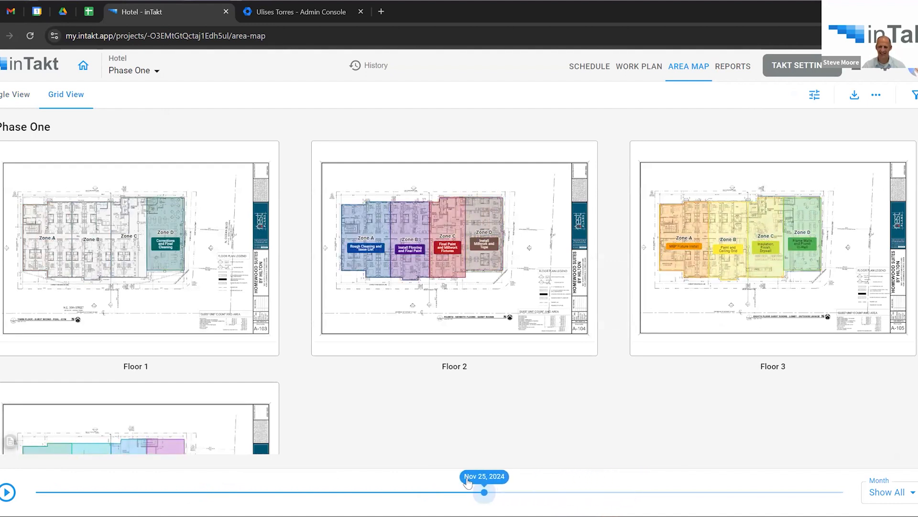
pyautogui.moveTo(483, 492); pyautogui.dragTo(406, 492)
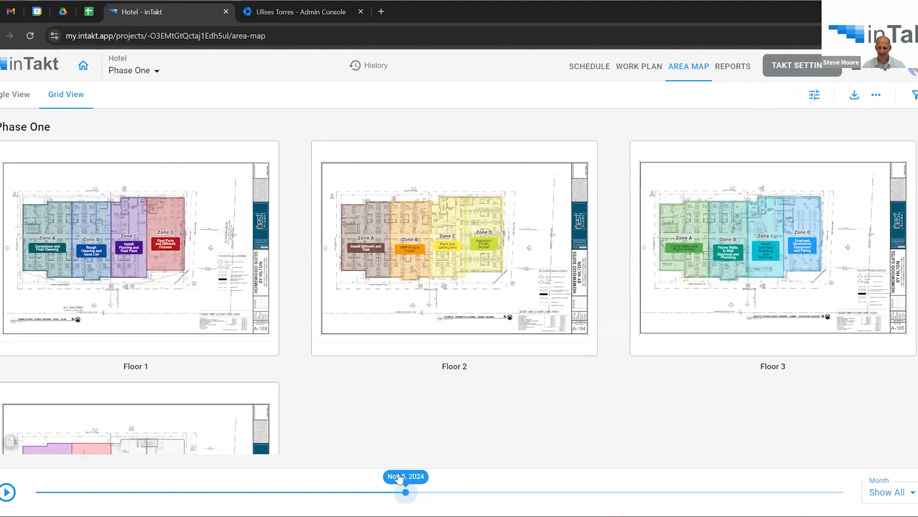
pyautogui.moveTo(406, 492); pyautogui.dragTo(310, 491)
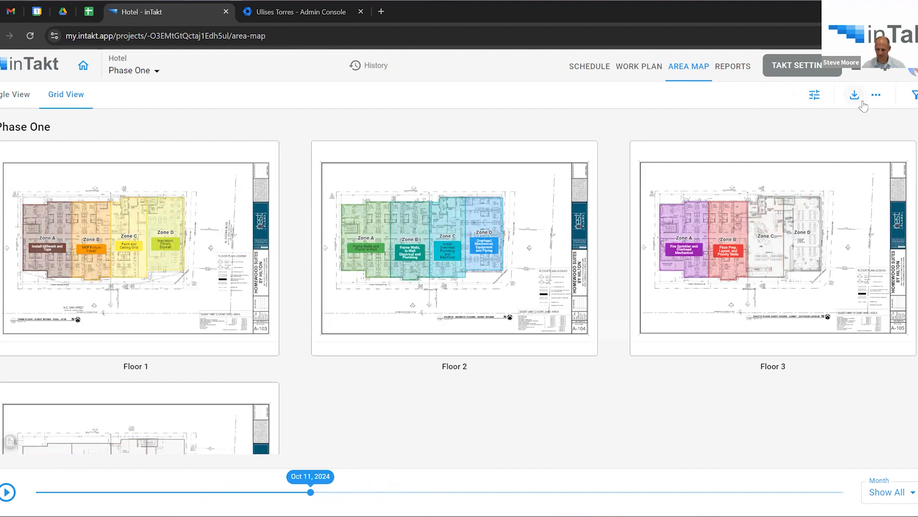
pyautogui.moveTo(854, 95)
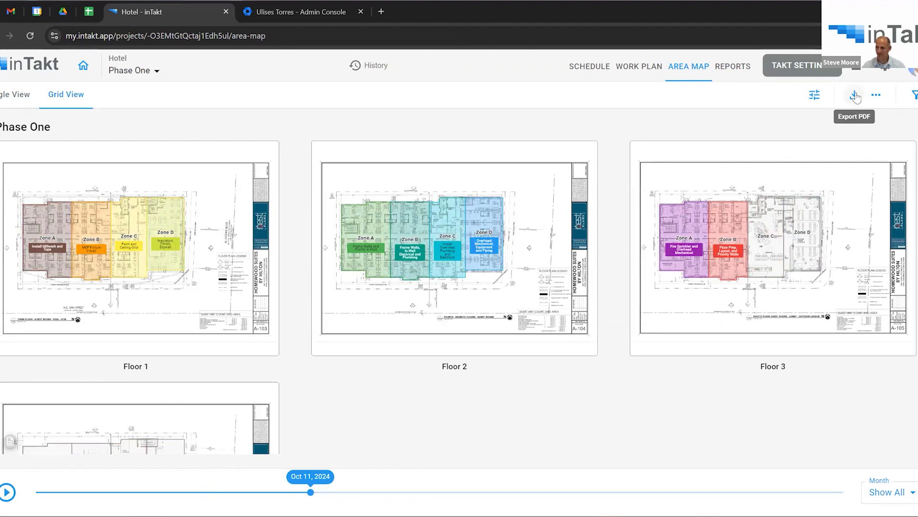
# Set the area map PDF export to September 13, 2024 with four floor maps per sheet.
pyautogui.click(853, 95)
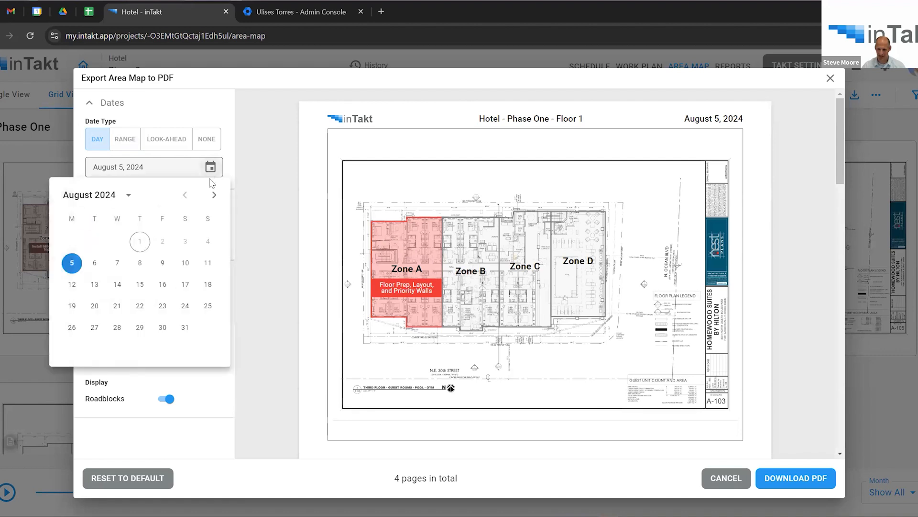
pyautogui.click(215, 195)
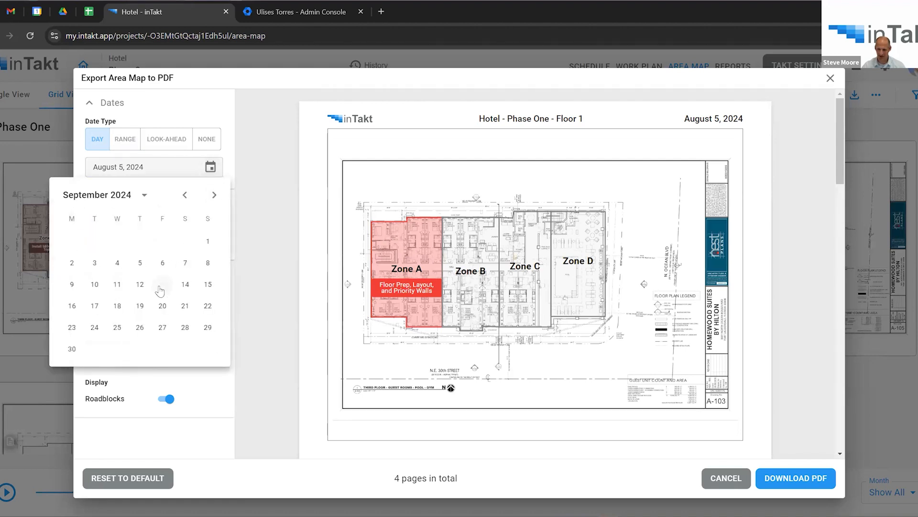
pyautogui.click(162, 284)
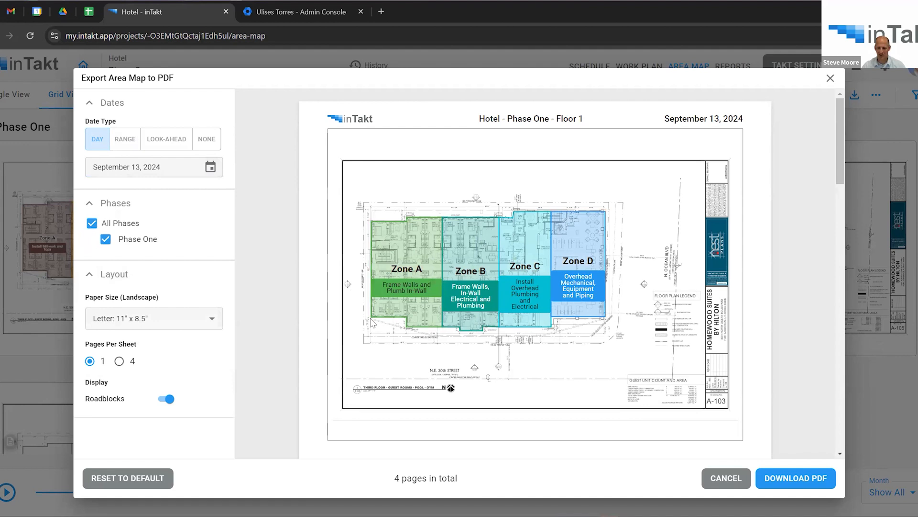
pyautogui.scroll(-3)
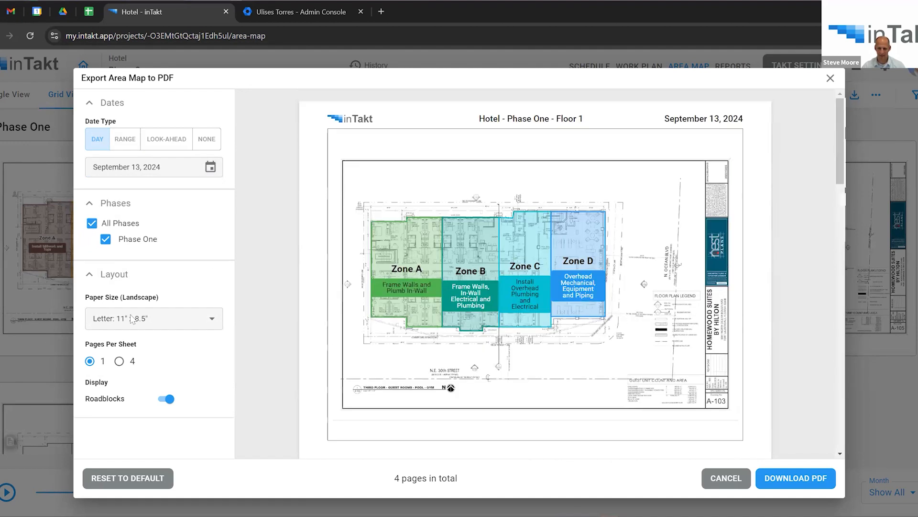
pyautogui.click(118, 361)
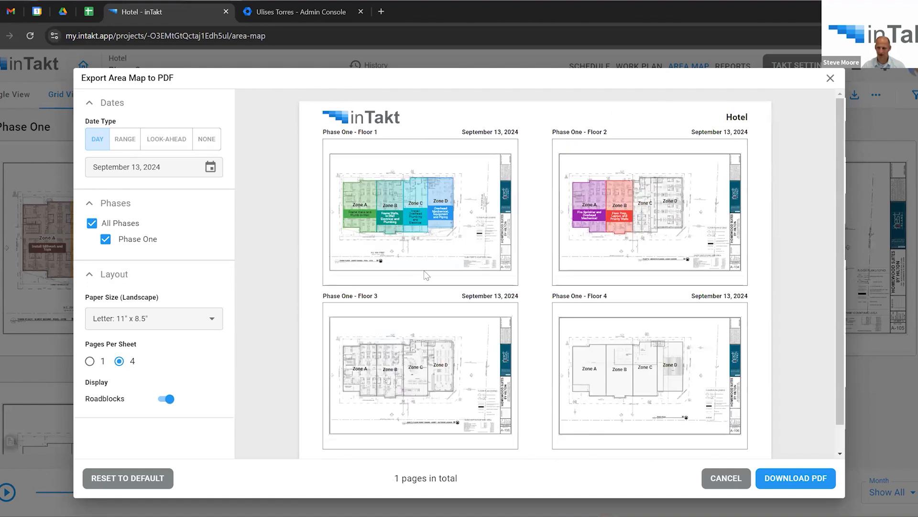
pyautogui.moveTo(126, 149)
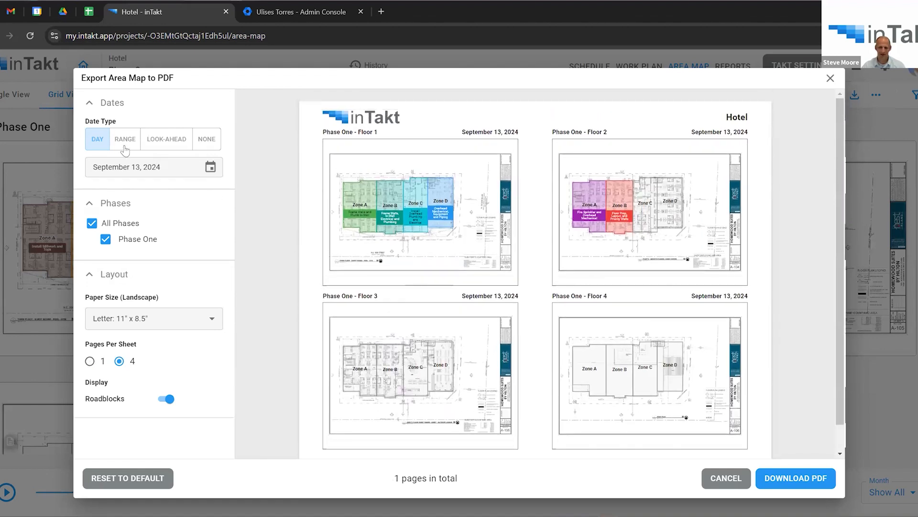
# Switch the export to a Wednesdays-only range ending November 22, 2024.
pyautogui.click(125, 140)
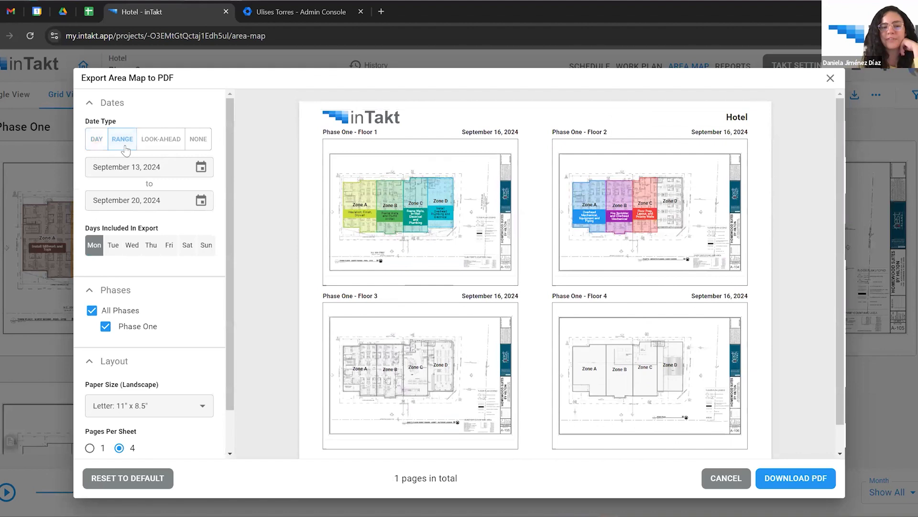
pyautogui.moveTo(222, 151)
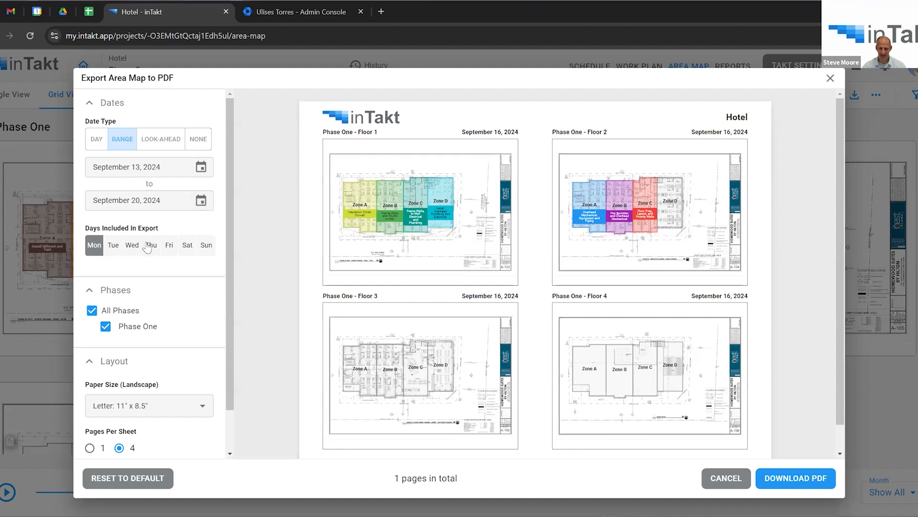
pyautogui.click(132, 245)
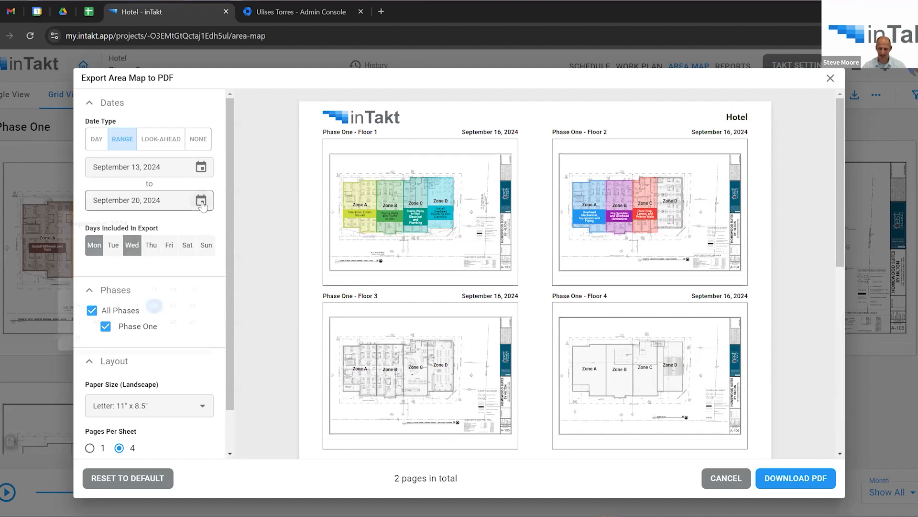
pyautogui.click(201, 200)
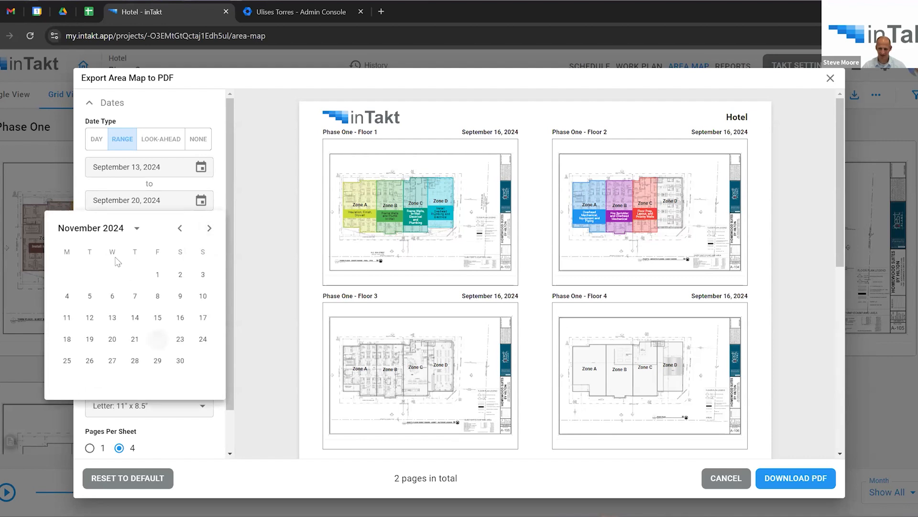
pyautogui.click(157, 339)
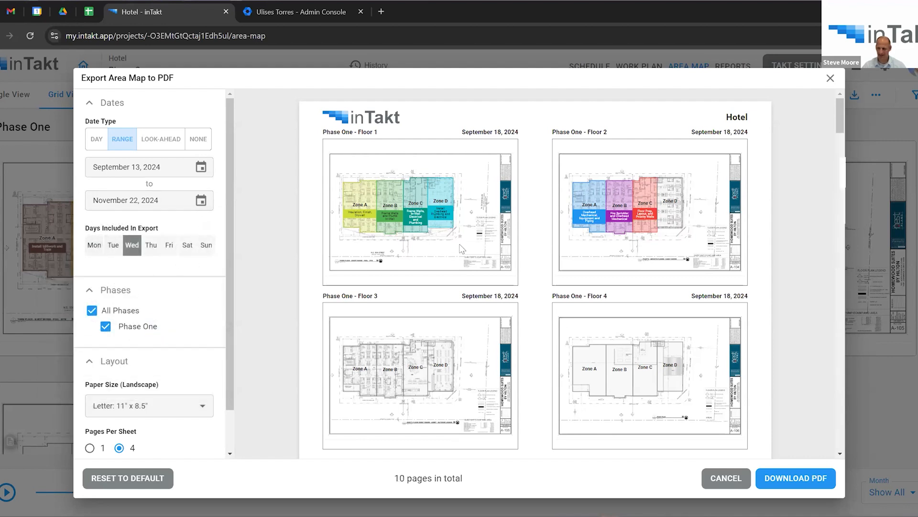
# Review the ten-page export preview and close the dialog back to the Area Map.
pyautogui.scroll(-3)
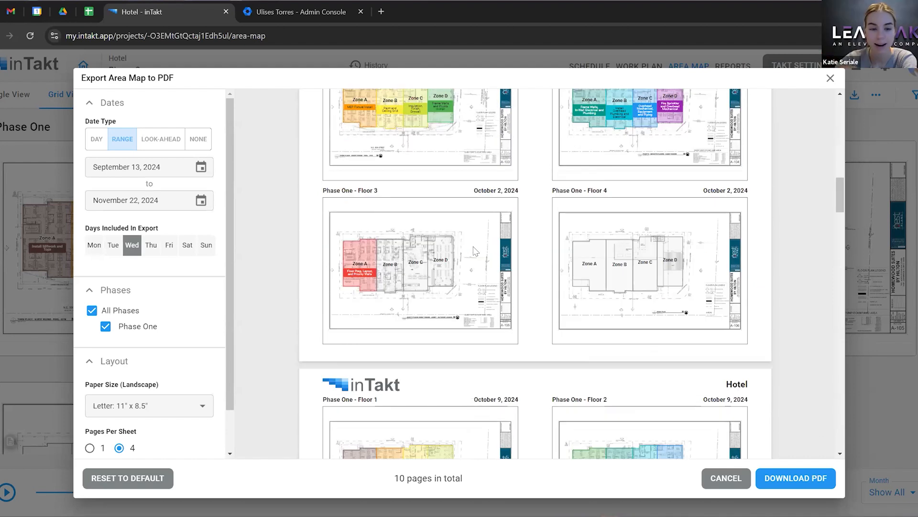
pyautogui.scroll(-3)
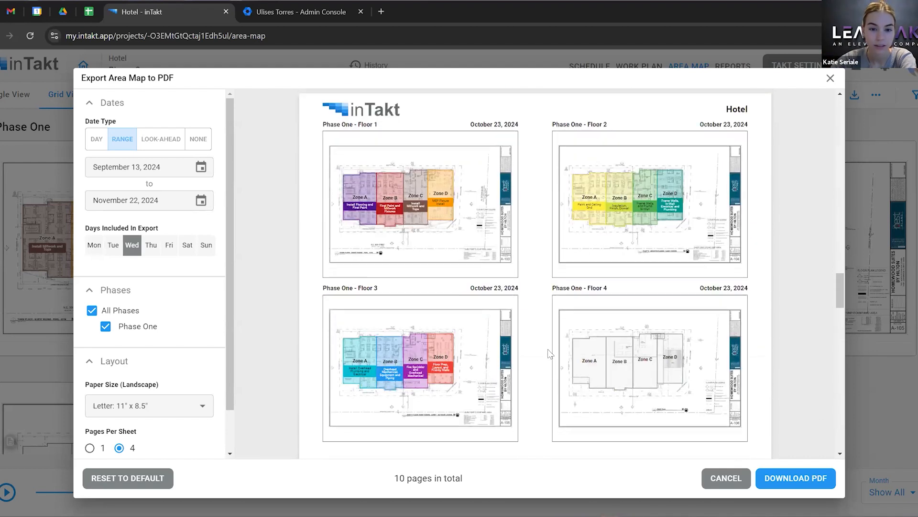
pyautogui.click(726, 478)
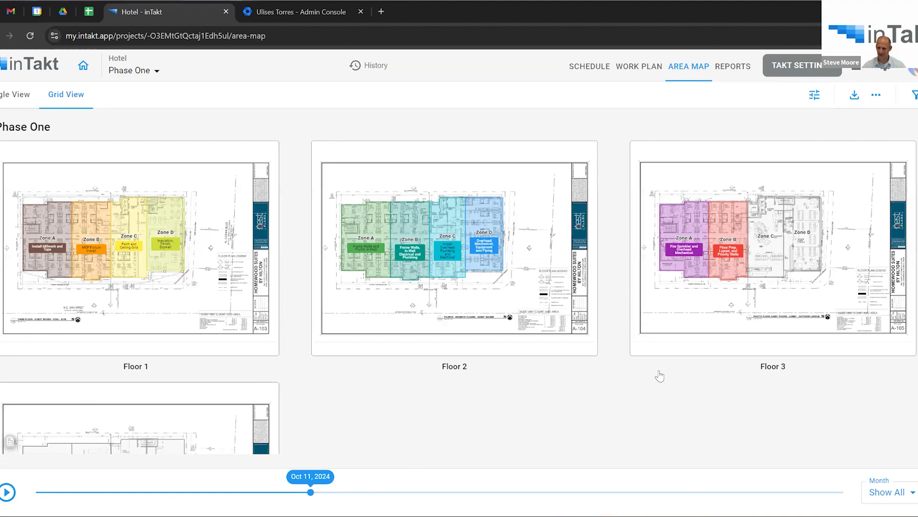
# In Takt Settings, recolour the Overhead Mechanical, Equipment and Piping task a deeper blue.
pyautogui.click(798, 65)
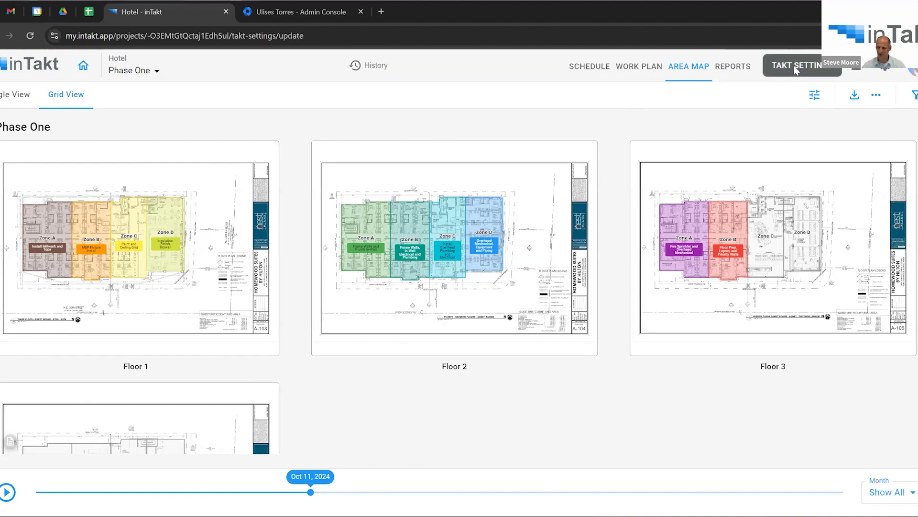
pyautogui.click(797, 65)
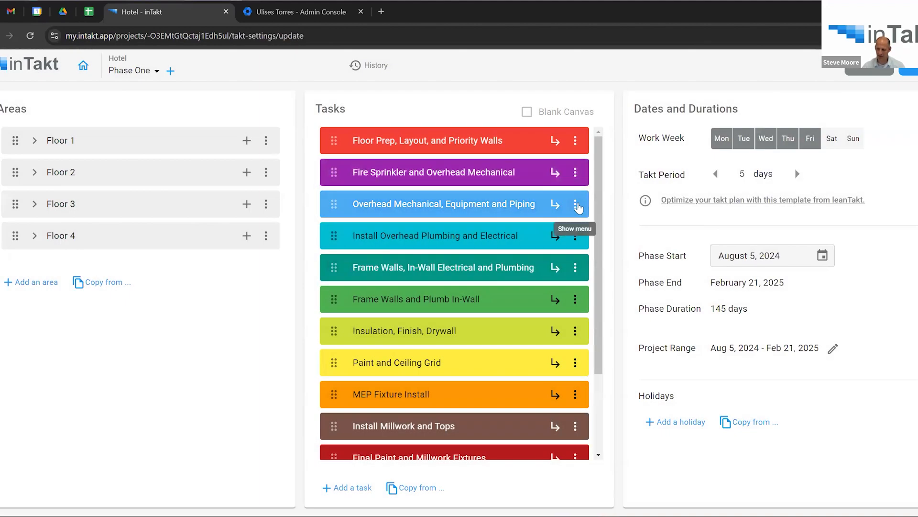
pyautogui.click(575, 205)
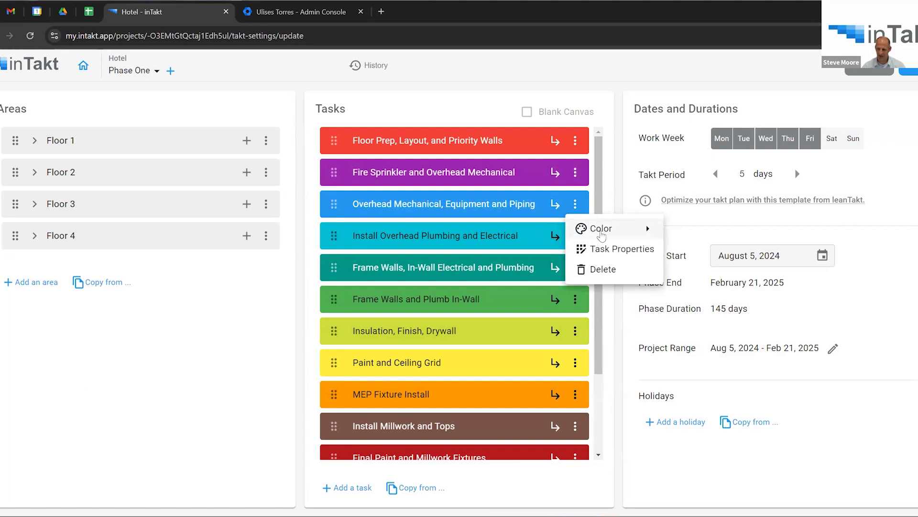
pyautogui.click(603, 229)
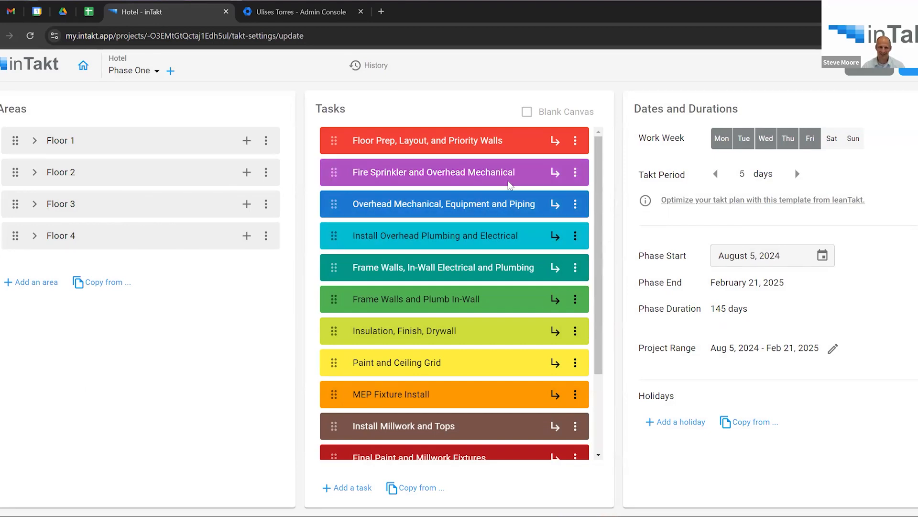
pyautogui.scroll(-3)
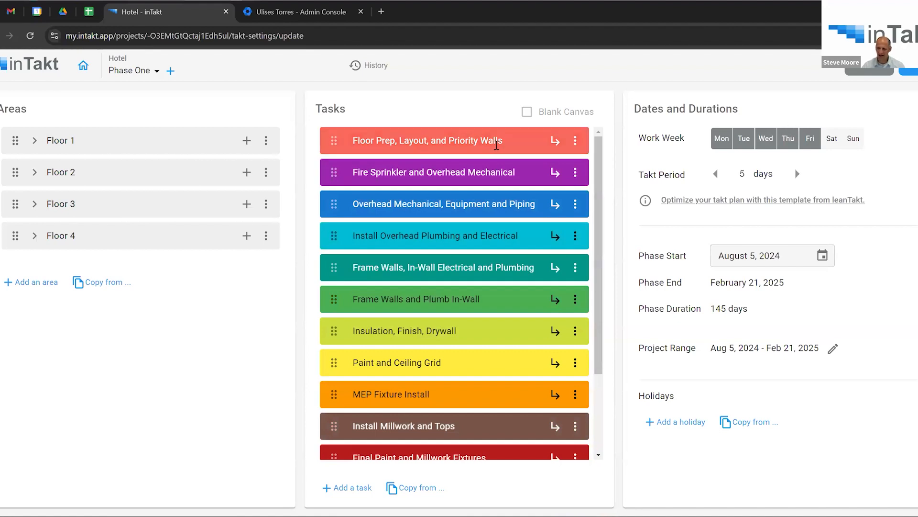
pyautogui.moveTo(609, 111)
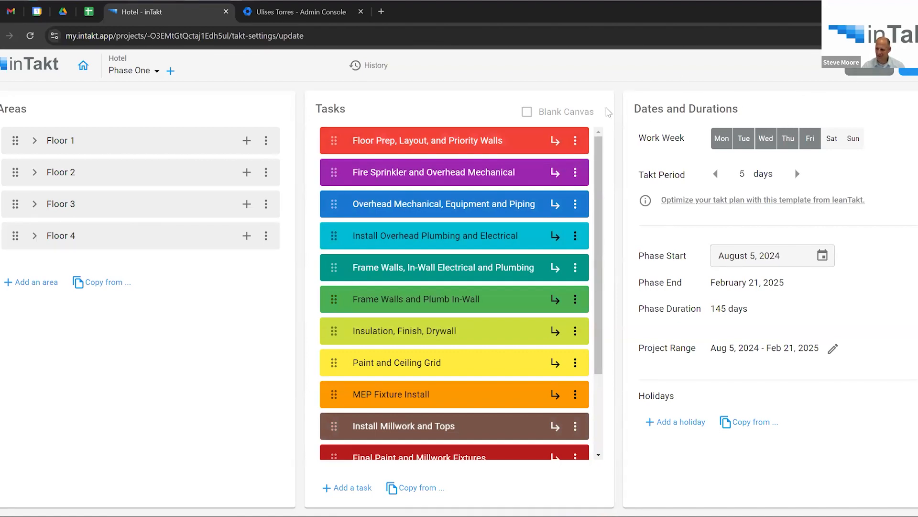
pyautogui.moveTo(557, 174)
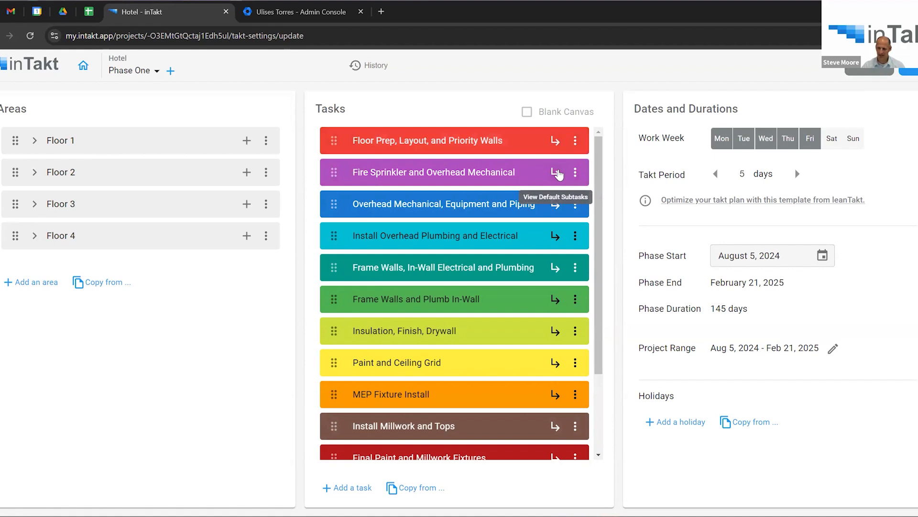
pyautogui.click(555, 172)
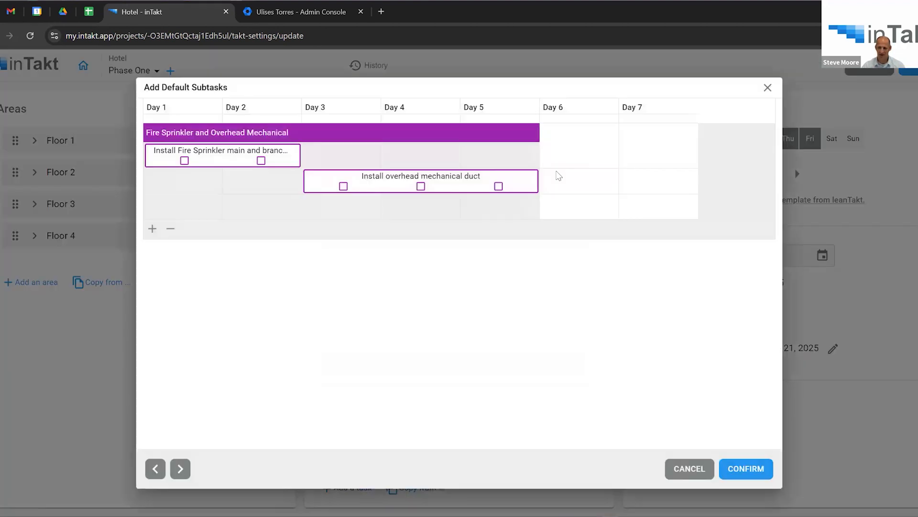
pyautogui.moveTo(291, 186)
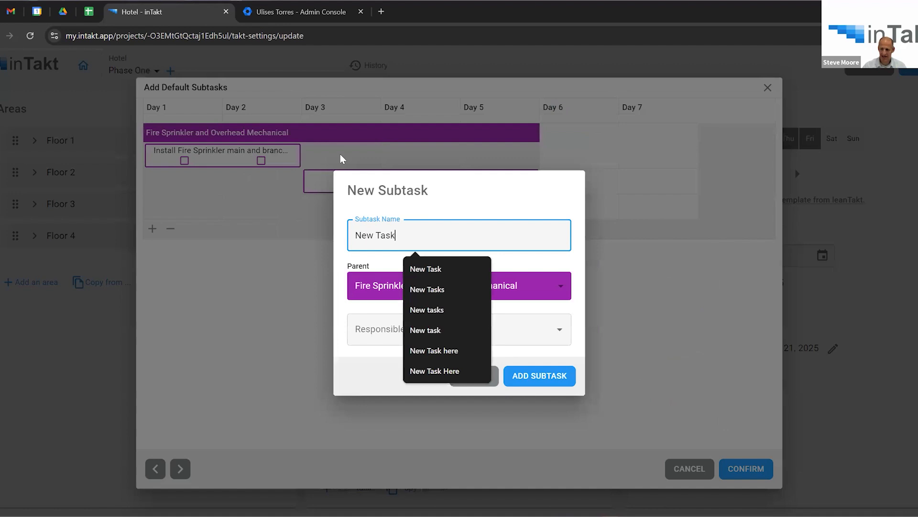
pyautogui.click(479, 264)
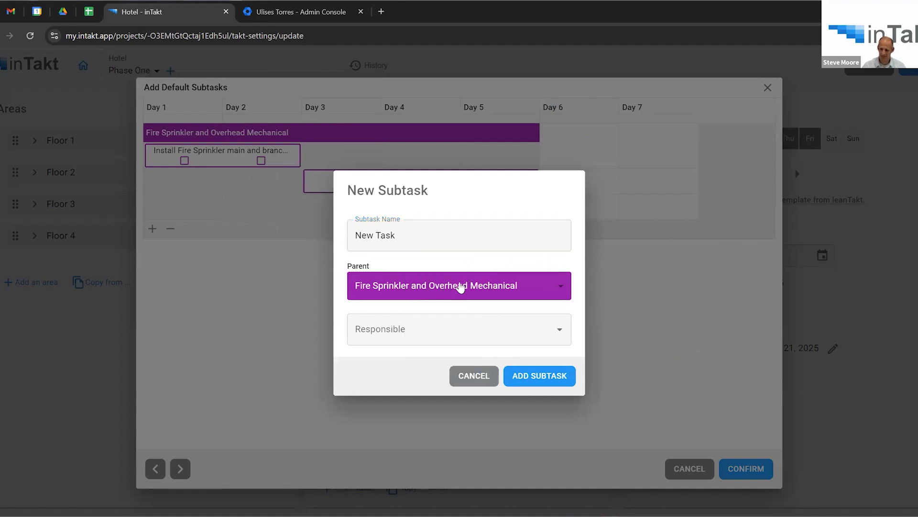
pyautogui.click(459, 285)
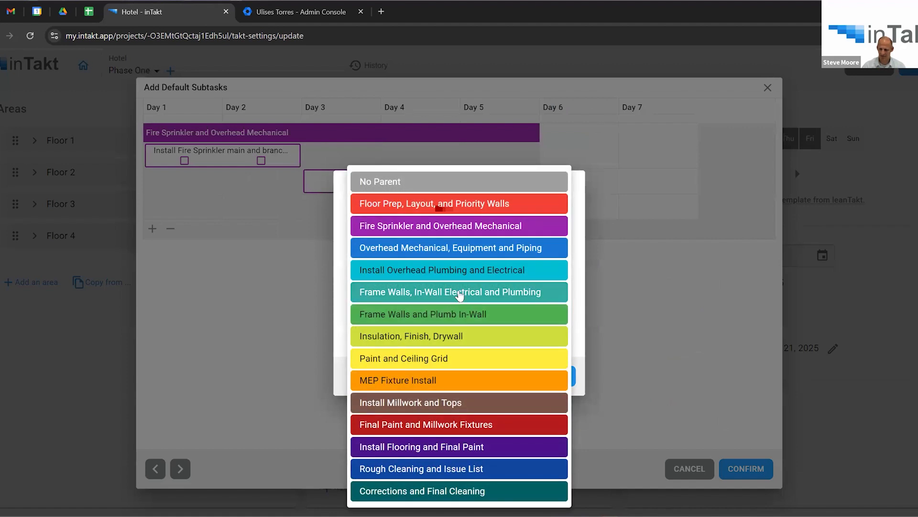
pyautogui.click(459, 292)
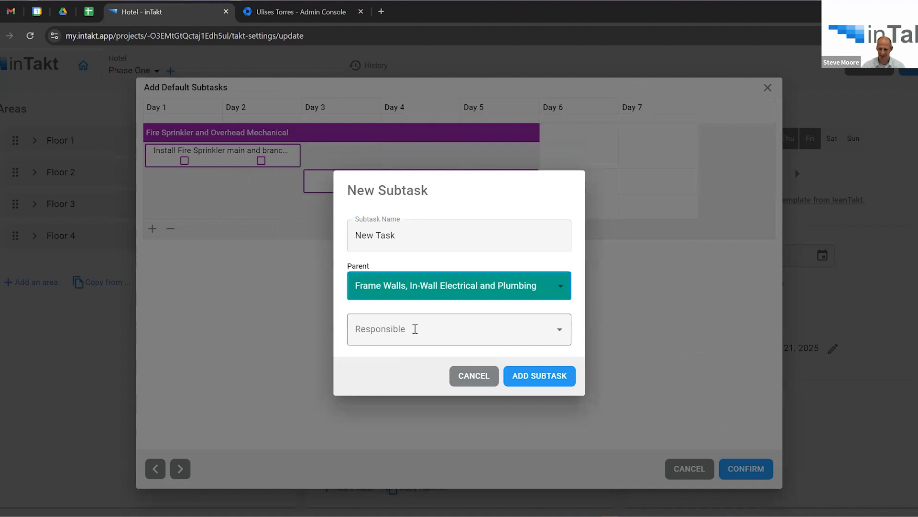
pyautogui.click(459, 329)
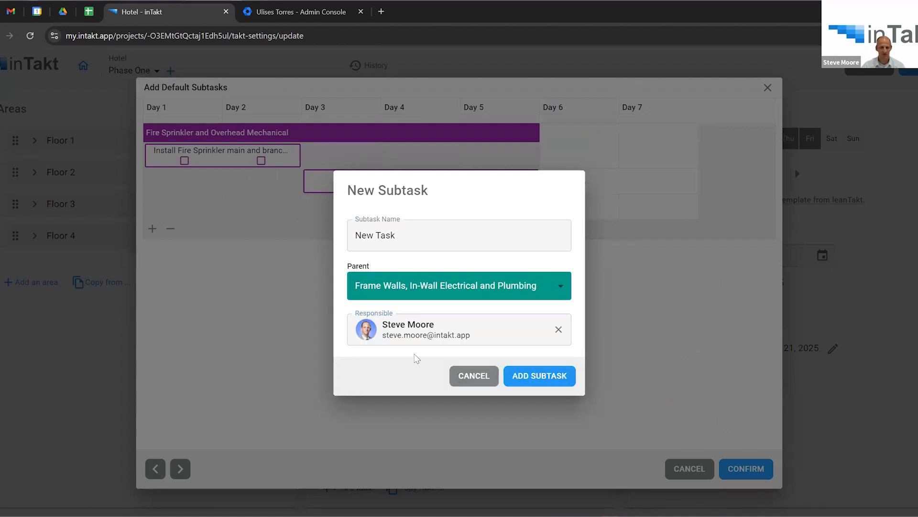
pyautogui.click(539, 375)
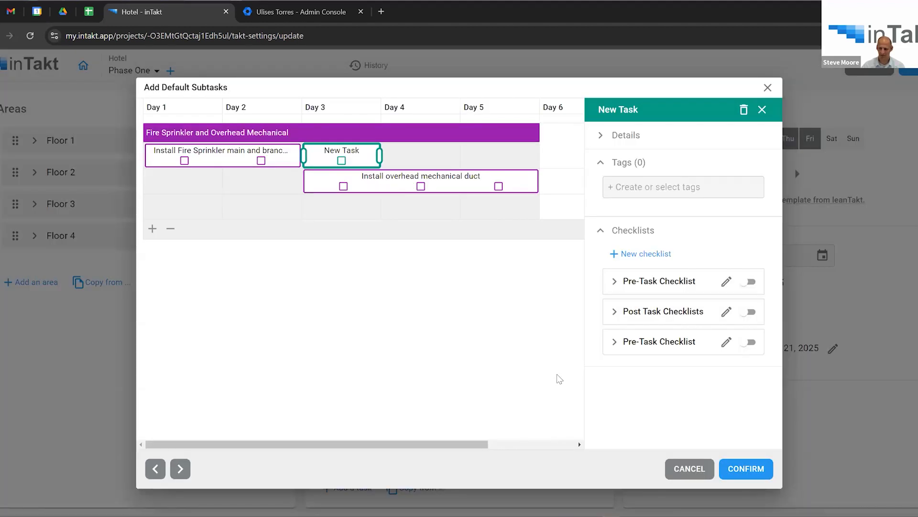
# Resize New Task to two days and move it to Days 1–2 in the second row.
pyautogui.moveTo(381, 155); pyautogui.dragTo(445, 155)
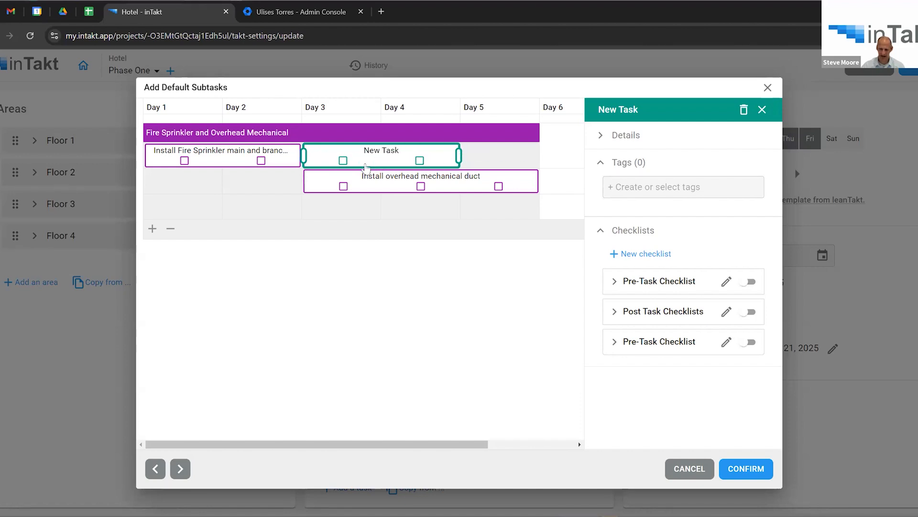
pyautogui.moveTo(312, 157)
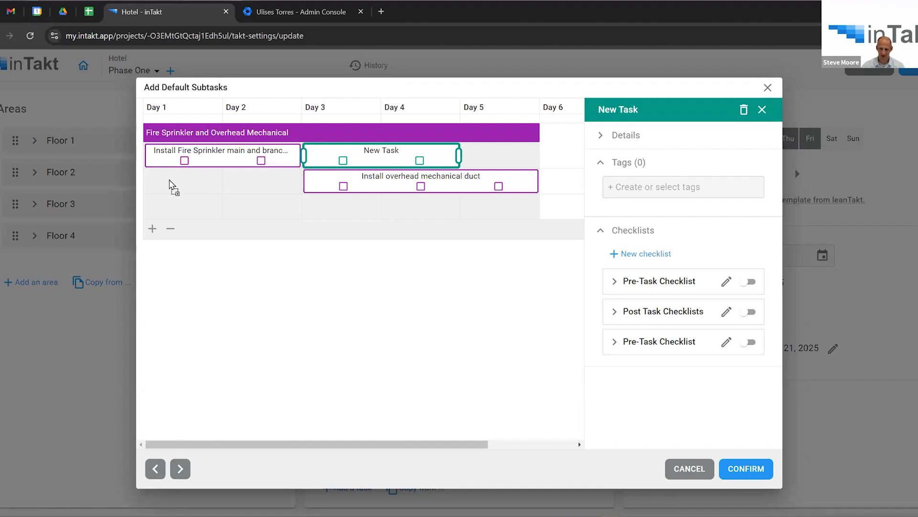
pyautogui.moveTo(382, 155); pyautogui.dragTo(223, 180)
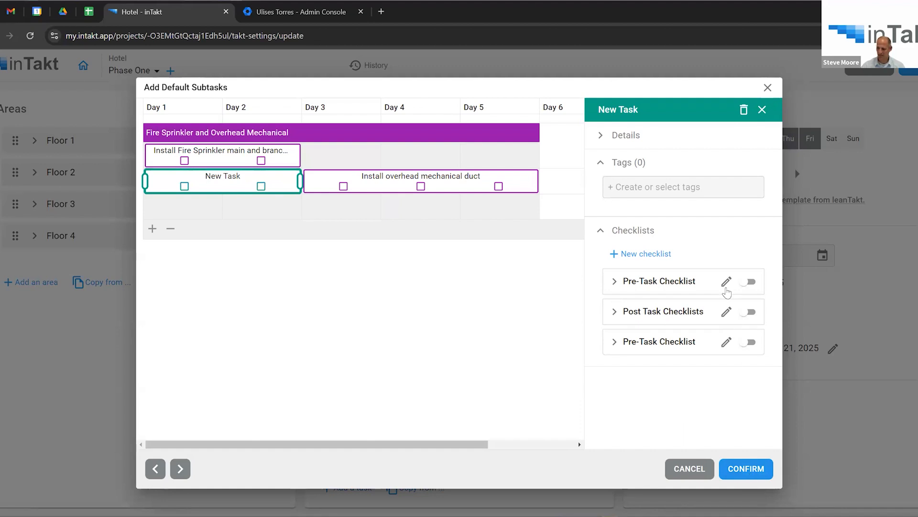
pyautogui.moveTo(742, 360)
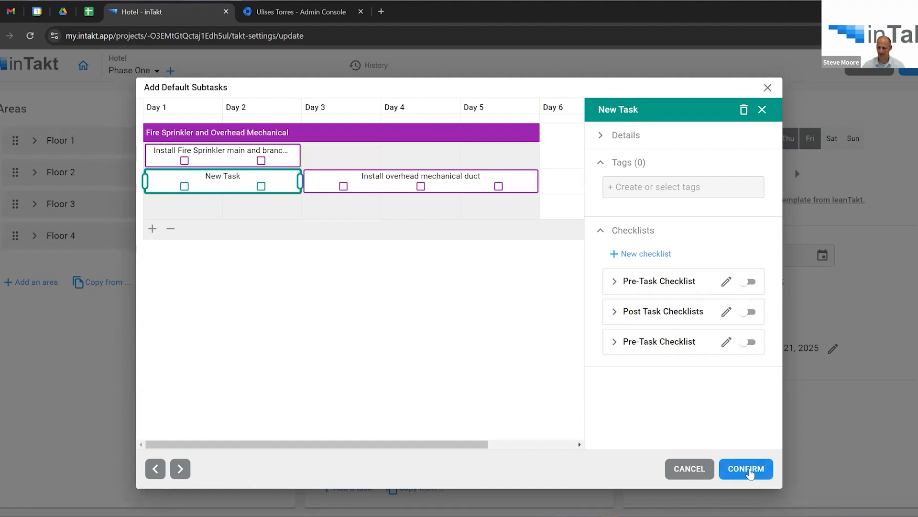
# Step through the remaining trades' default subtasks and confirm to return to the schedule.
pyautogui.click(180, 469)
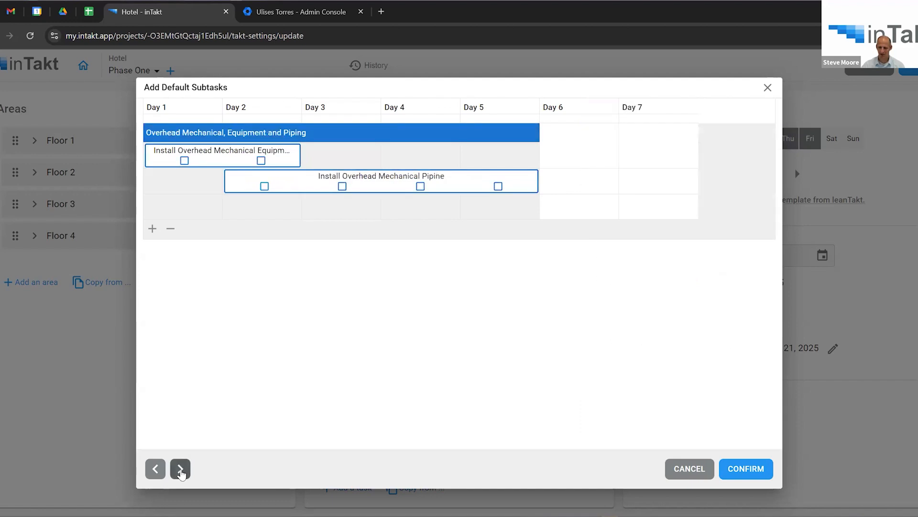
pyautogui.click(180, 469)
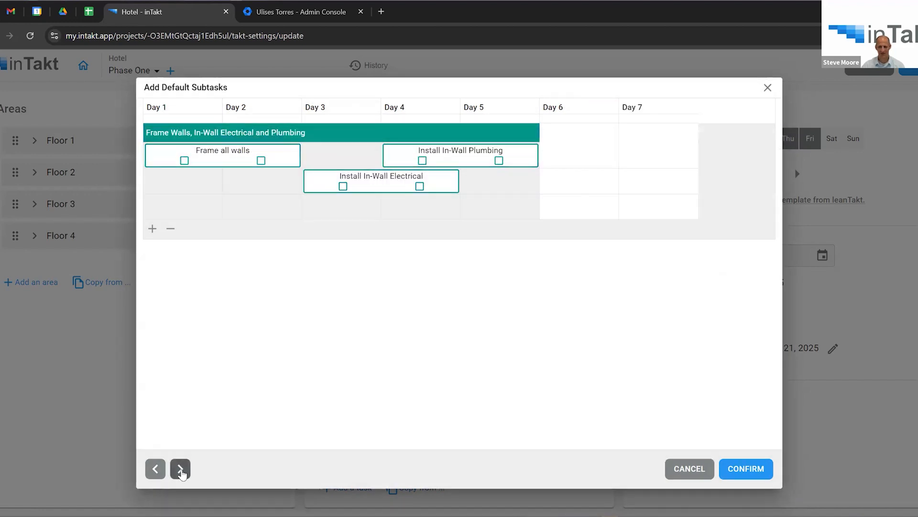
pyautogui.click(180, 469)
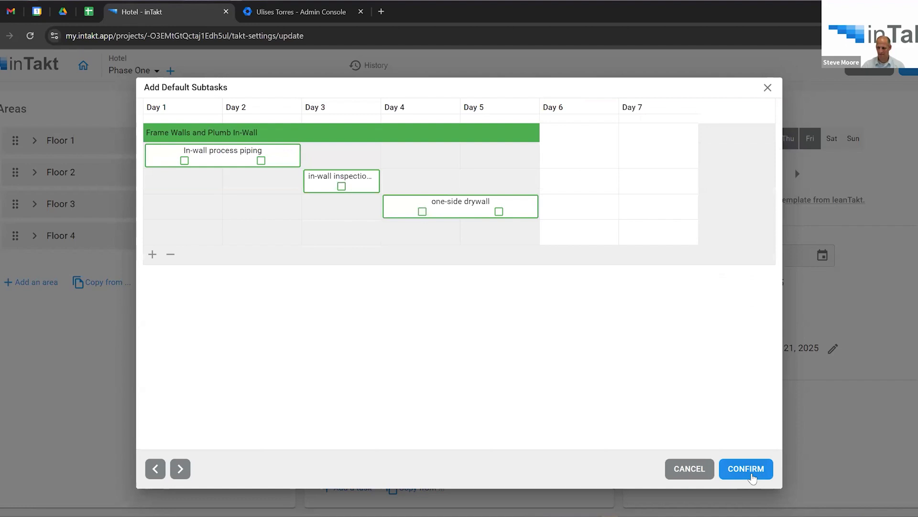
pyautogui.click(746, 469)
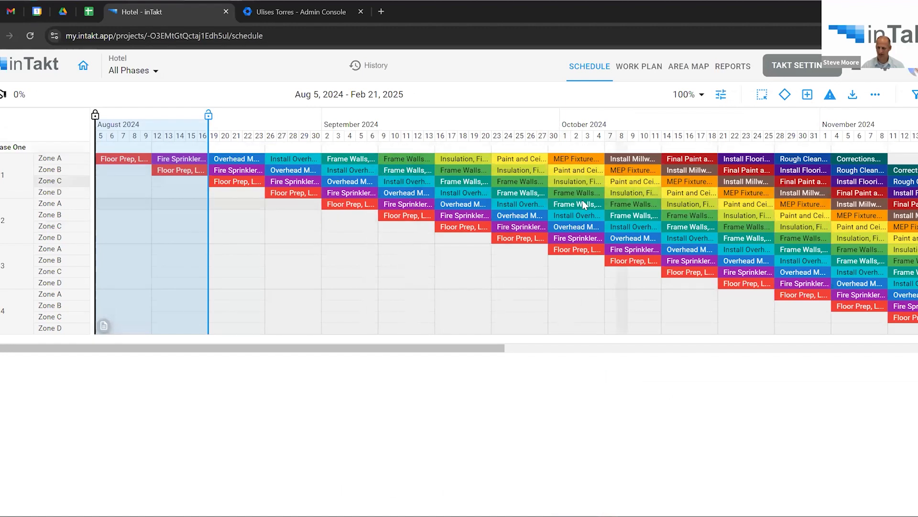
# Step the weekly work plan forward until the week of Sep 9–15, 2024 is shown.
pyautogui.click(639, 67)
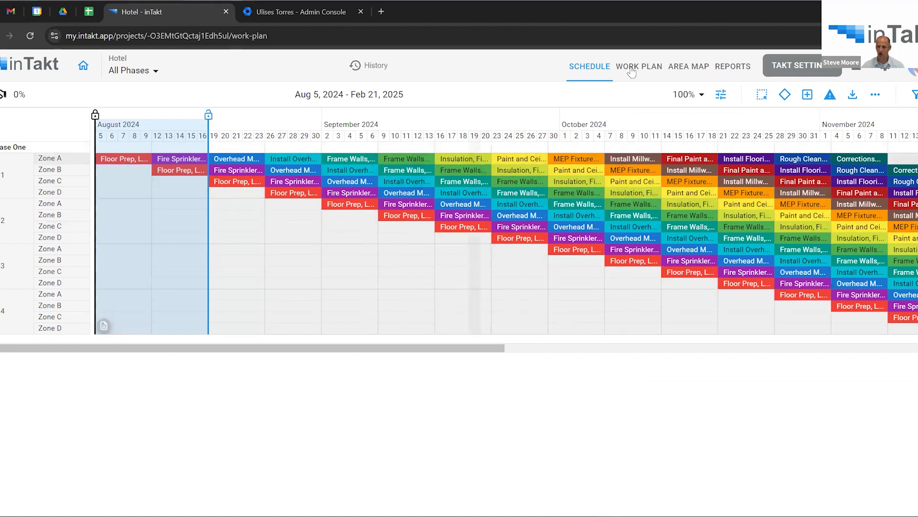
pyautogui.click(639, 66)
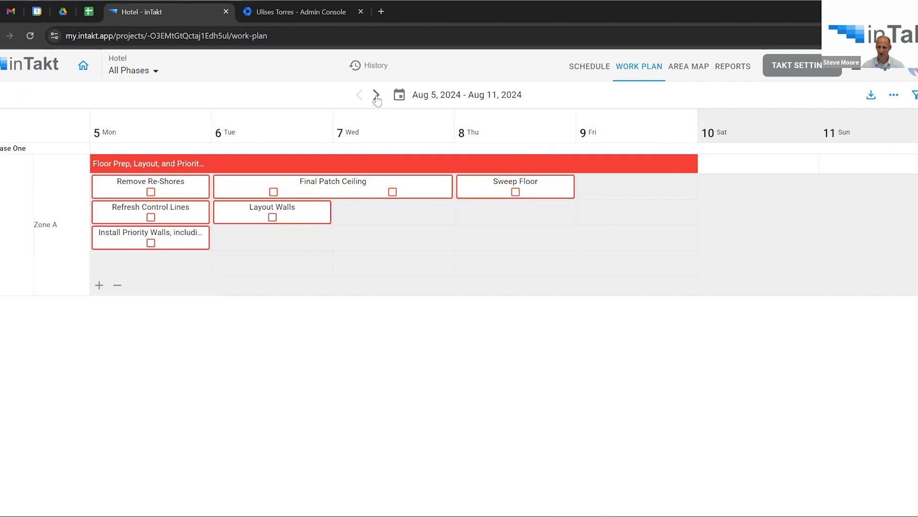
pyautogui.click(374, 95)
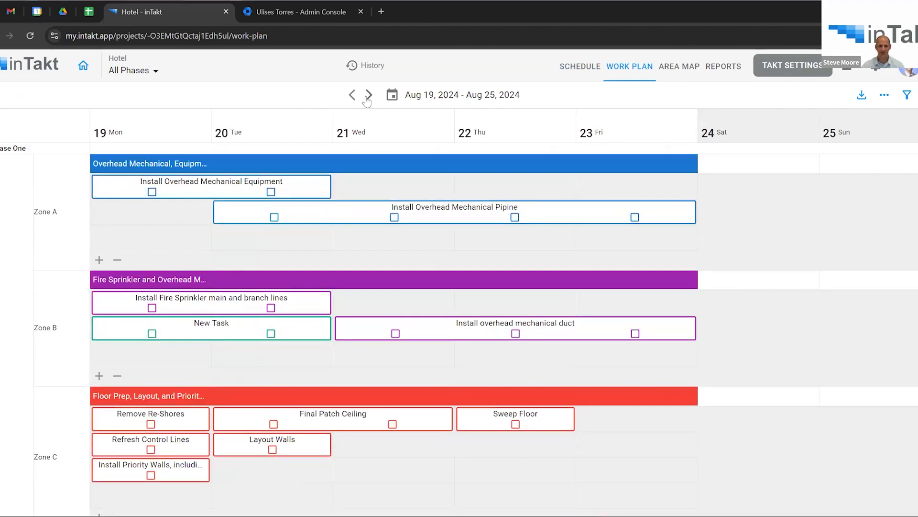
pyautogui.click(369, 94)
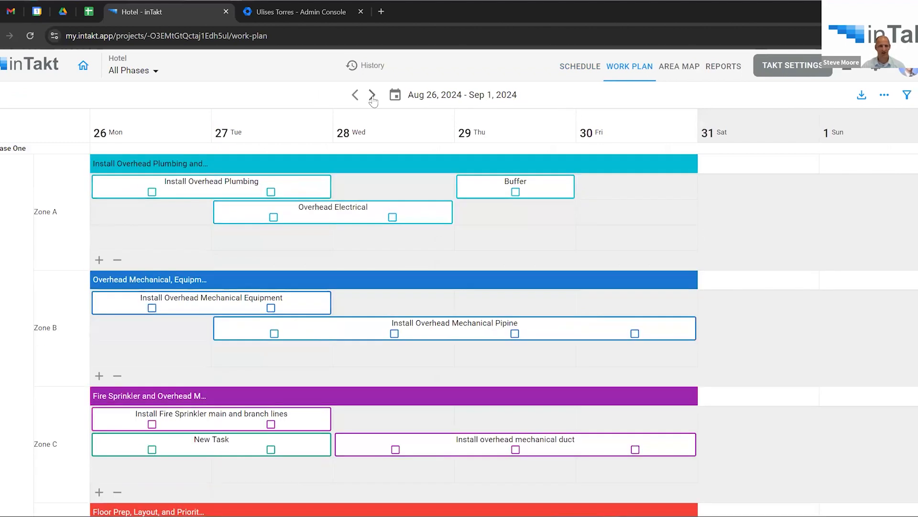
pyautogui.click(371, 95)
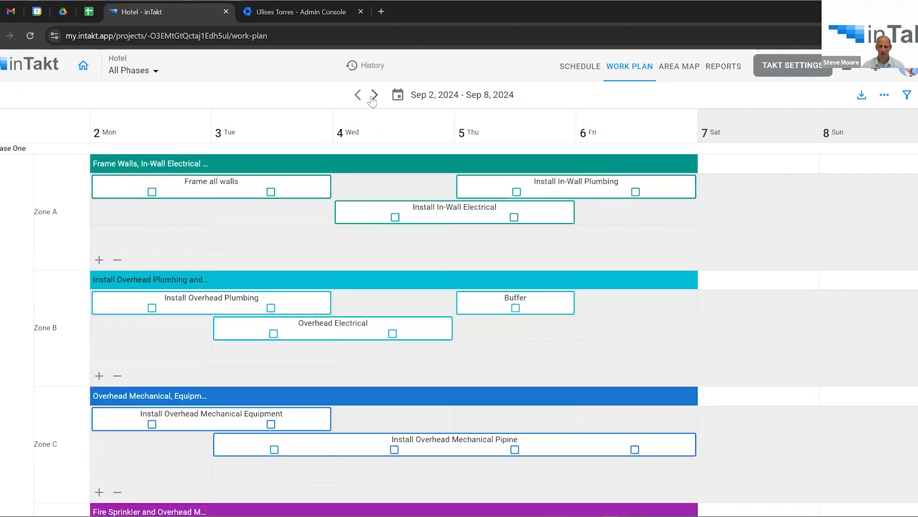
pyautogui.click(373, 95)
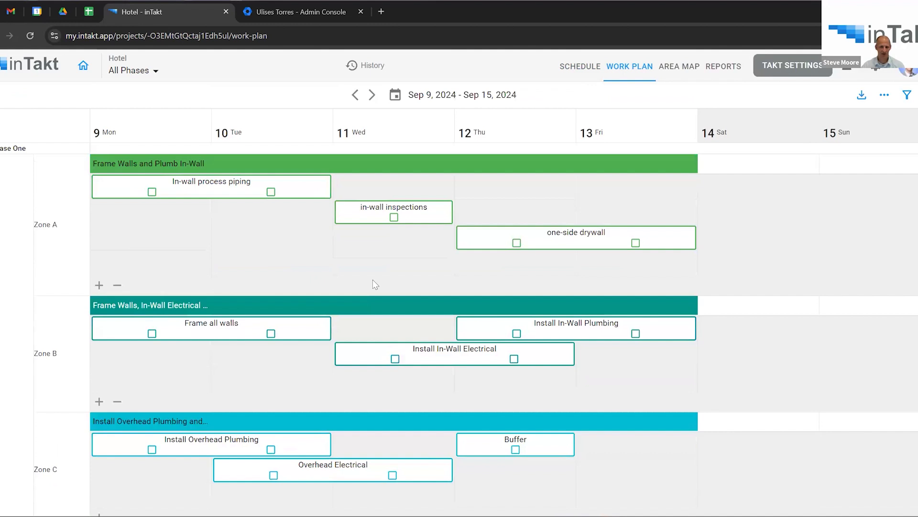
pyautogui.moveTo(397, 284)
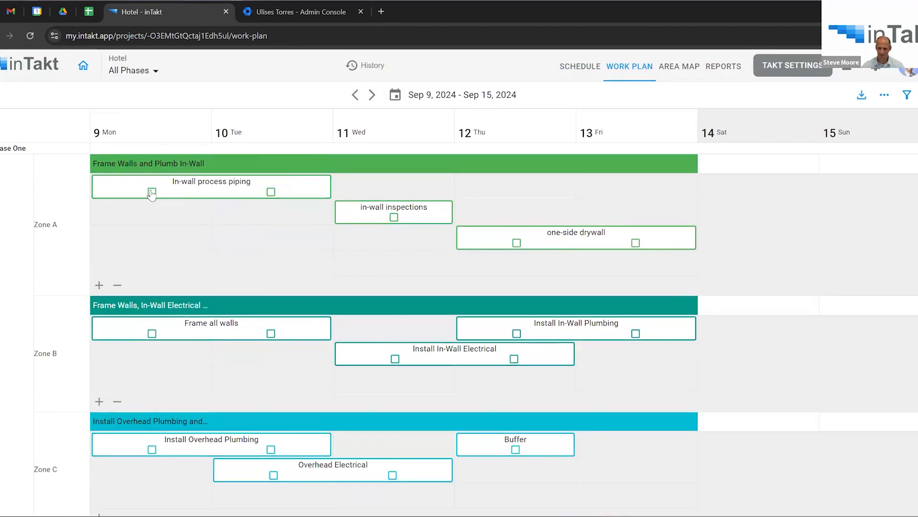
# Mark In-wall process piping in Zone A as completed.
pyautogui.click(151, 191)
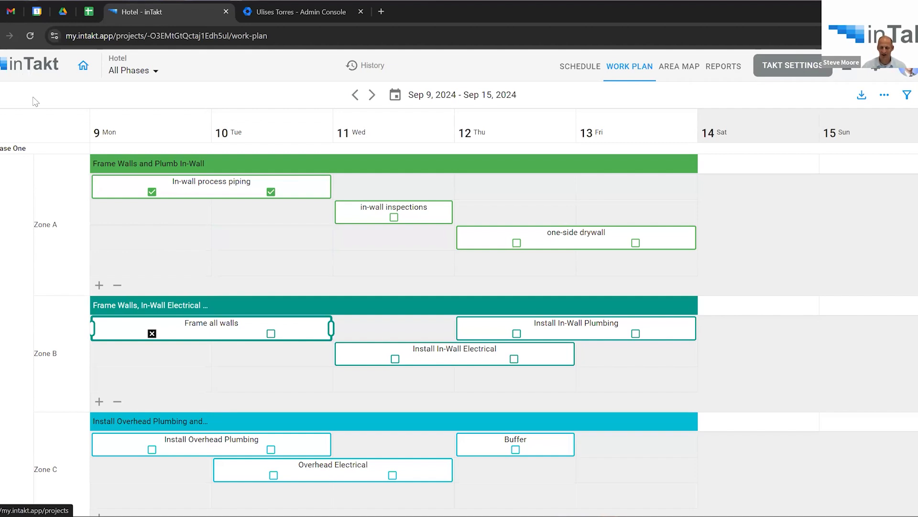
pyautogui.moveTo(283, 316)
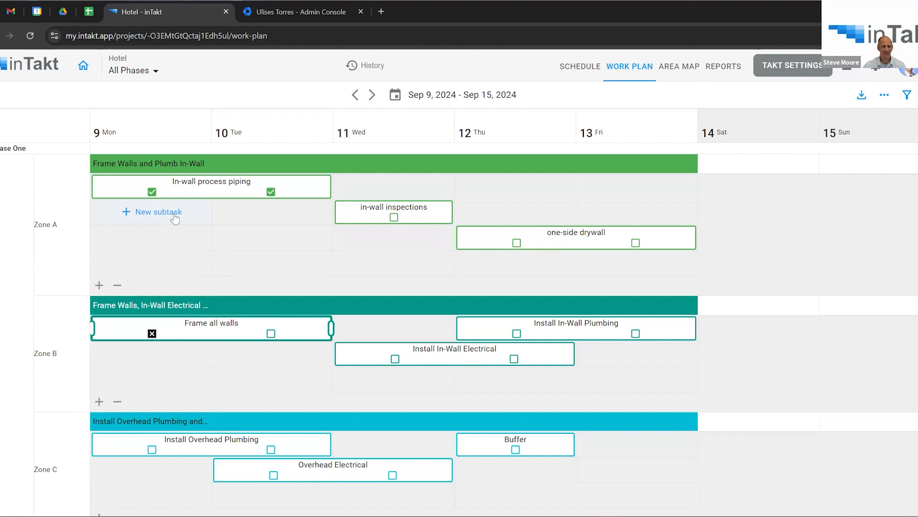
pyautogui.moveTo(130, 216)
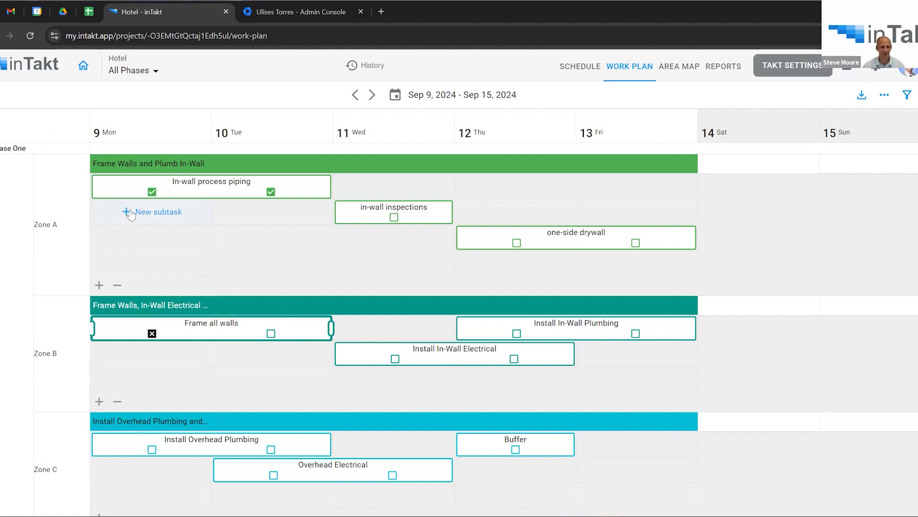
# Add a subtask named 'New Task' spanning Tuesday to Thursday under In-wall process piping in Zone A.
pyautogui.click(211, 186)
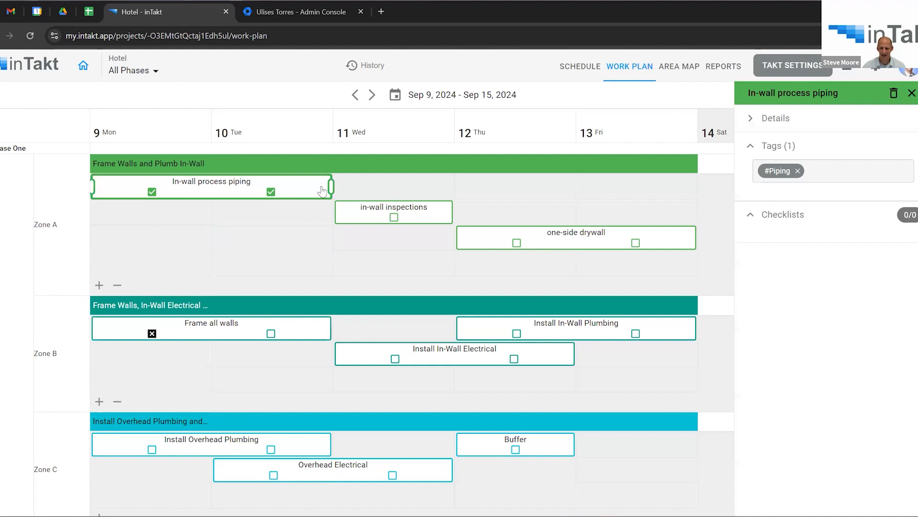
pyautogui.moveTo(331, 186); pyautogui.dragTo(225, 187)
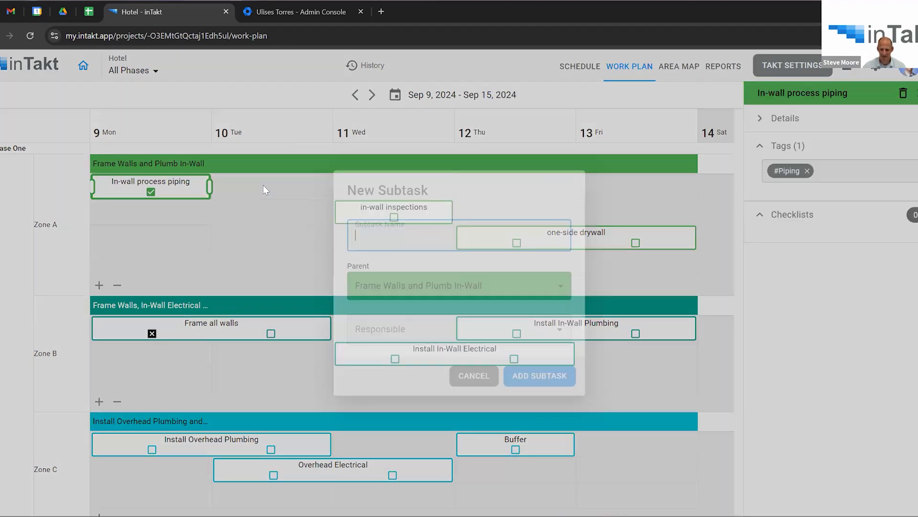
pyautogui.write('New t')
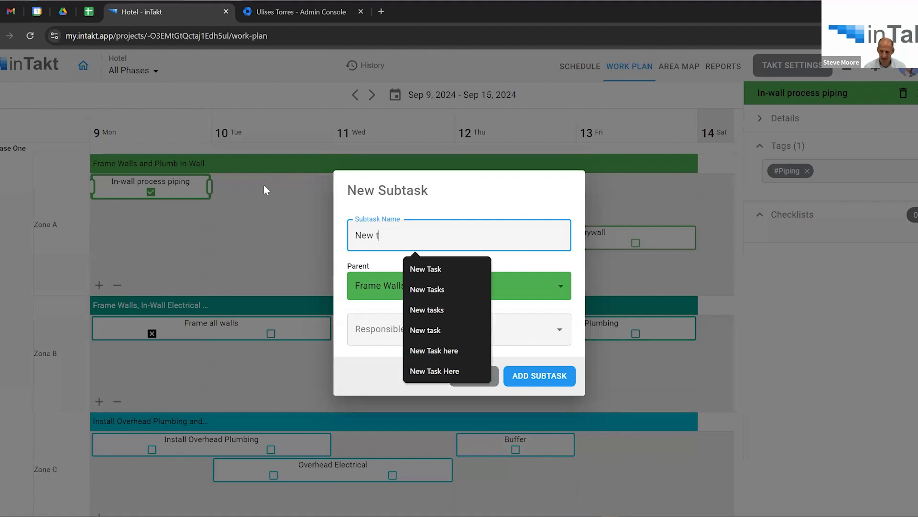
pyautogui.press('Backspace')
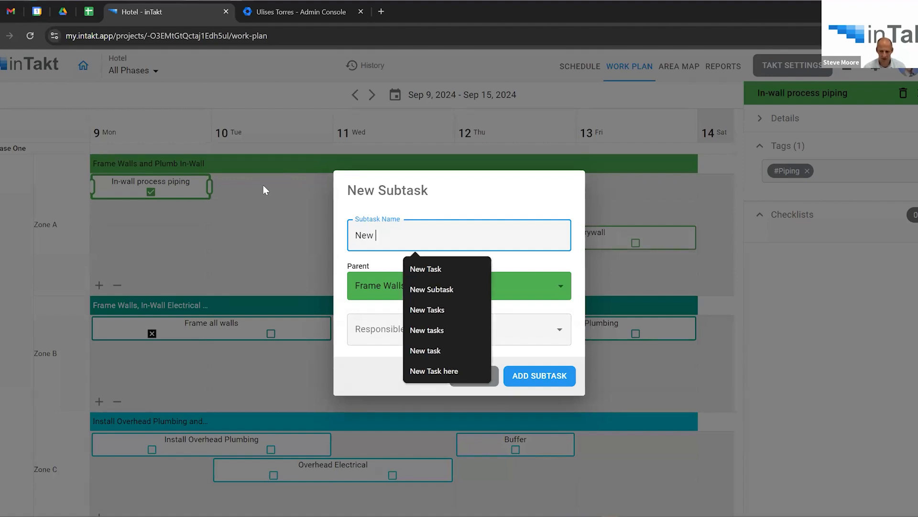
pyautogui.write('Task')
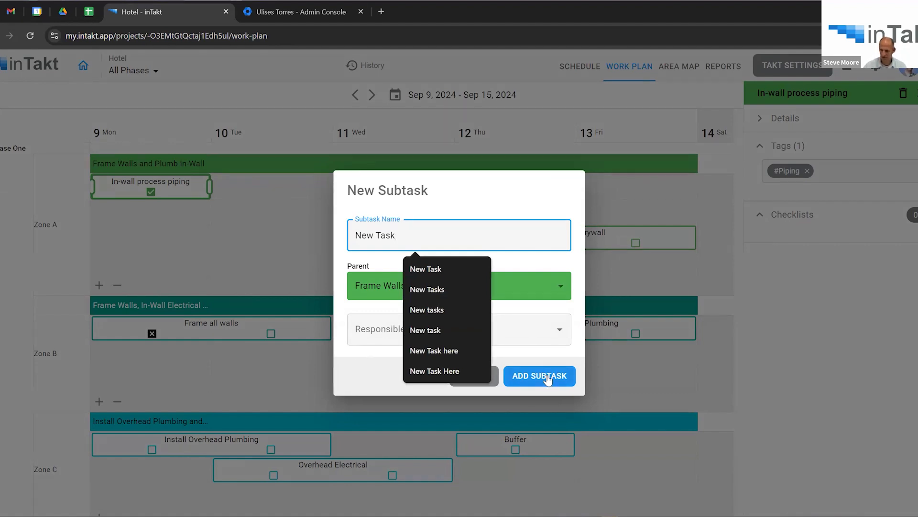
pyautogui.click(539, 375)
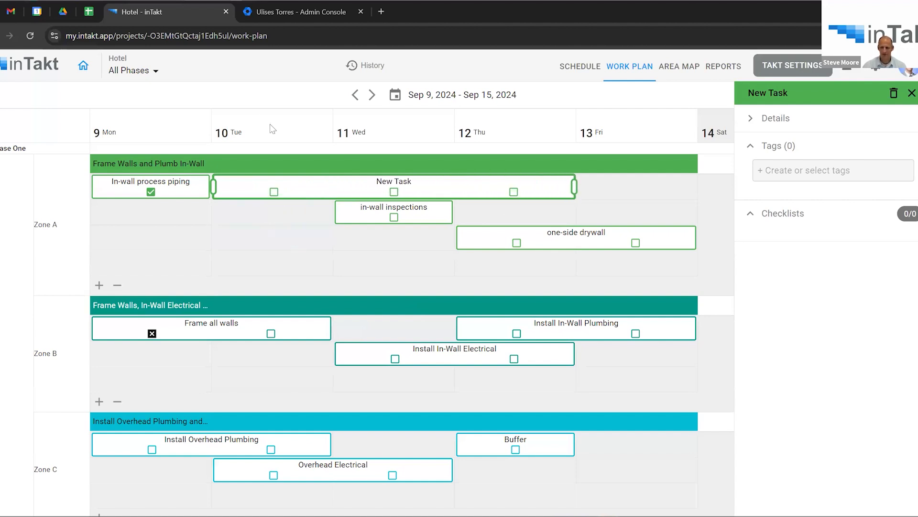
# Step to the week of Sep 16–22, confirm its subtasks are unchanged, and return to the takt schedule.
pyautogui.click(356, 93)
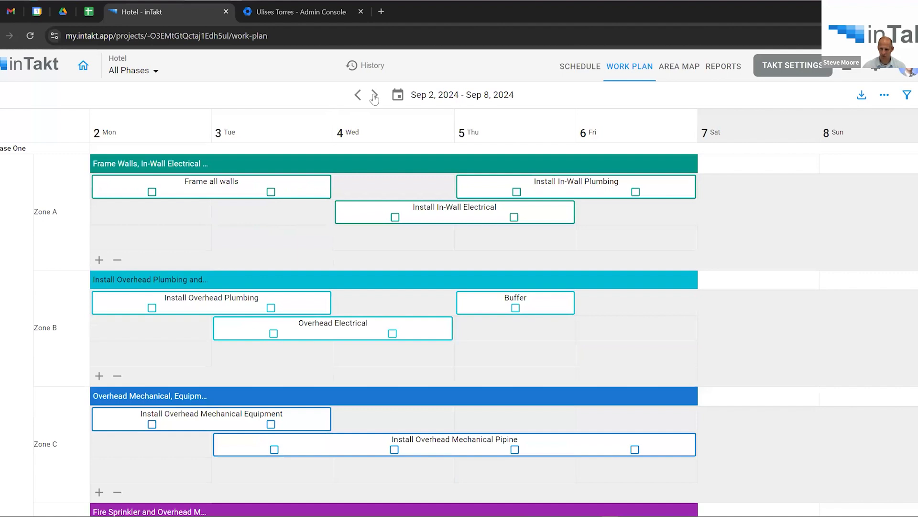
pyautogui.click(371, 95)
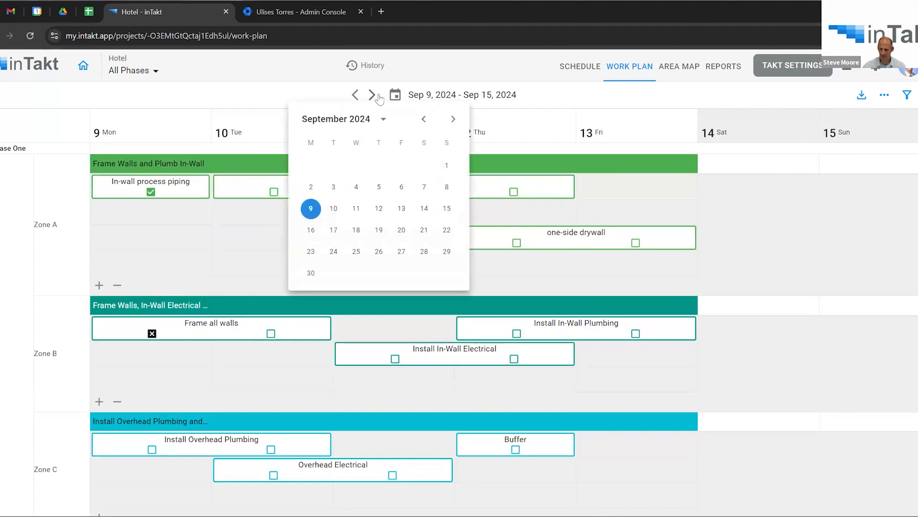
pyautogui.click(371, 95)
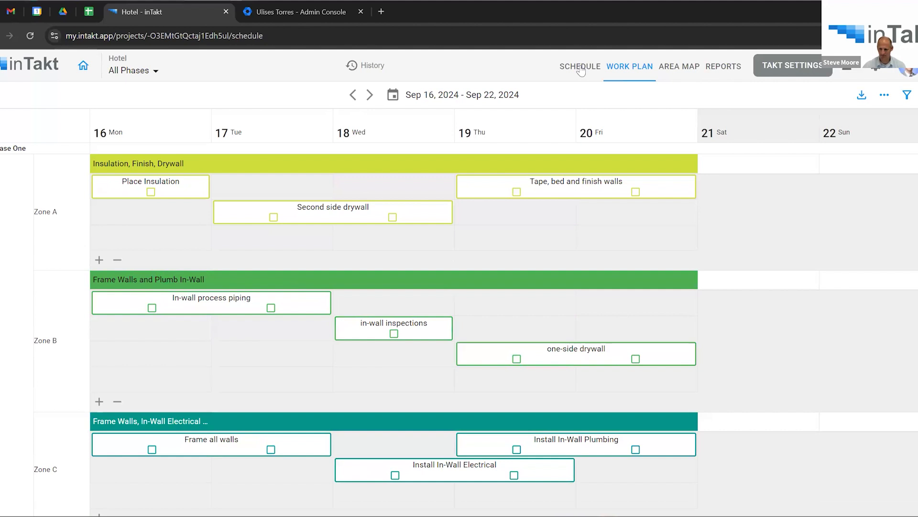
pyautogui.click(579, 67)
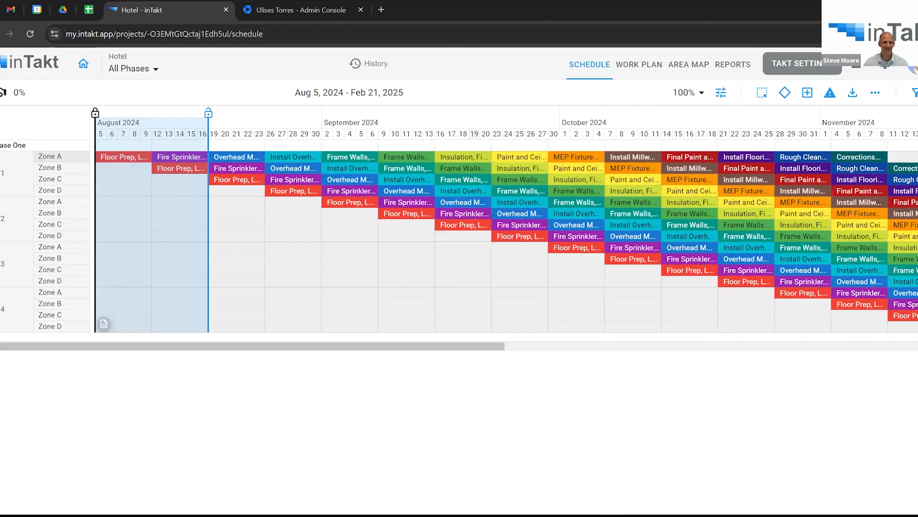